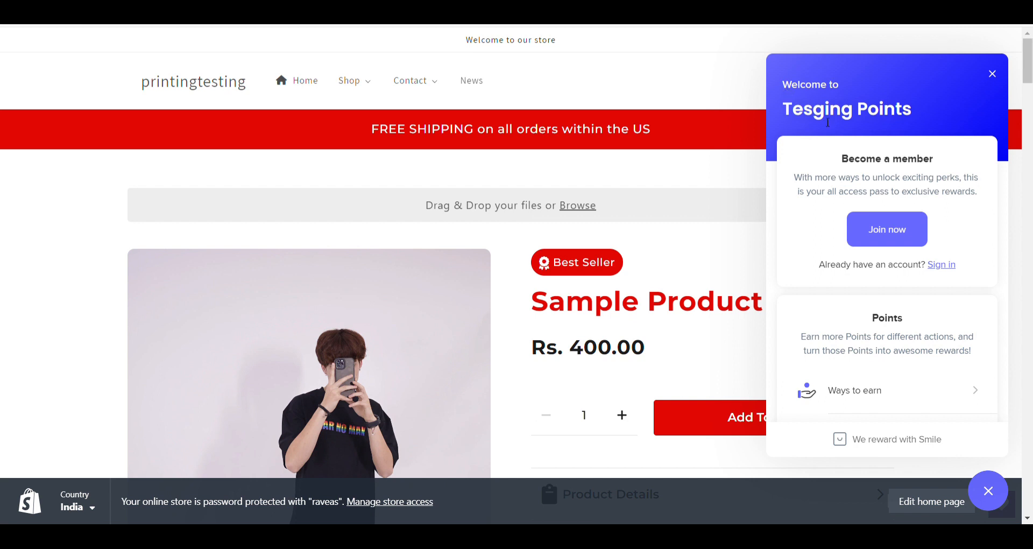
Step: Search the admin Apps bar for 'rewards' and send it to the Shopify App Store
scroll(down, 3)
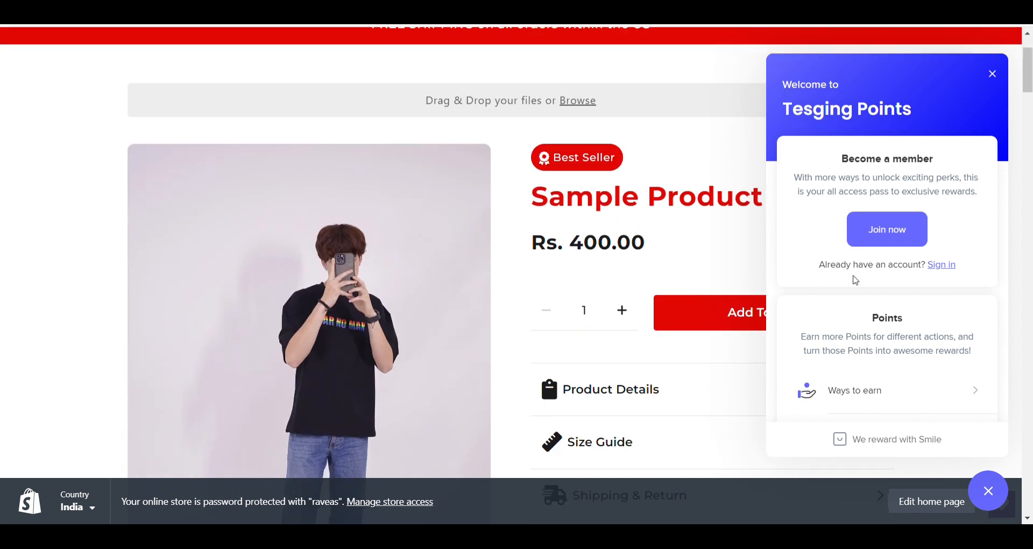
scroll(down, 3)
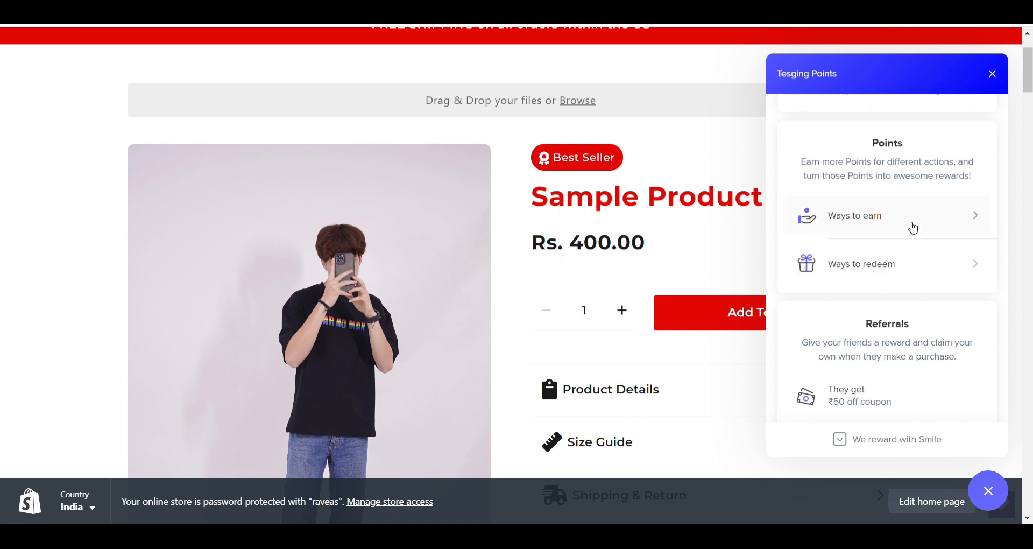
scroll(down, 3)
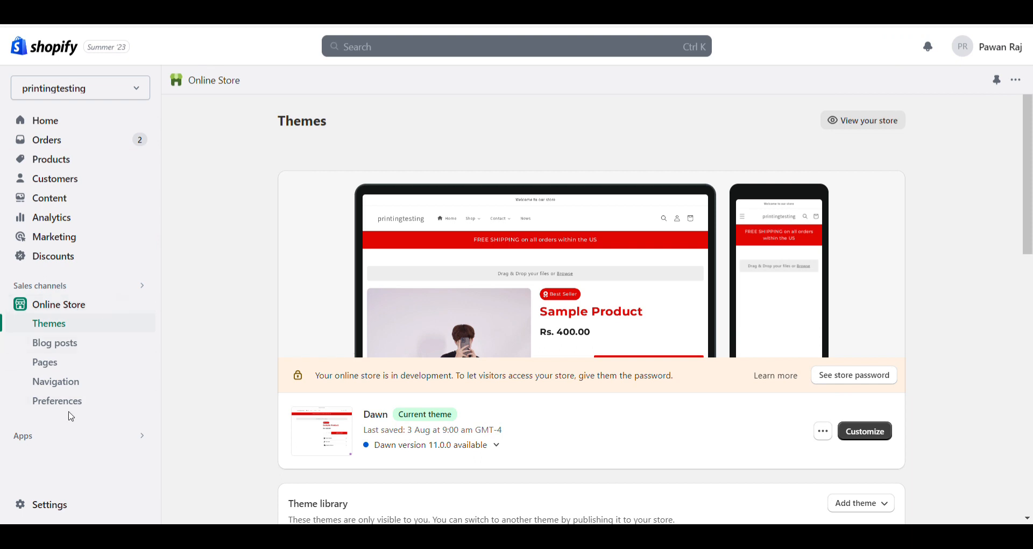
text(r)
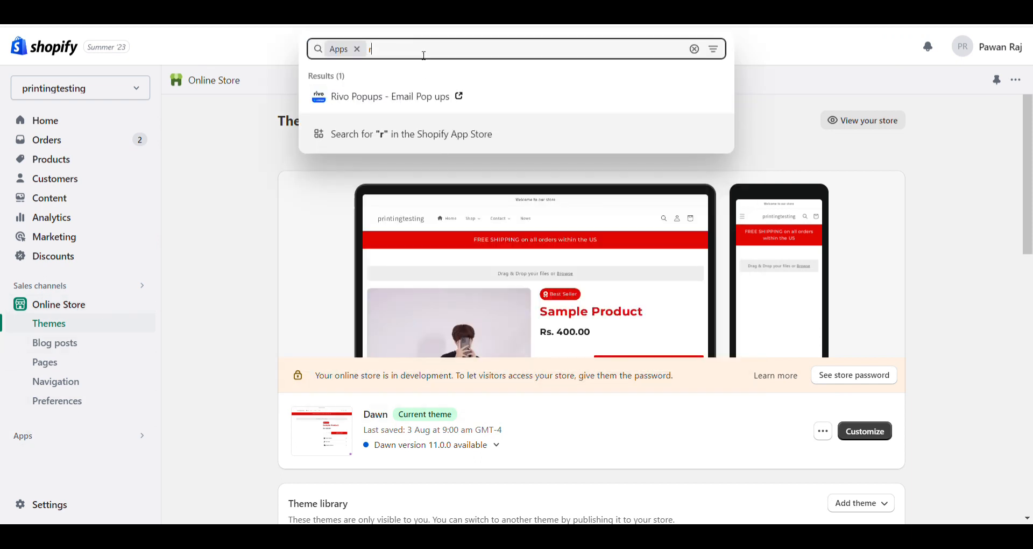
text(eqards)
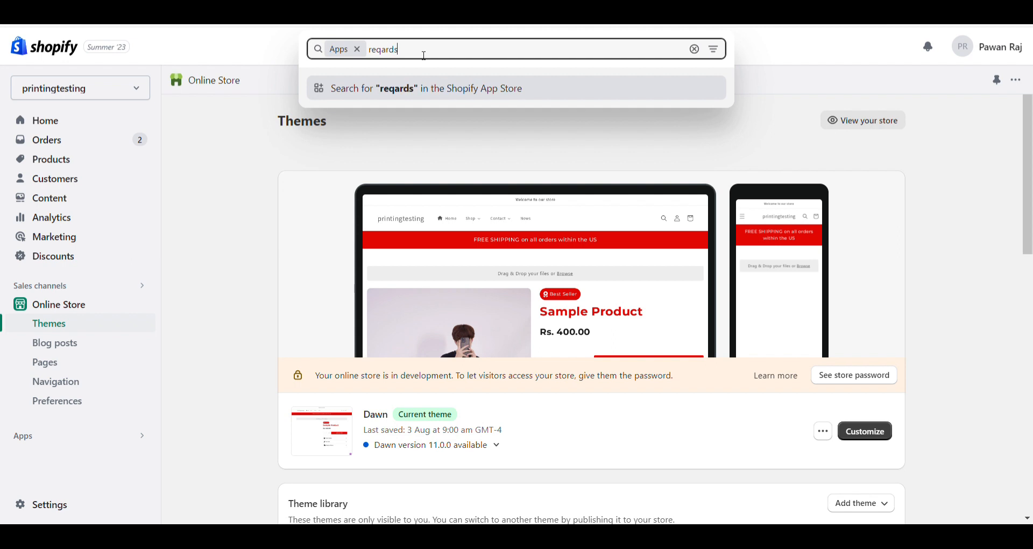
text(rewar)
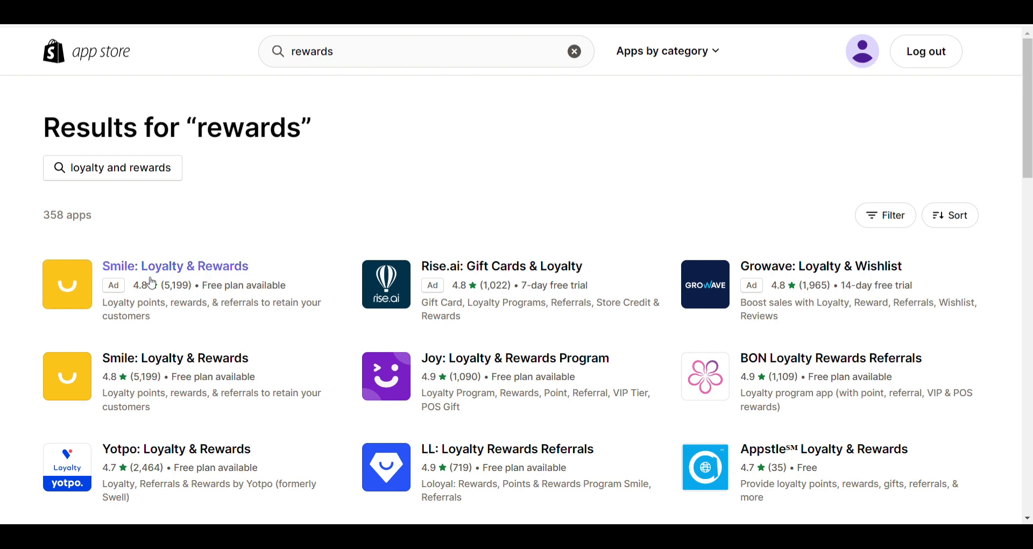
mouse_move(173, 288)
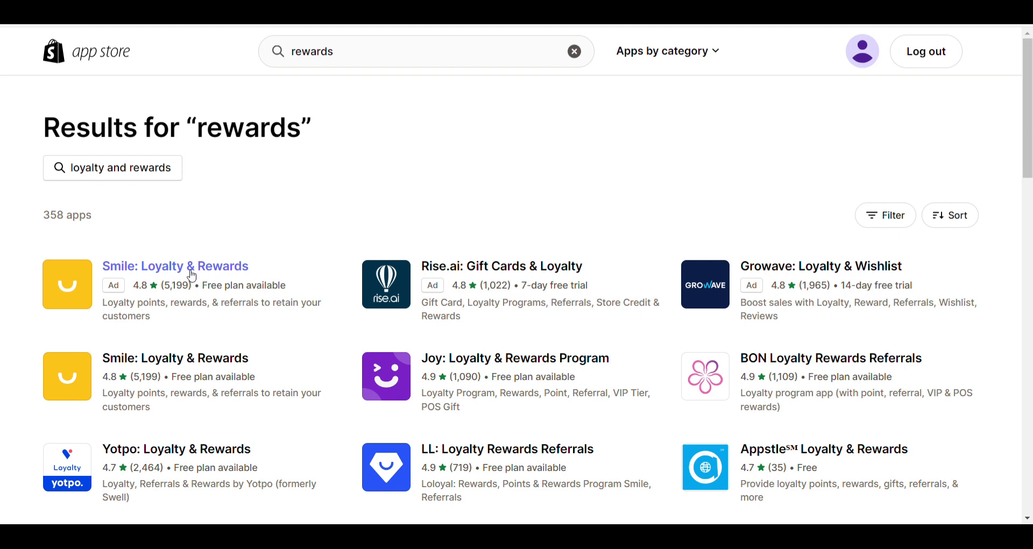
mouse_move(214, 272)
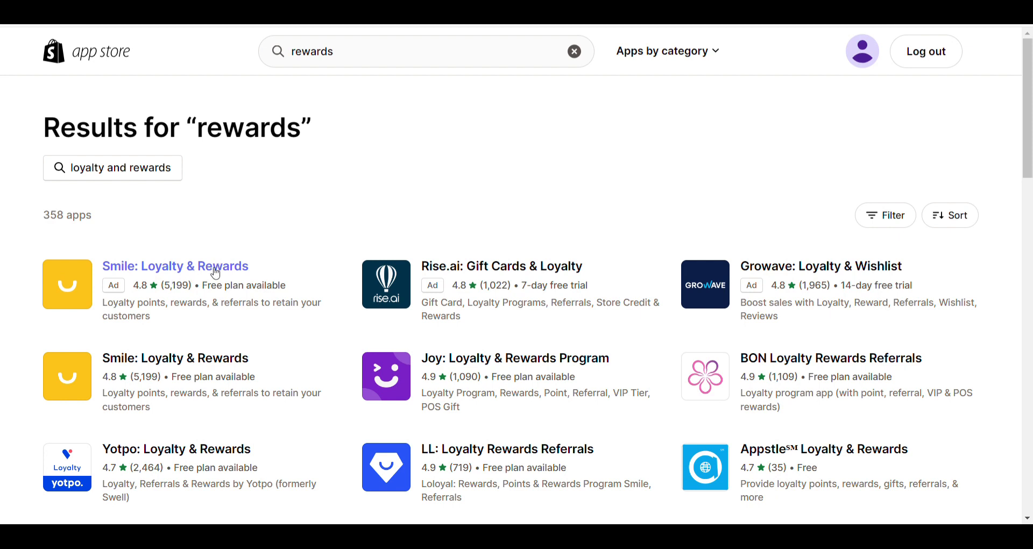
Step: Review the Smile: Loyalty & Rewards listing and its pricing, then search 'rewards' again
click(175, 266)
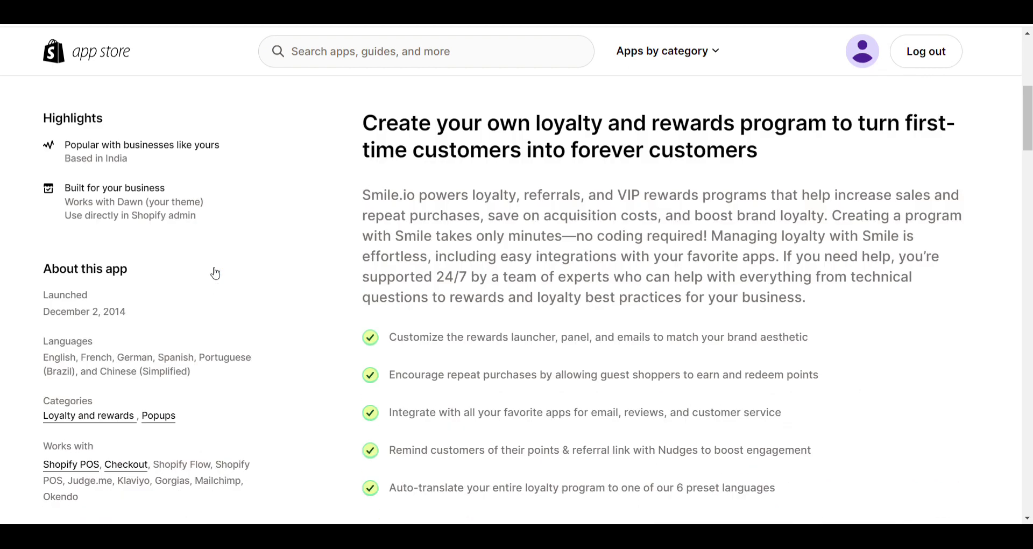
scroll(down, 3)
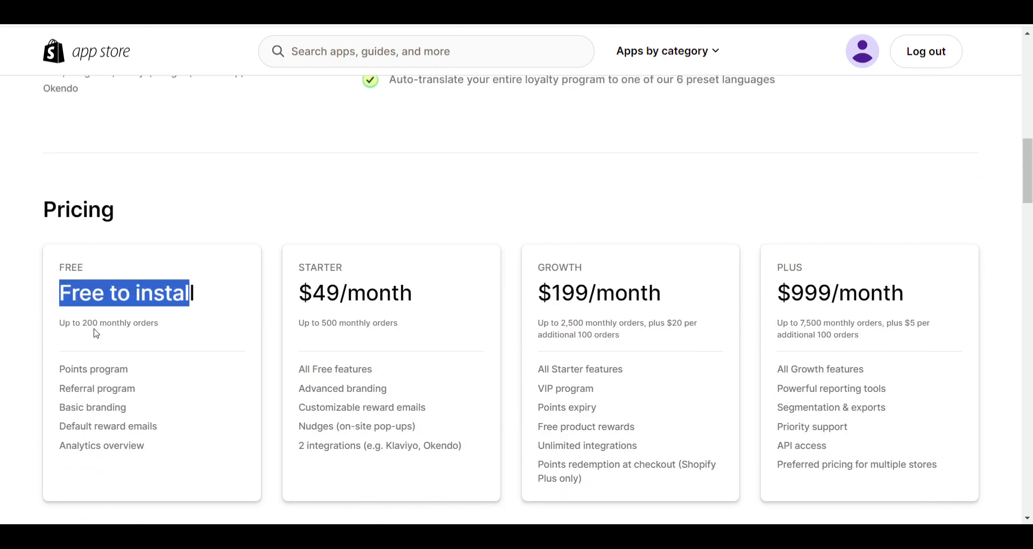
mouse_move(51, 325)
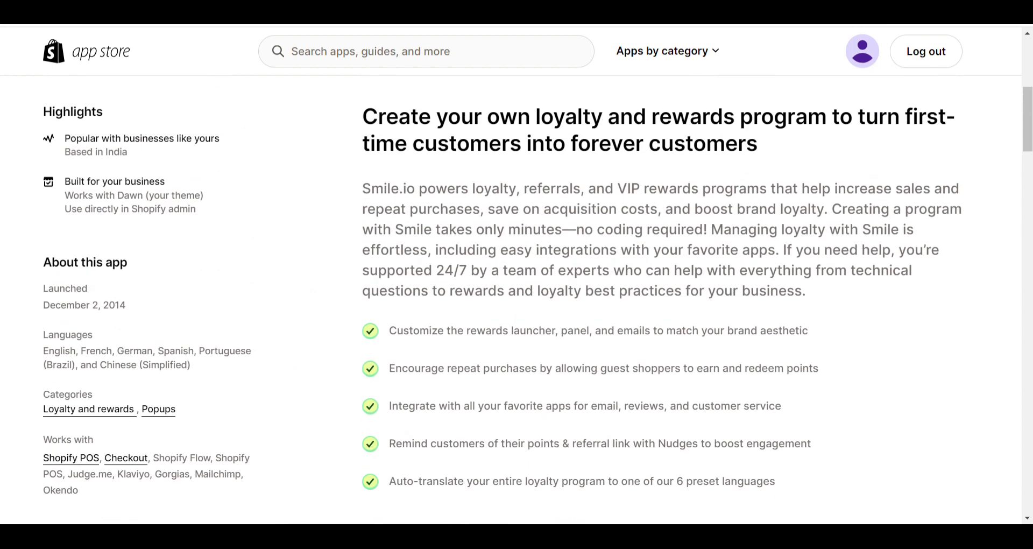
text(rewards)
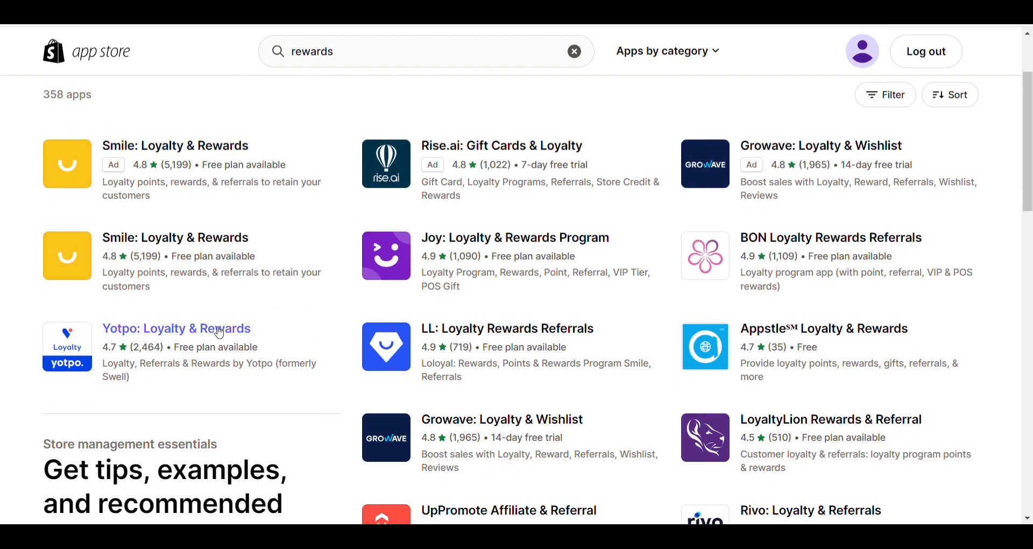
mouse_move(171, 336)
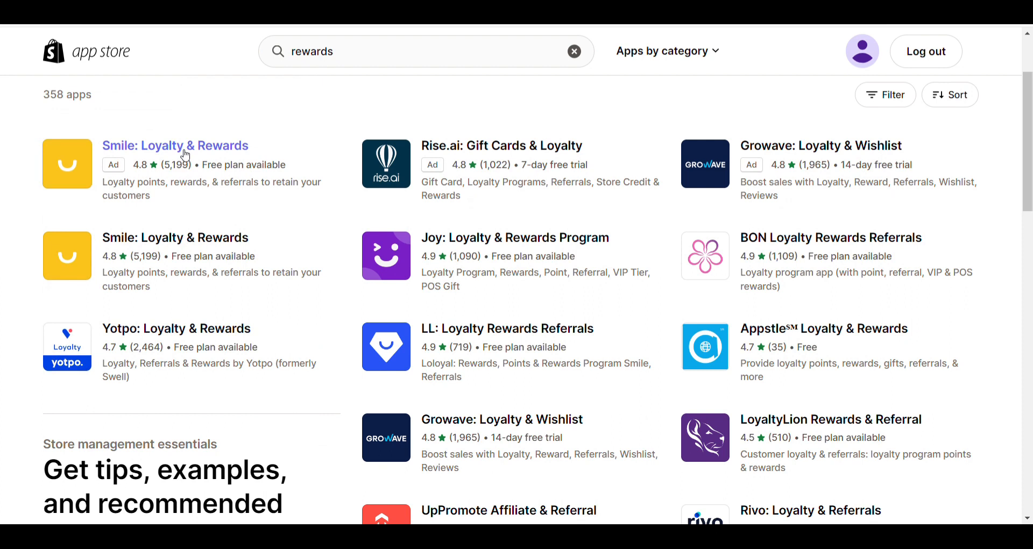
mouse_move(185, 153)
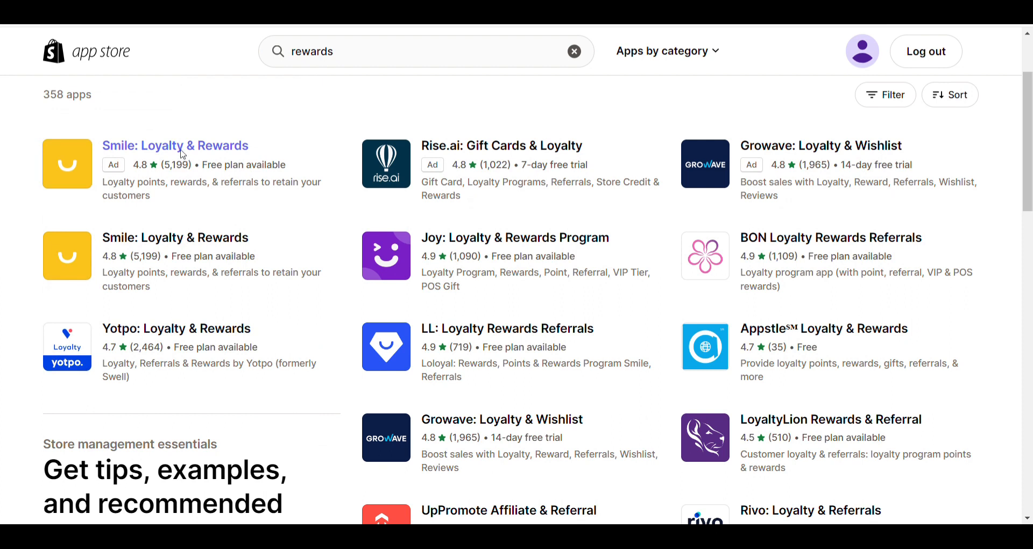
Step: Reopen the Smile: Loyalty & Rewards listing and start its installation
click(176, 145)
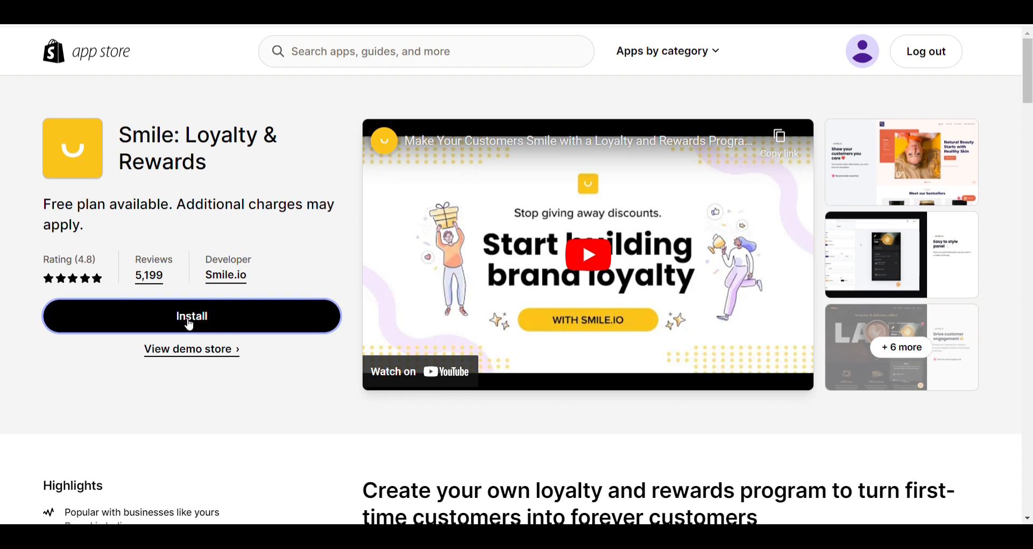
click(192, 315)
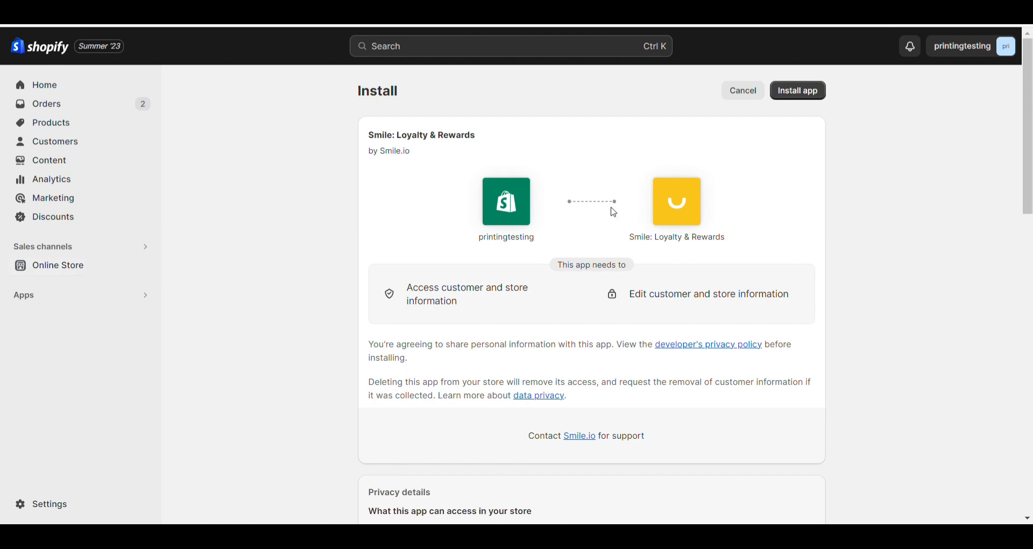
Step: Approve the Smile app install so its welcome screen loads under Apps
click(797, 91)
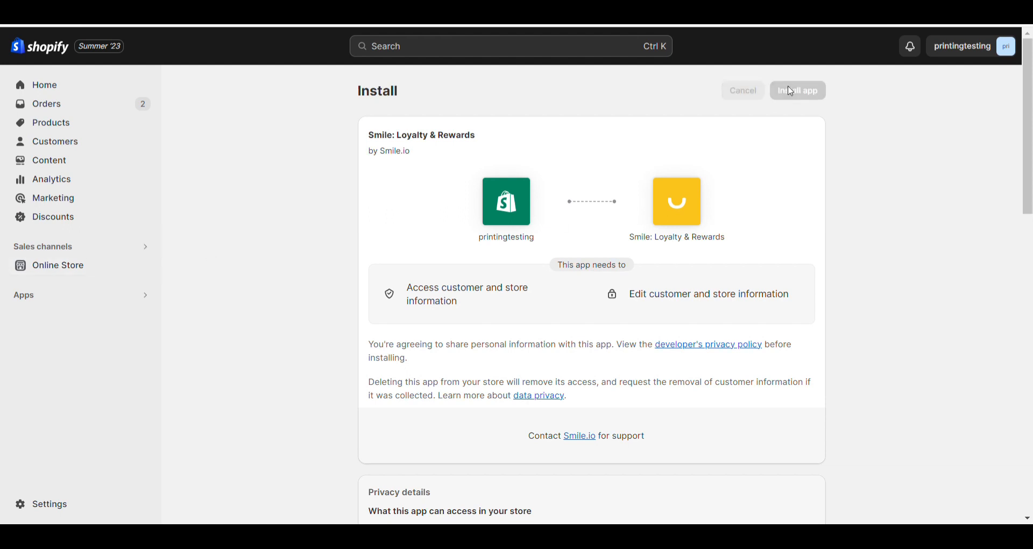
click(797, 90)
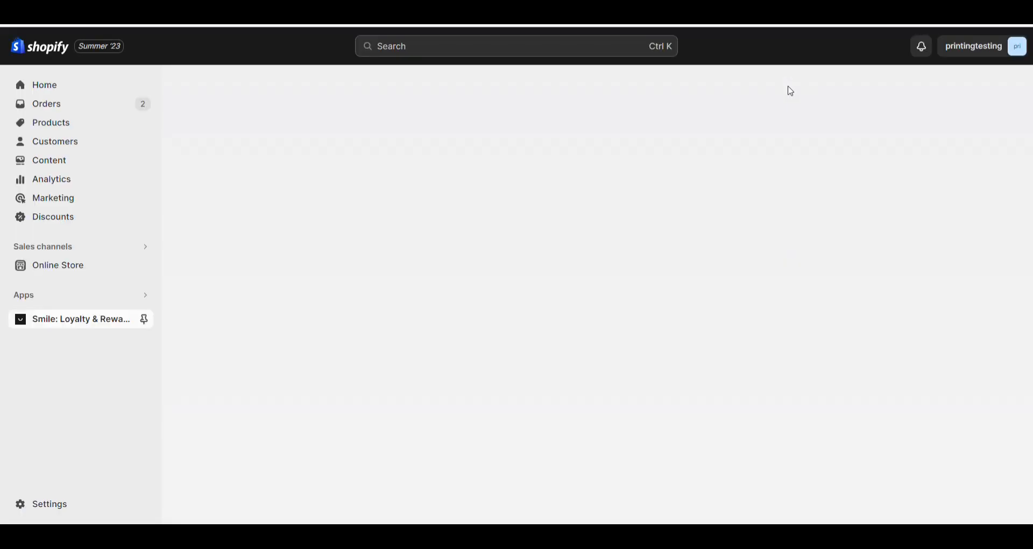
click(80, 319)
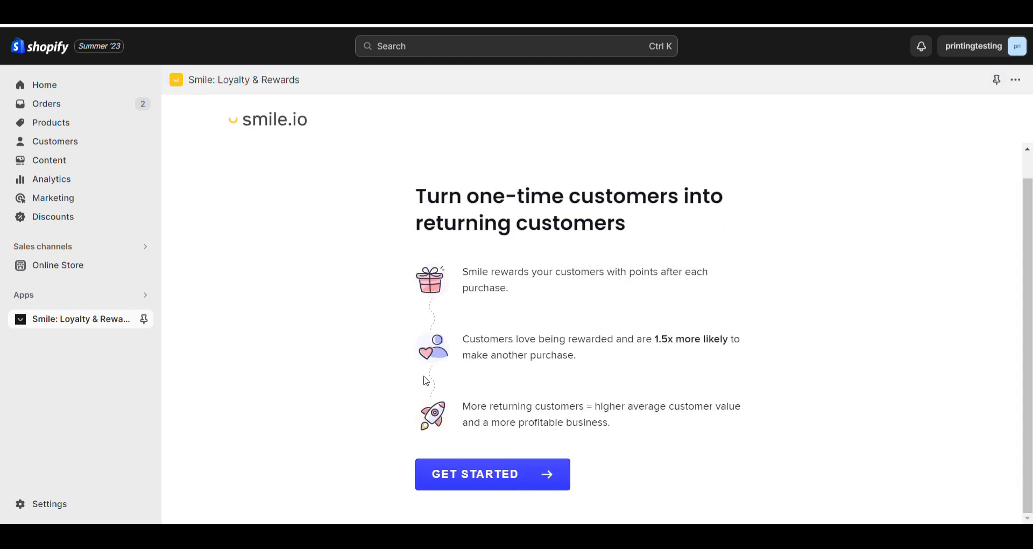
Step: Start onboarding with Beauty & Cosmetics as the store industry and pass the launcher intro
click(492, 474)
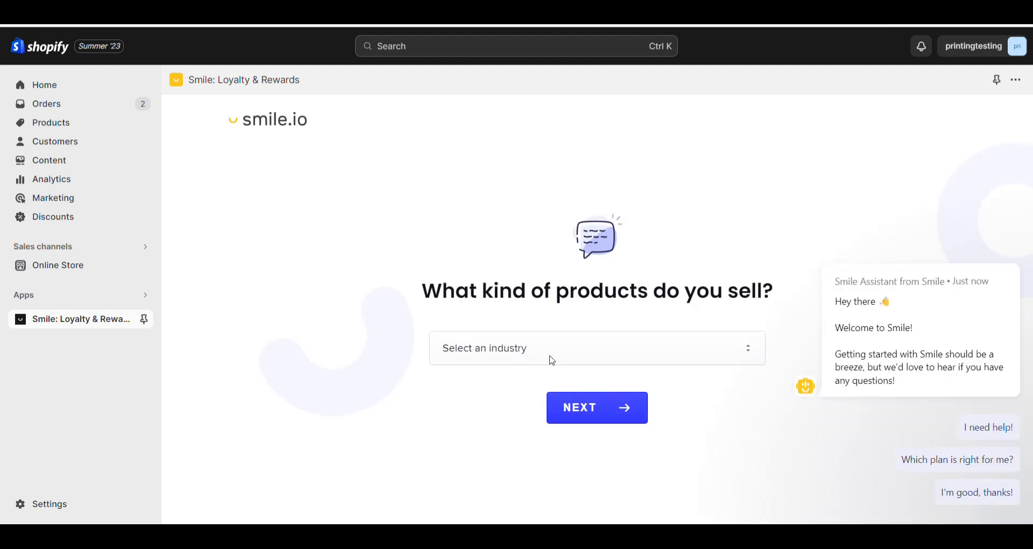
click(595, 347)
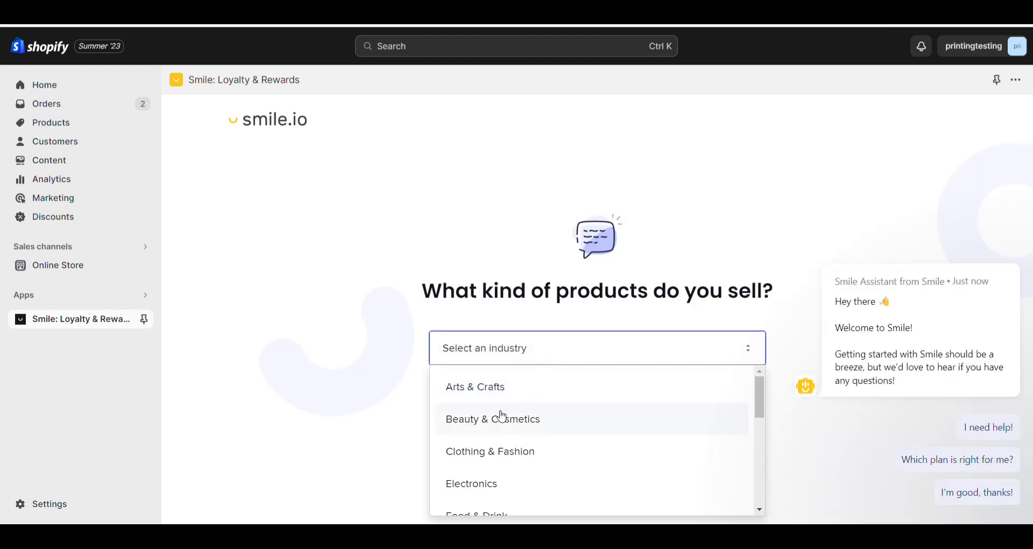
click(492, 419)
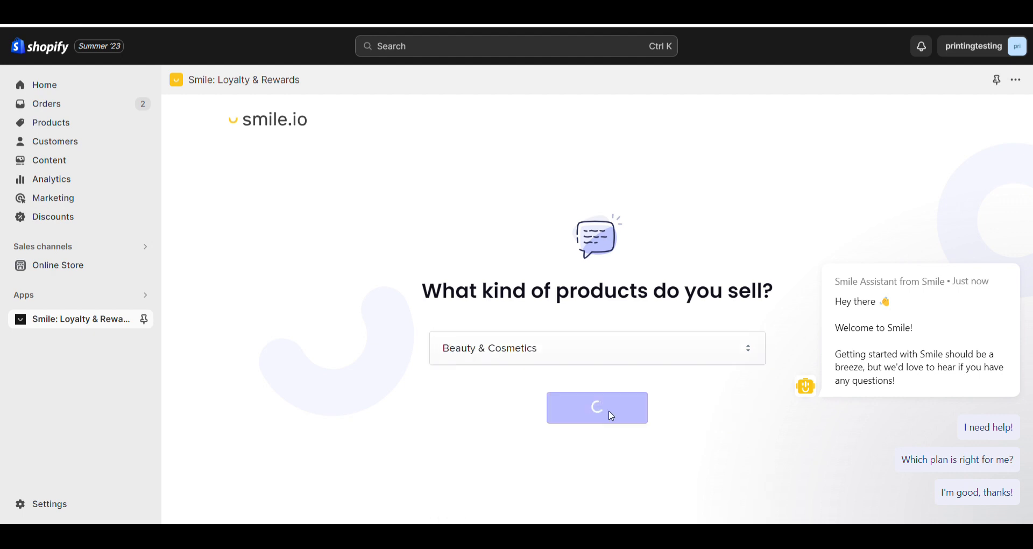
click(596, 407)
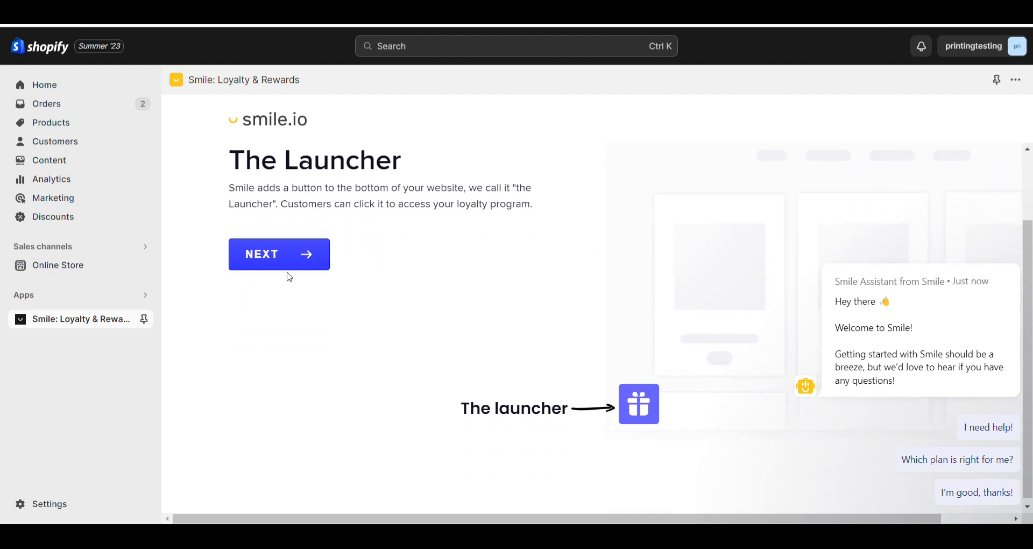
click(278, 254)
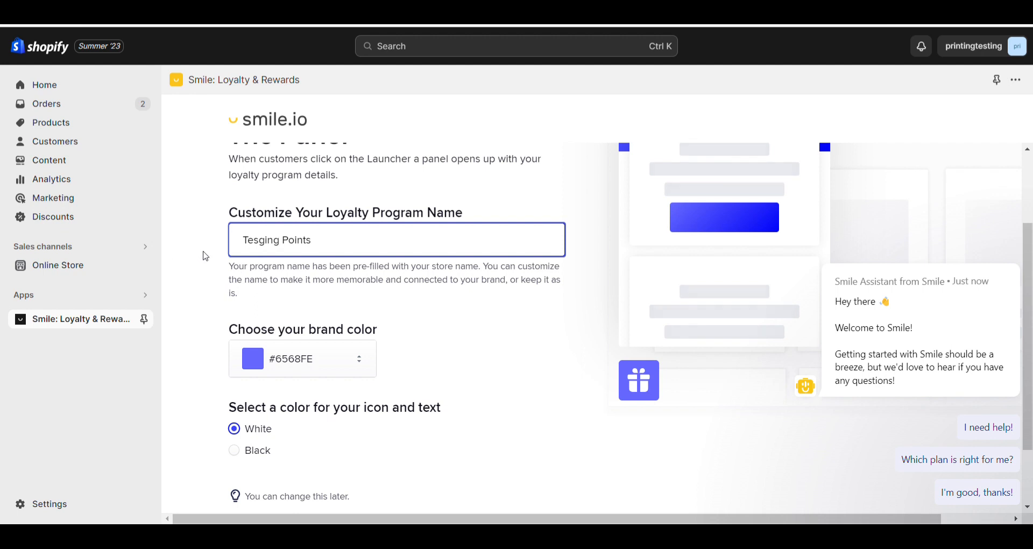
Step: Review the panel, keep 5% back in points and launch the loyalty program
scroll(down, 3)
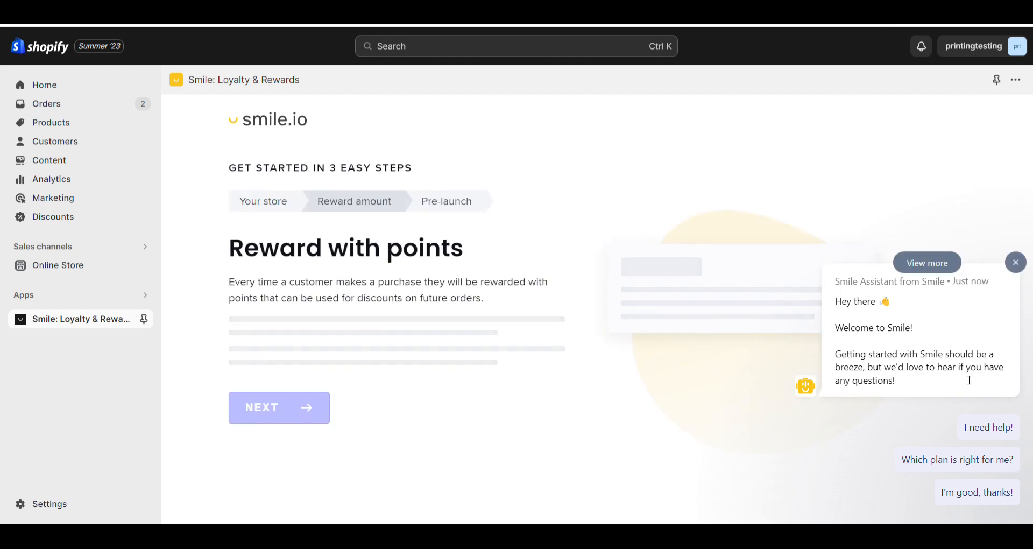
click(1015, 263)
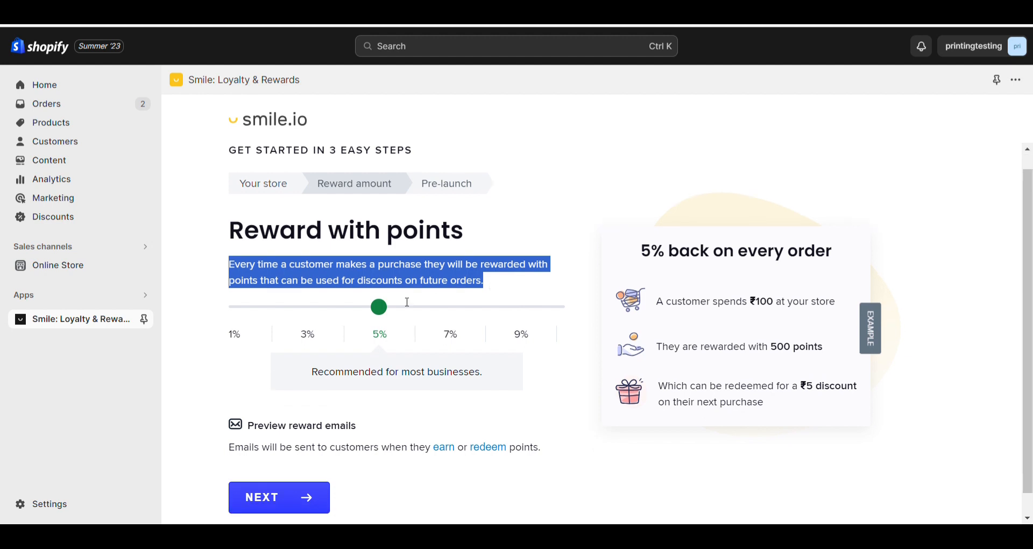
scroll(down, 3)
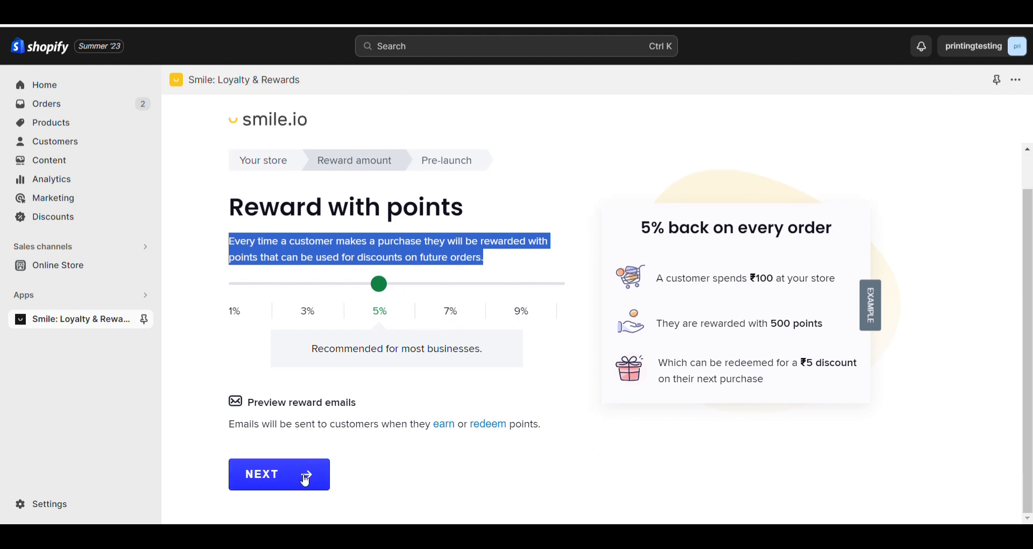
click(278, 474)
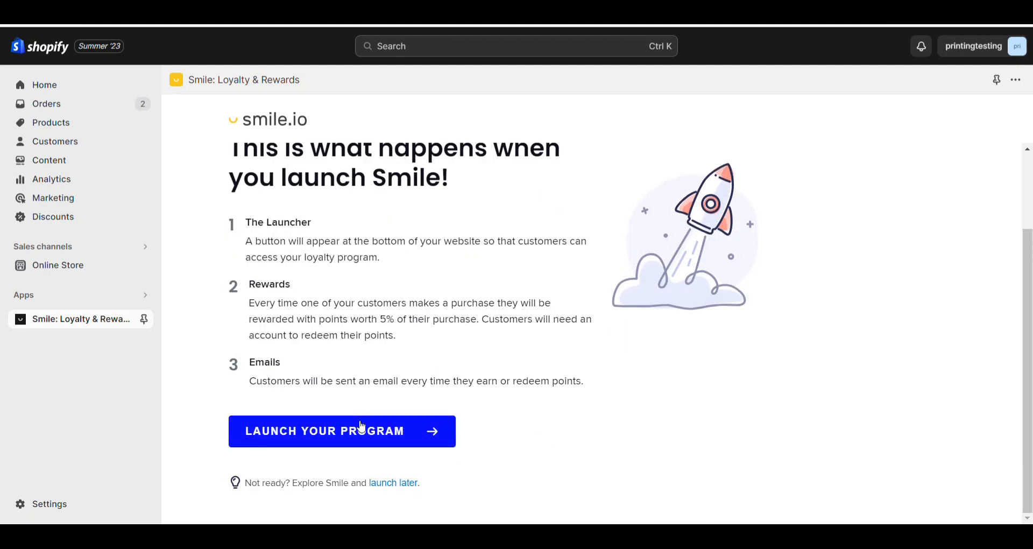
click(341, 431)
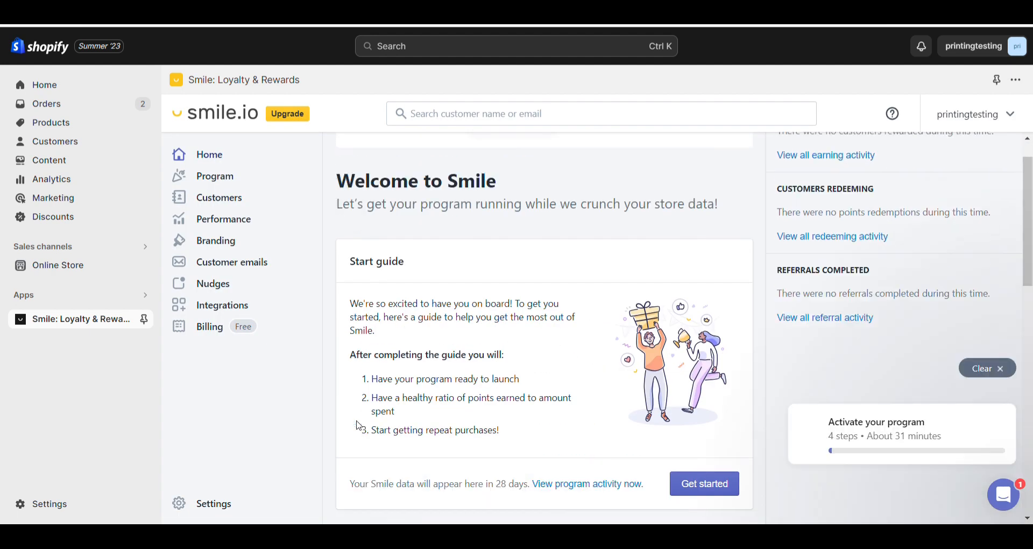
Step: Start the setup guide and bring up the Points program with its earn and redeem rules
scroll(down, 3)
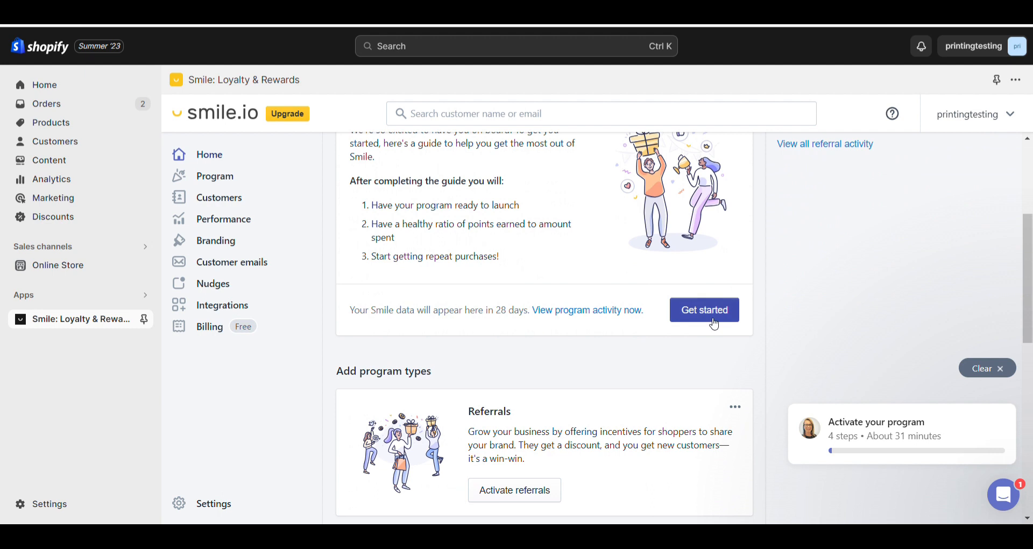
click(704, 310)
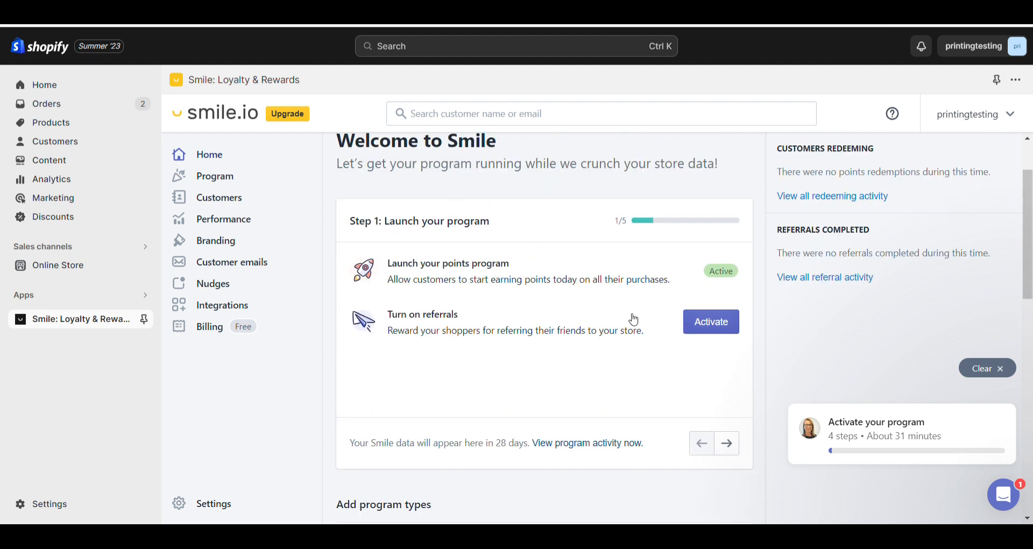
mouse_move(609, 299)
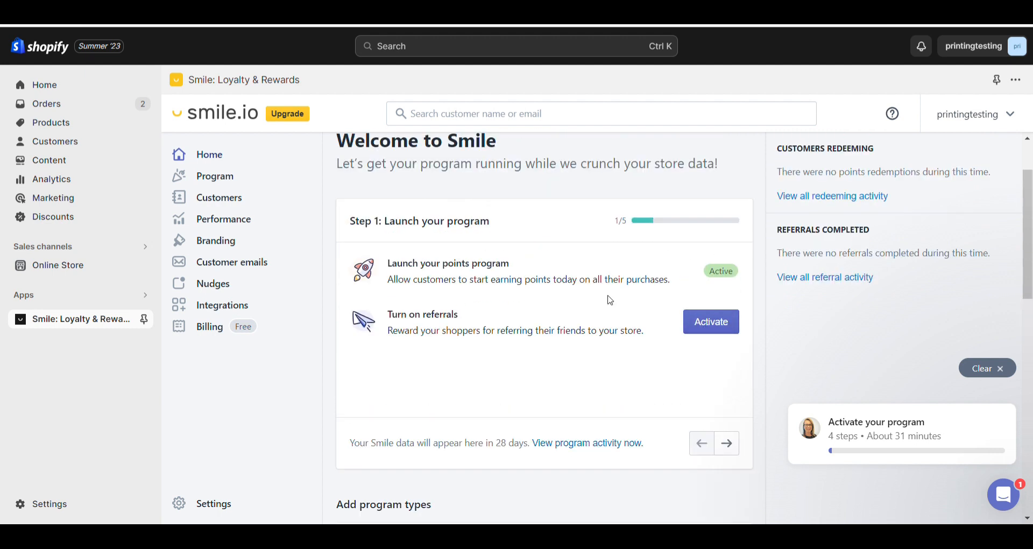
click(214, 175)
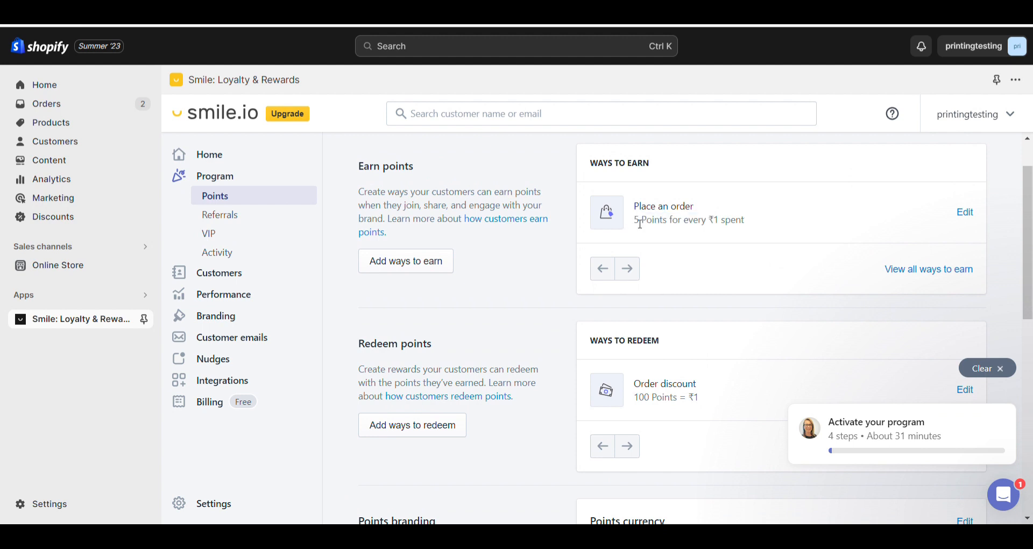
Step: Try a fixed amount on Place an order, keep 5 points per ₹1, return to Actions
scroll(down, 3)
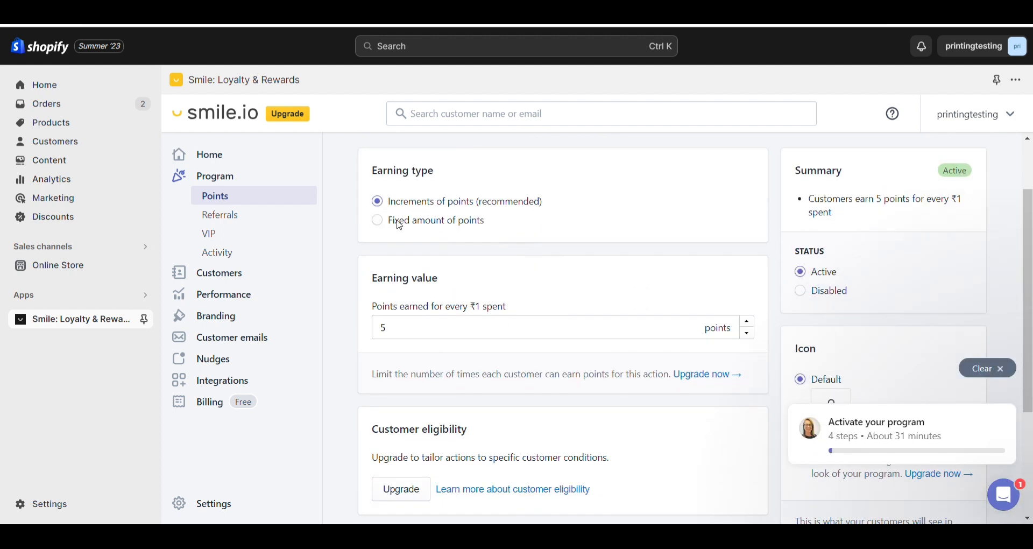
click(377, 219)
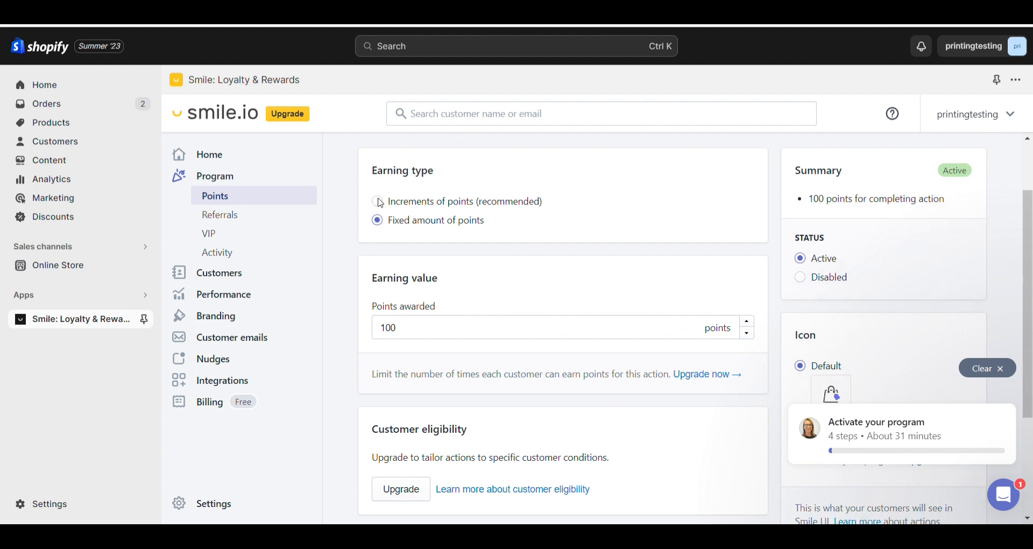
scroll(down, 3)
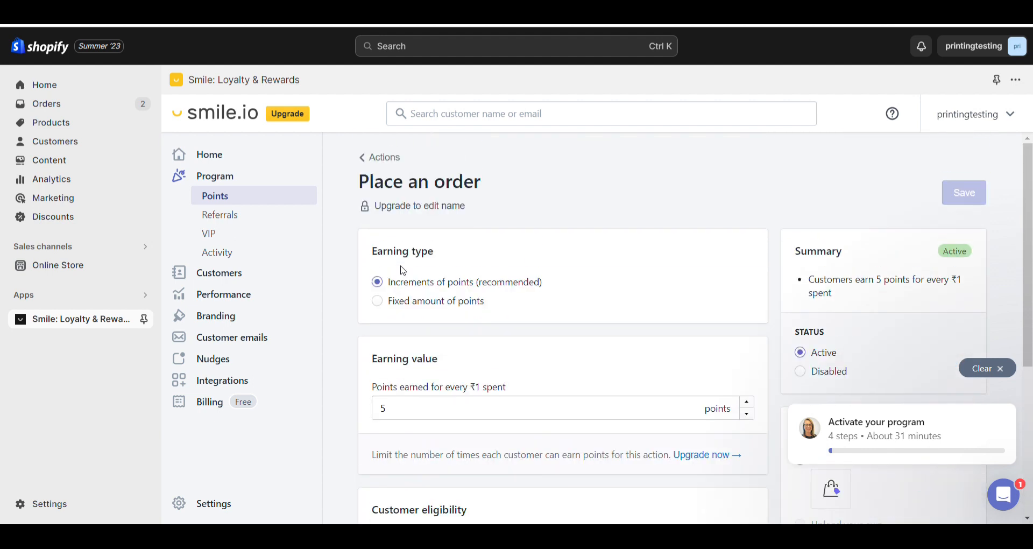
click(384, 157)
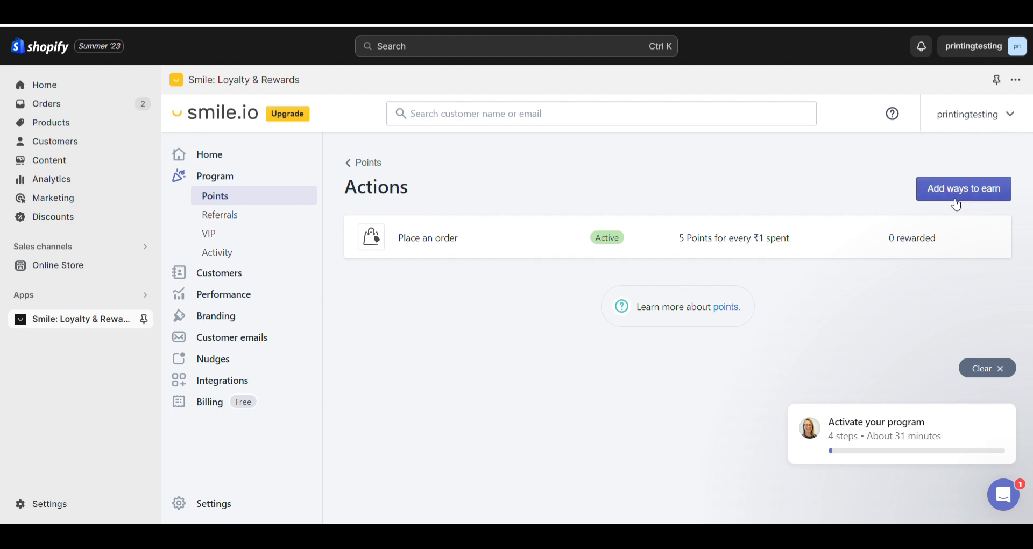
Step: Create a Signup earning action awarding 200 points and return to Actions
click(963, 189)
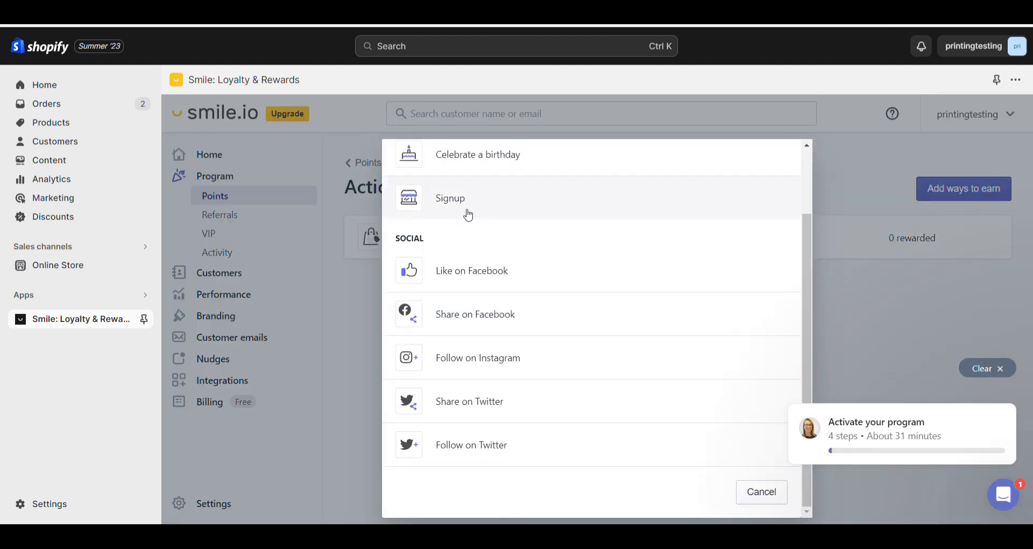
mouse_move(507, 363)
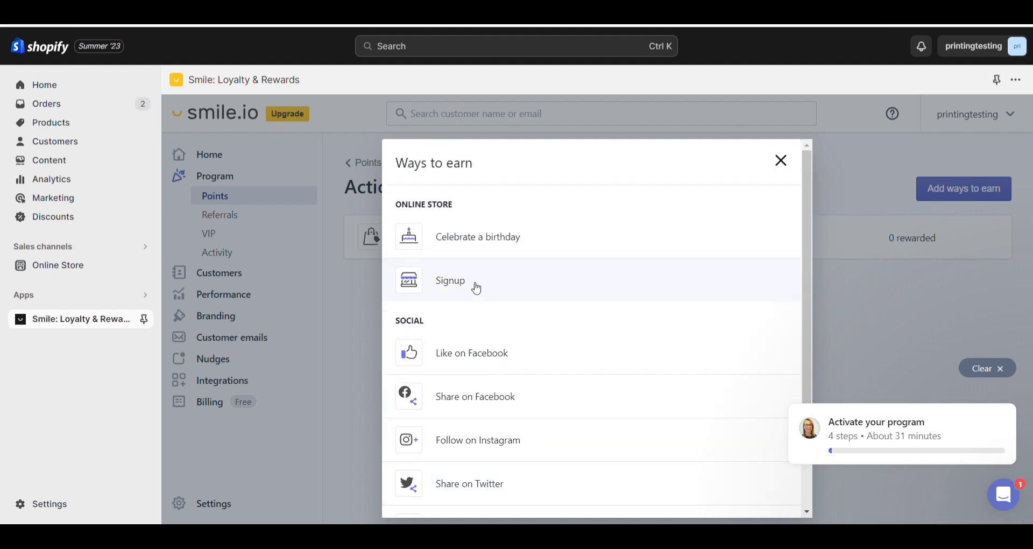
click(450, 280)
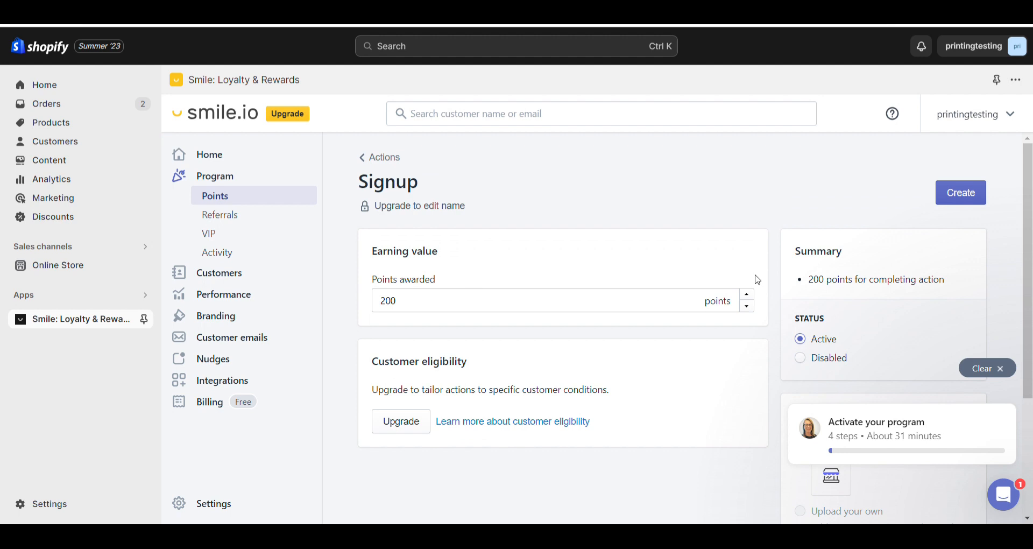
click(960, 193)
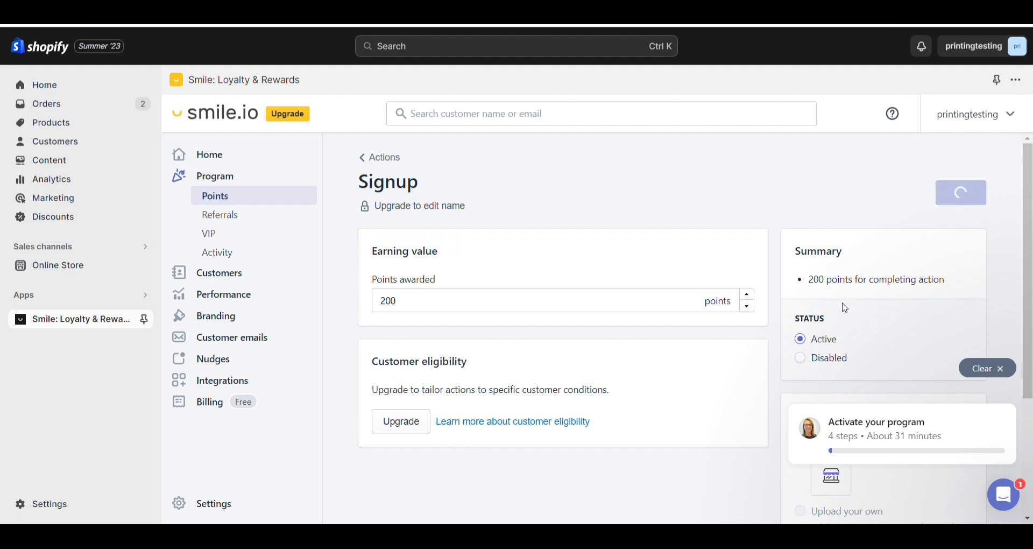
click(961, 192)
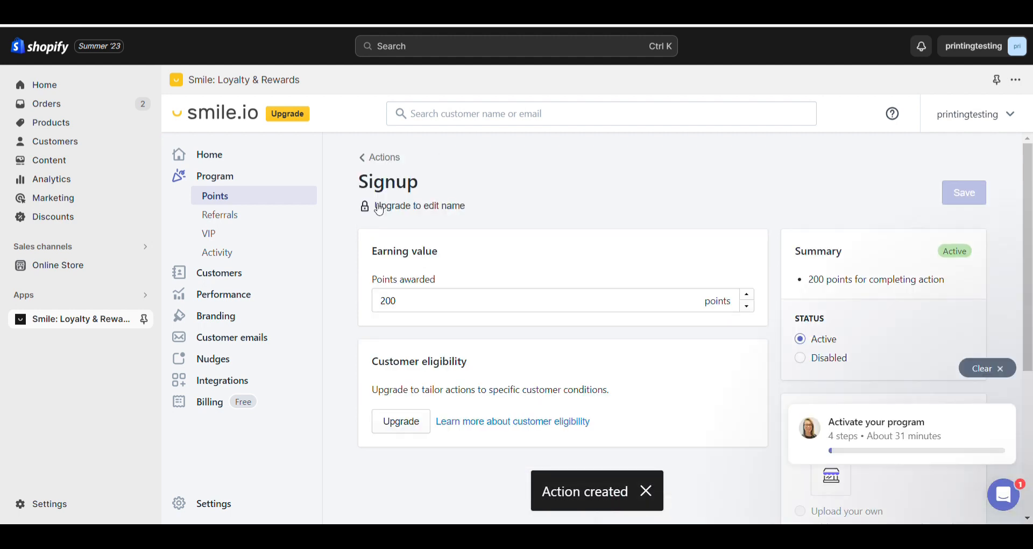
click(384, 157)
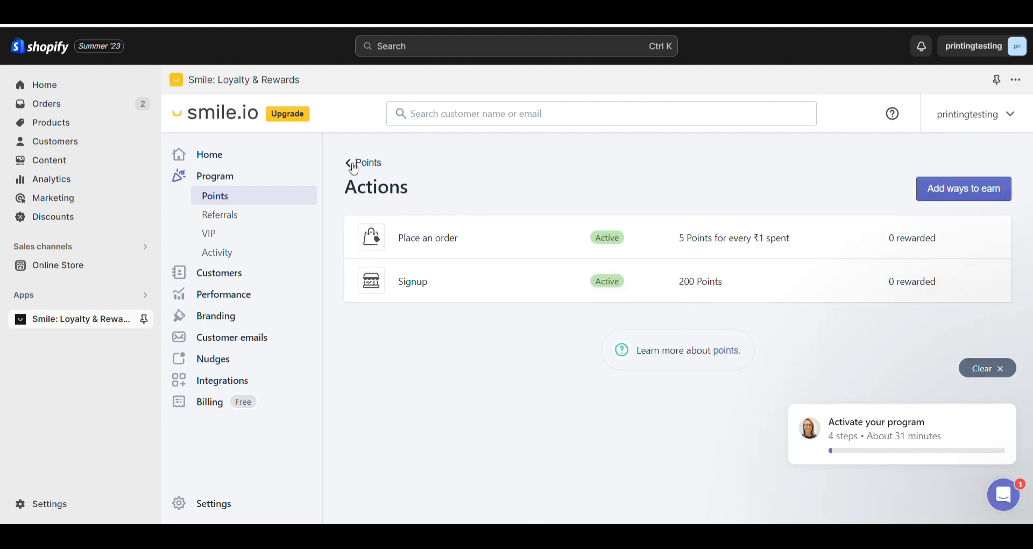
Step: Browse the ways to redeem and reward types without adding one, back to the Points overview
scroll(down, 3)
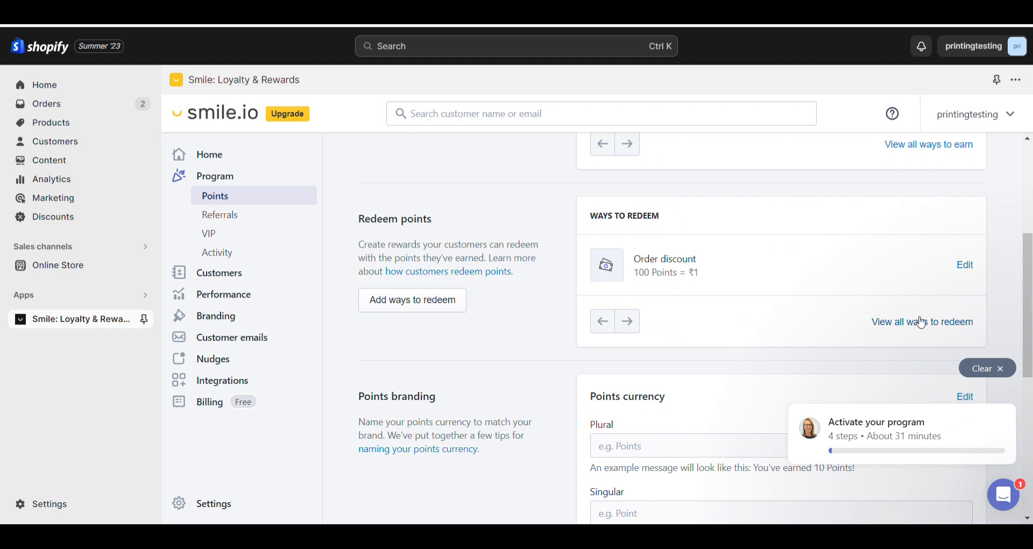
click(922, 322)
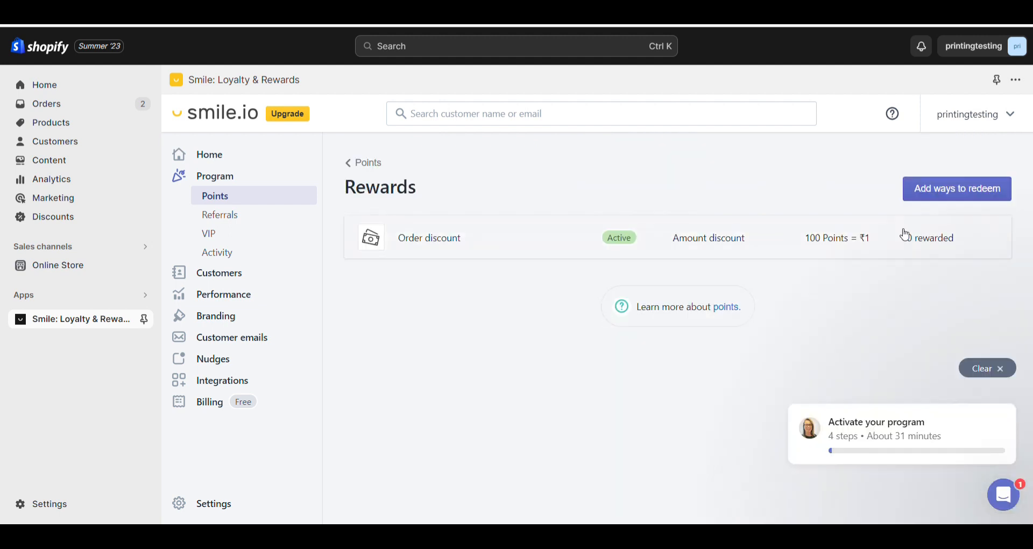
click(956, 188)
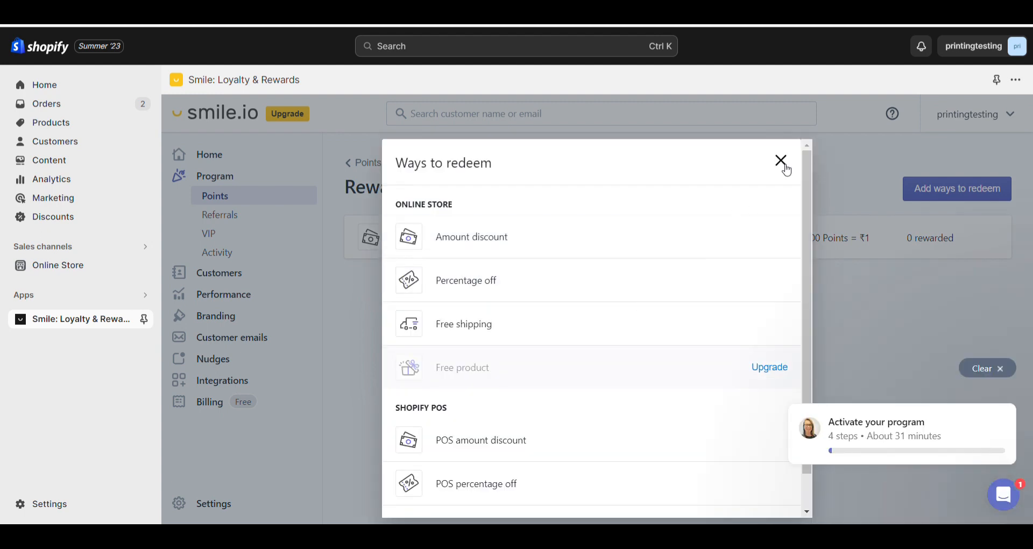
click(782, 161)
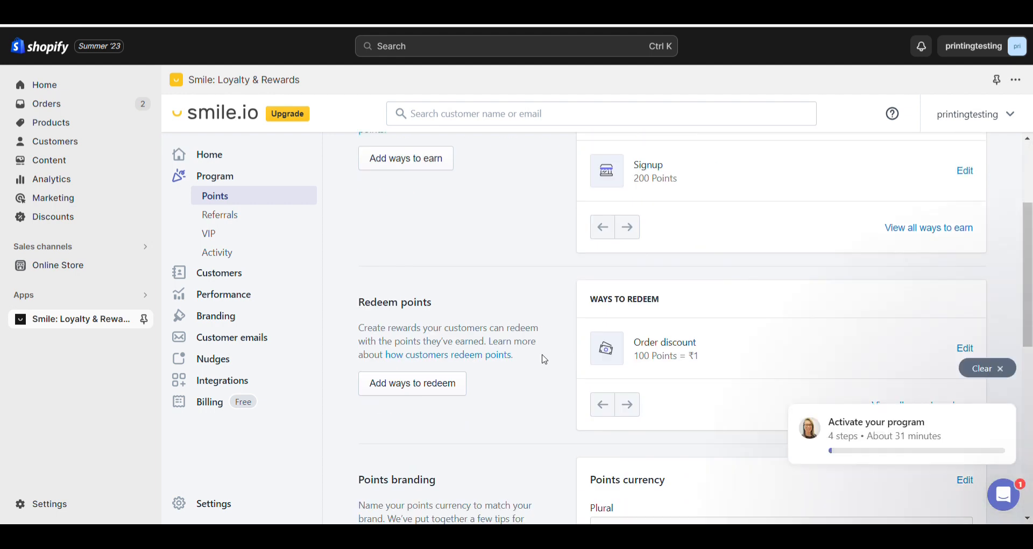
scroll(down, 3)
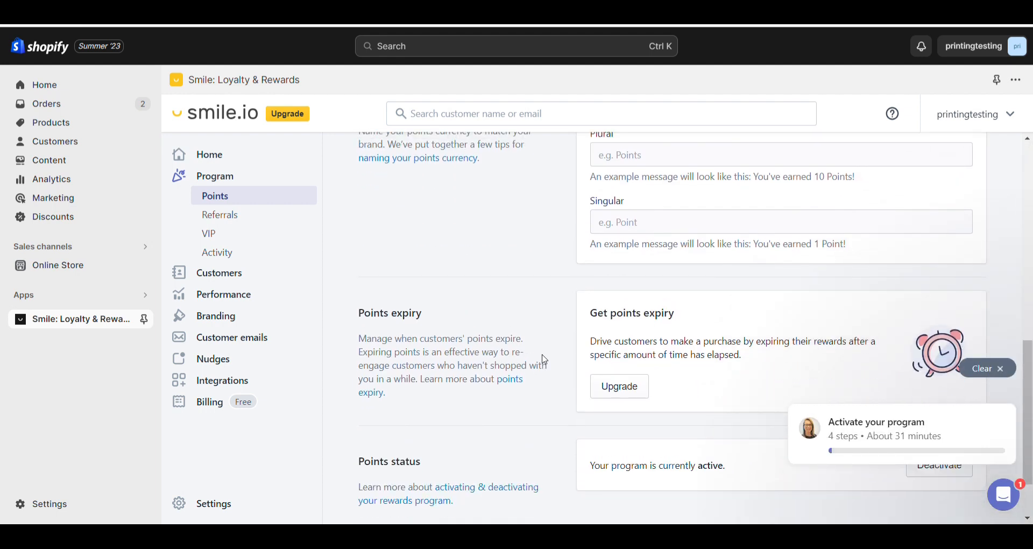
scroll(up, 3)
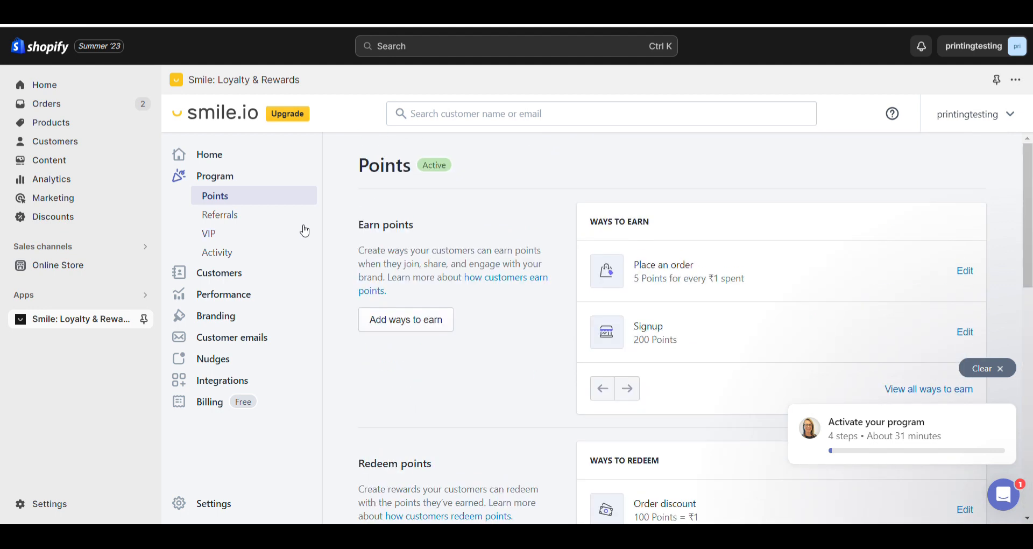
mouse_move(219, 216)
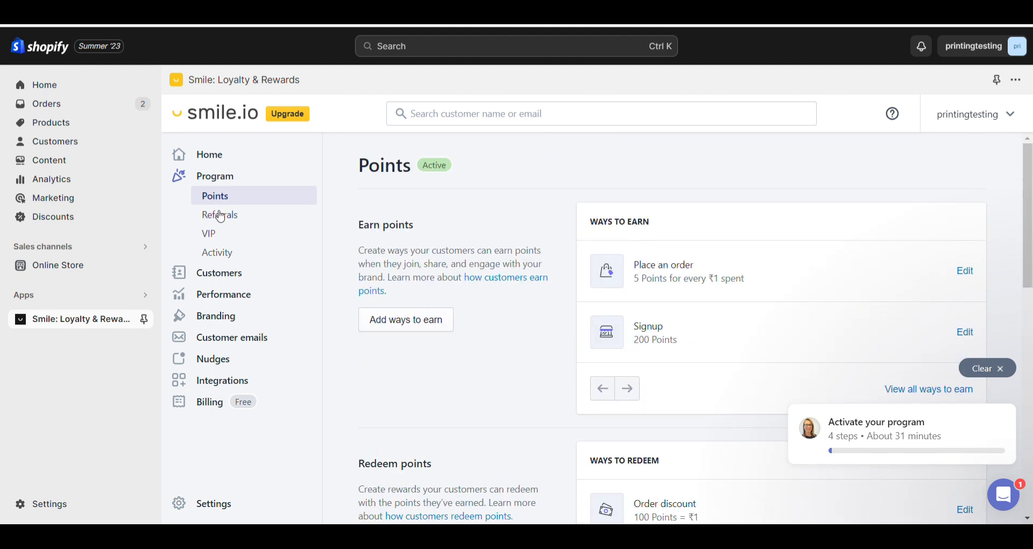
Step: Activate the Referrals program and review the referring customer's ₹300 off coupon settings
click(219, 215)
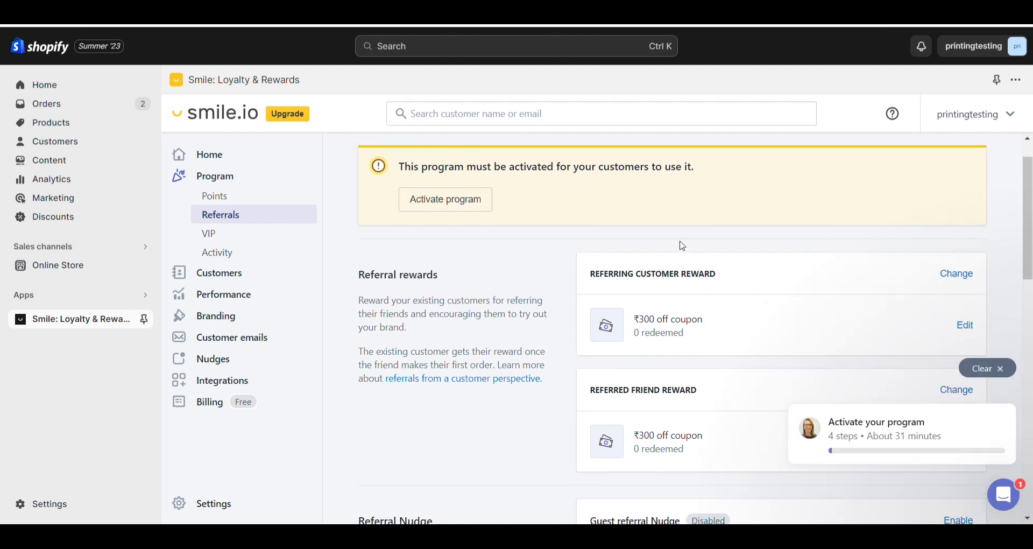
click(444, 200)
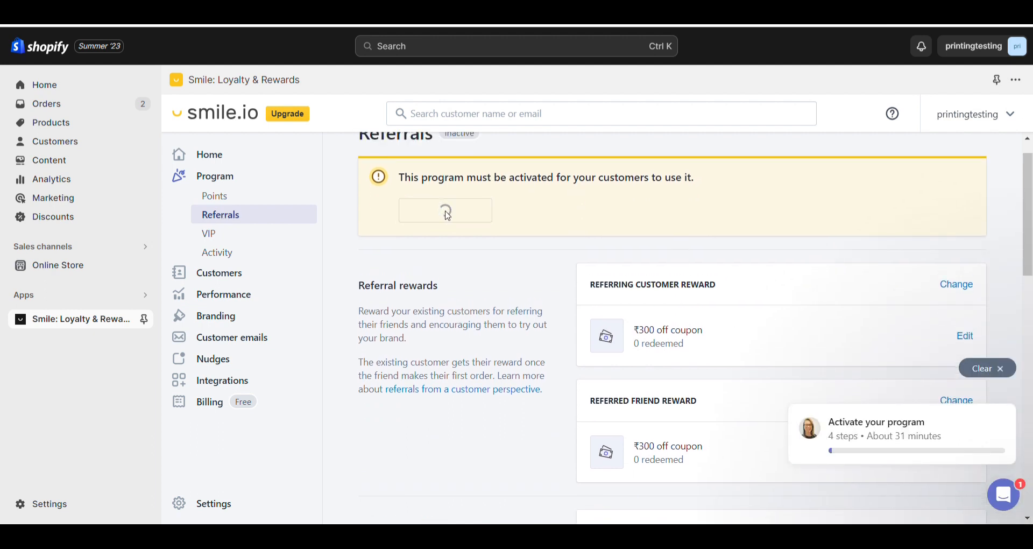
click(444, 210)
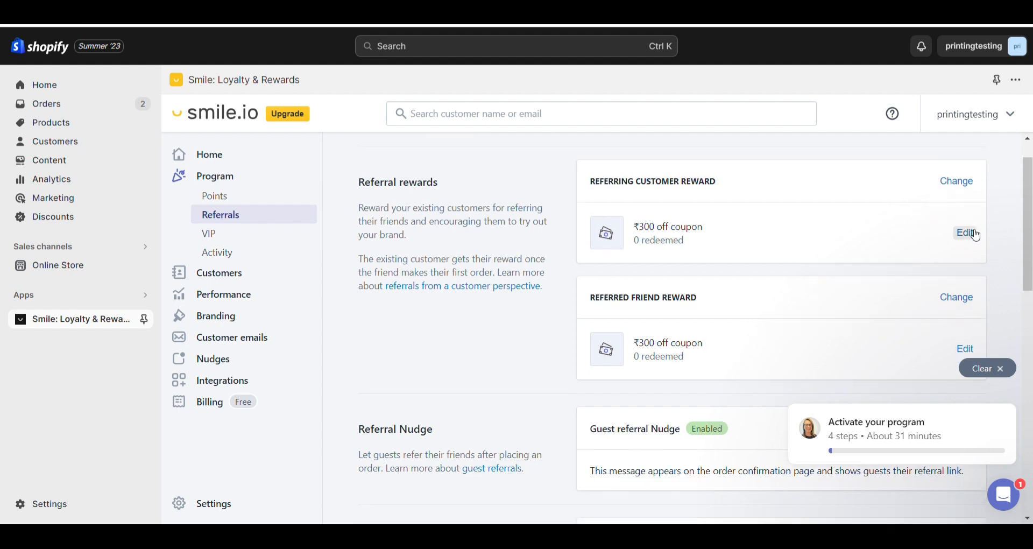
click(966, 232)
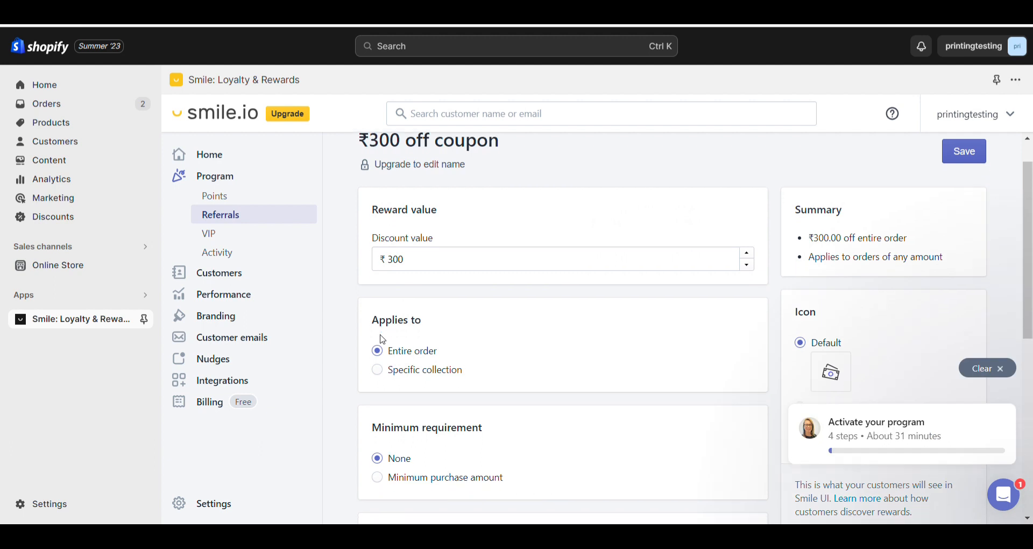
scroll(down, 3)
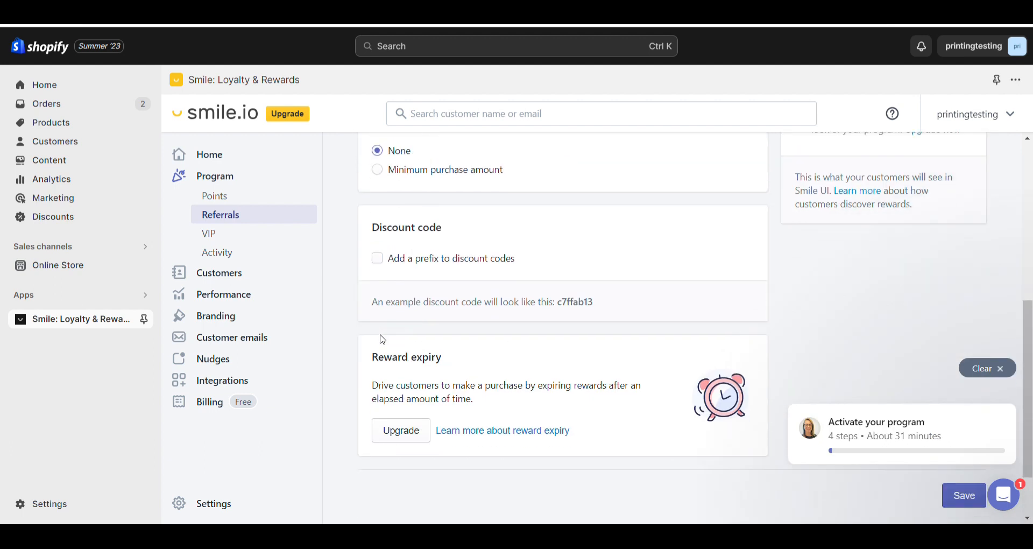
scroll(down, 3)
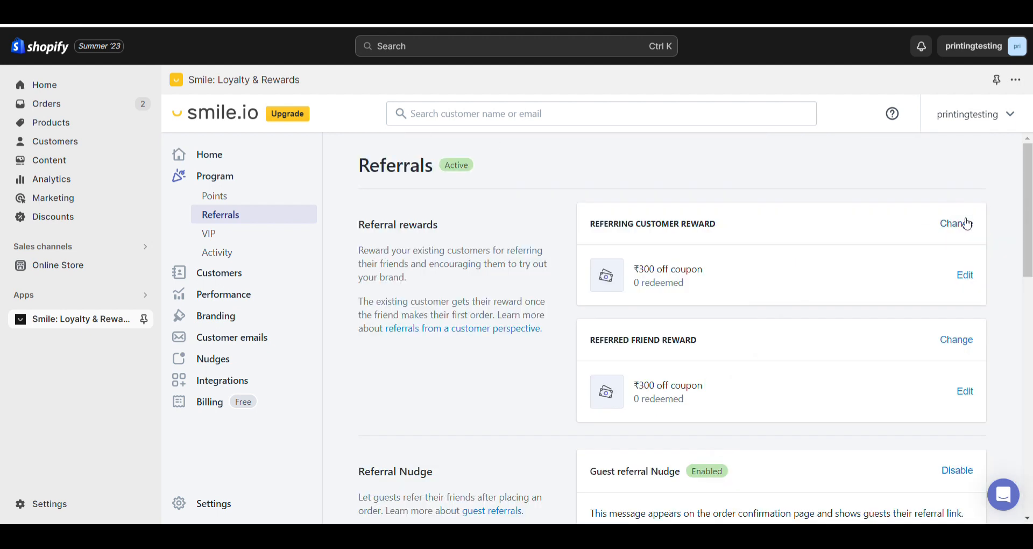
Step: Replace the referring customer's ₹300 coupon with a 1000-point reward
click(956, 223)
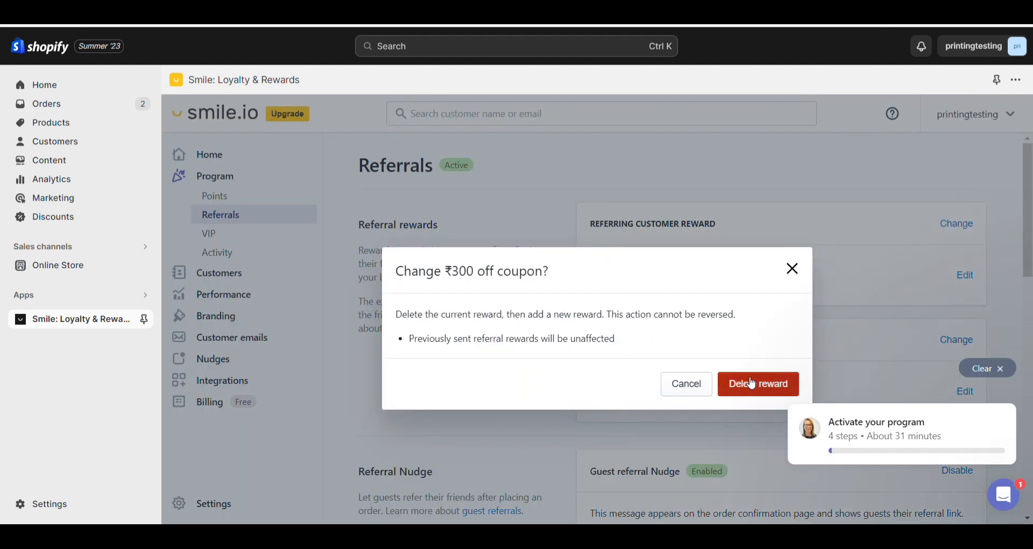
click(757, 383)
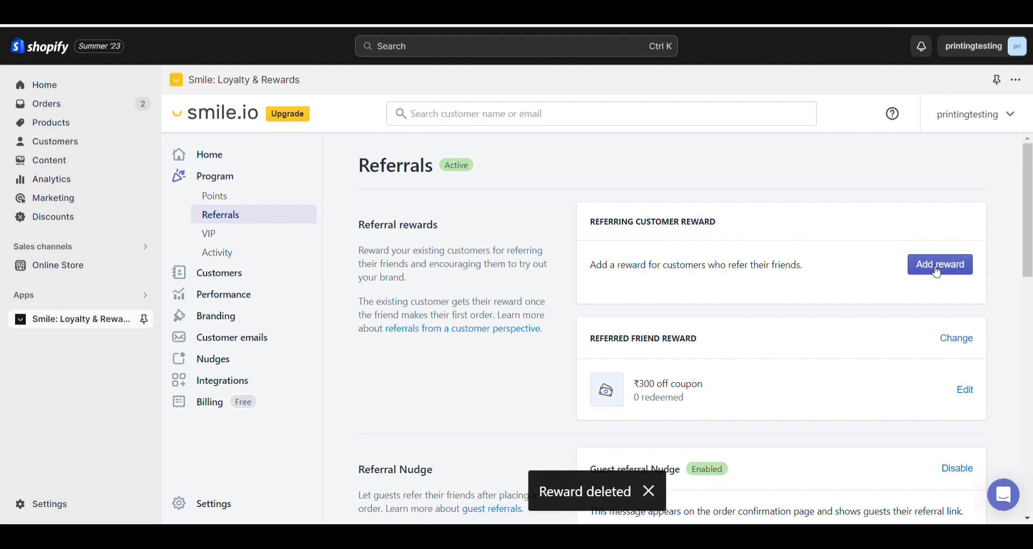
click(940, 265)
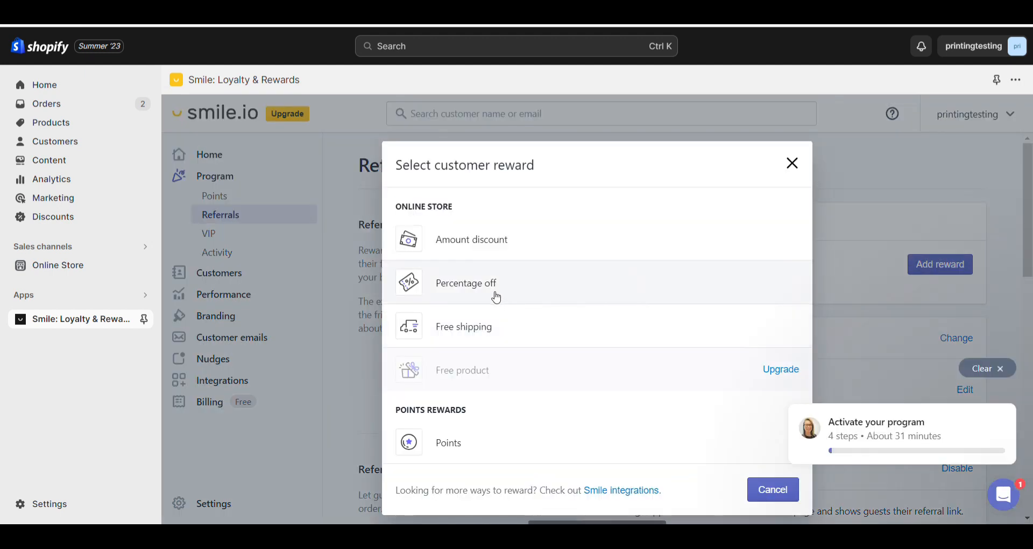
mouse_move(458, 447)
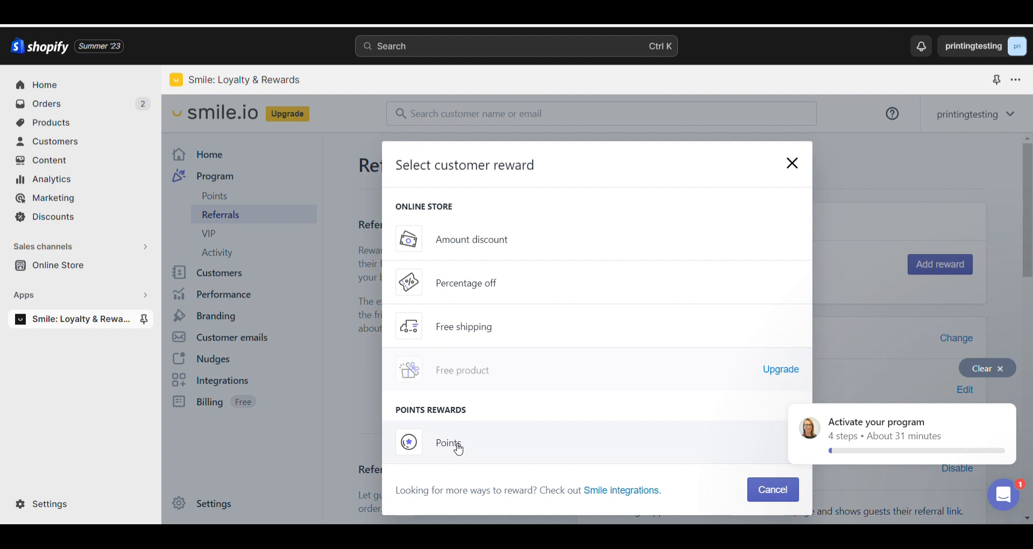
click(448, 442)
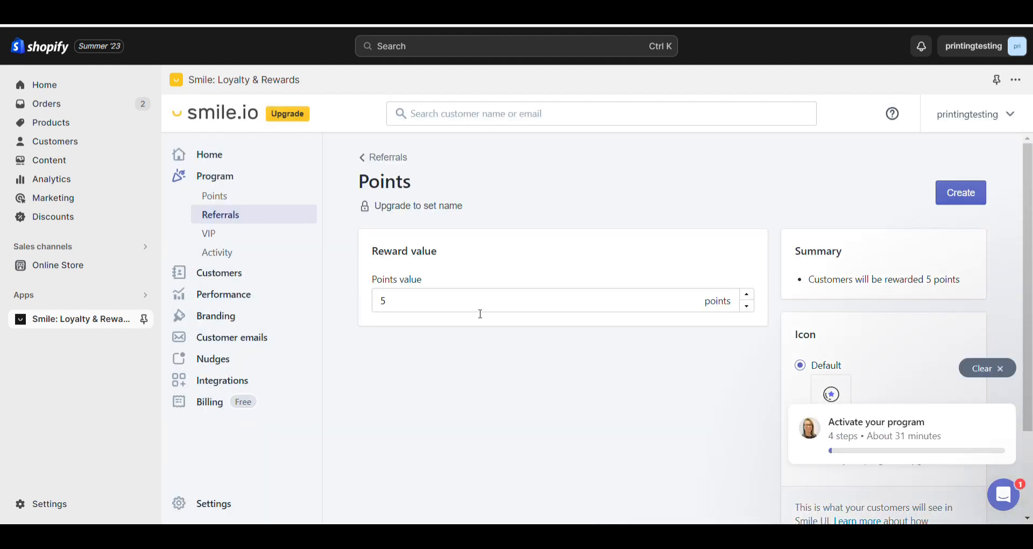
text(1000)
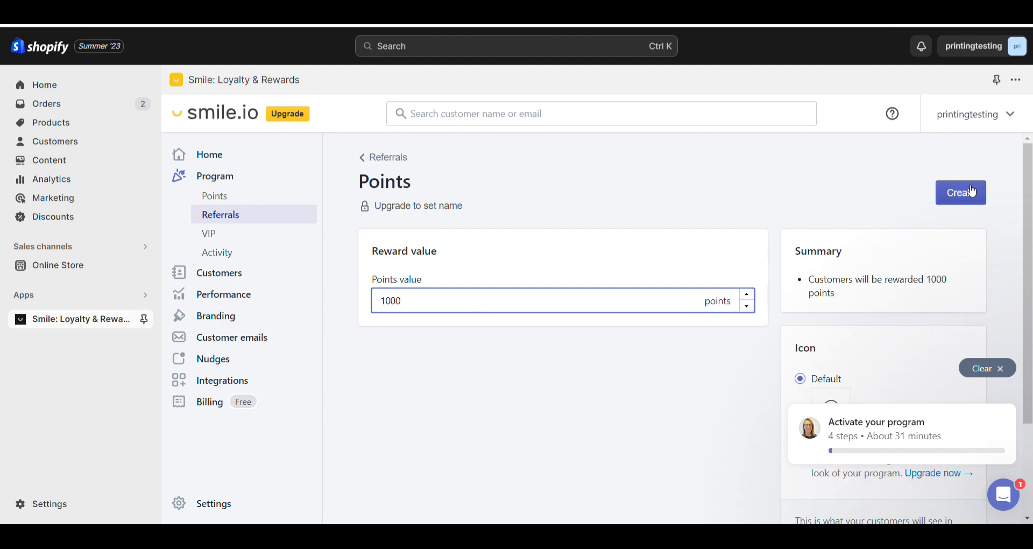
click(960, 192)
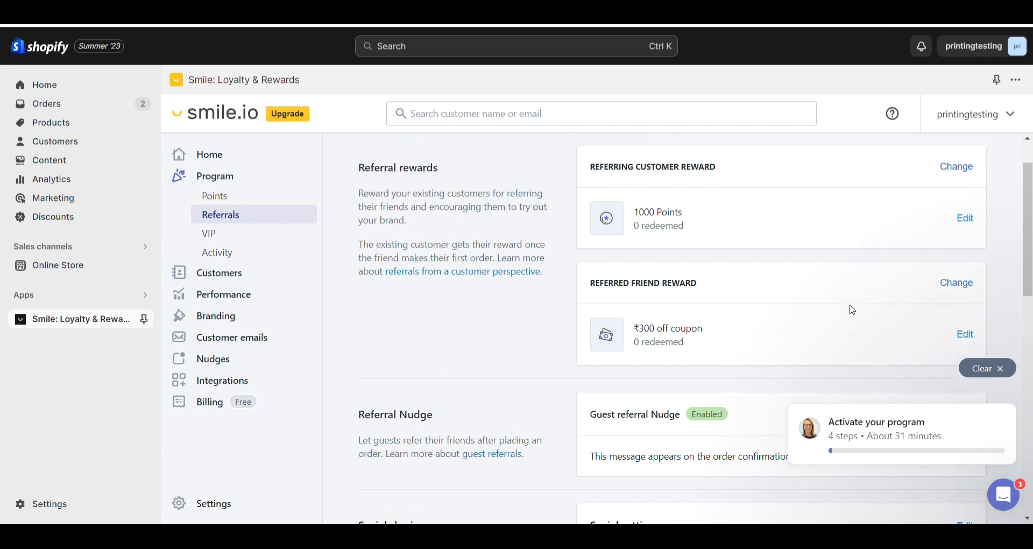
Step: Delete the referred friend's ₹300 off coupon and start adding a new reward
scroll(down, 3)
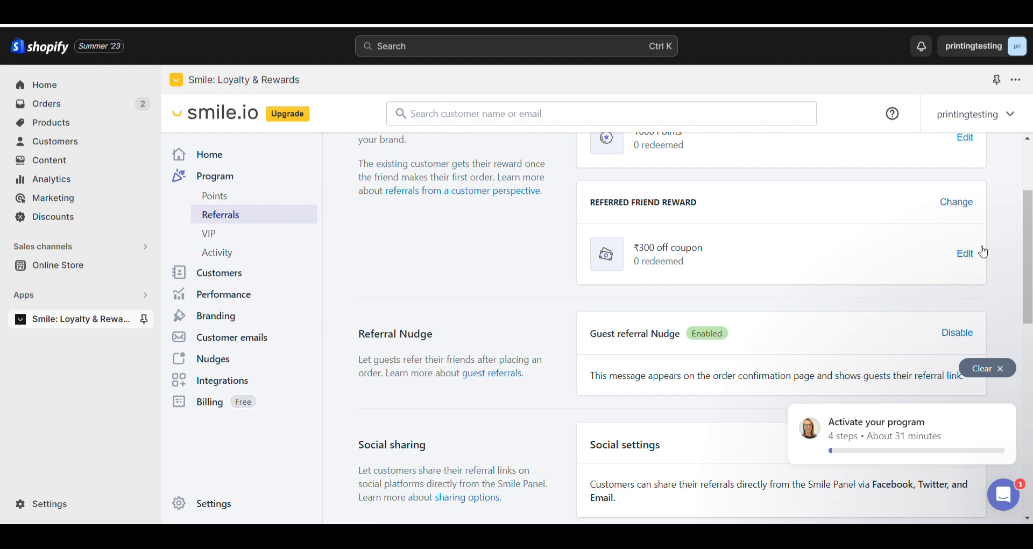
click(956, 201)
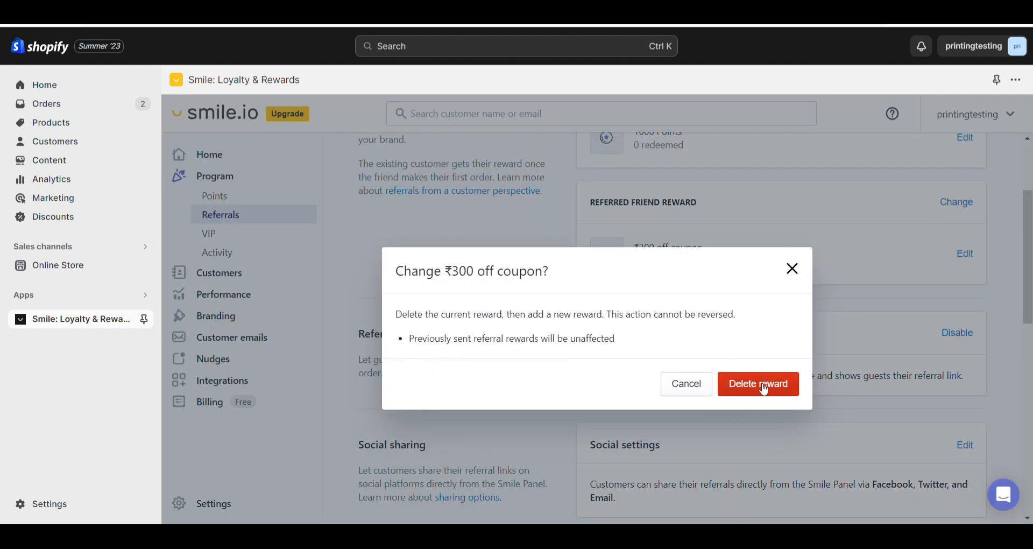
click(757, 383)
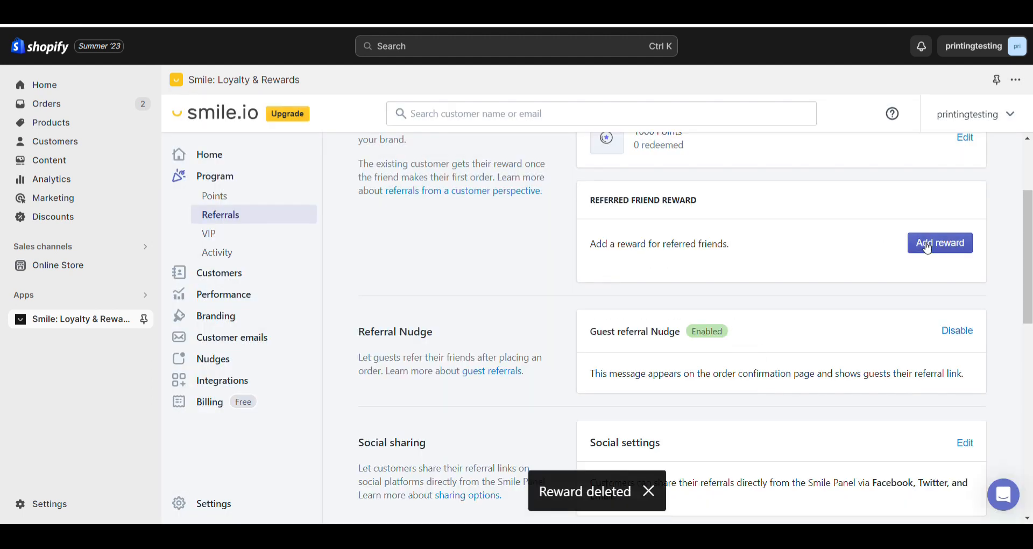
click(938, 243)
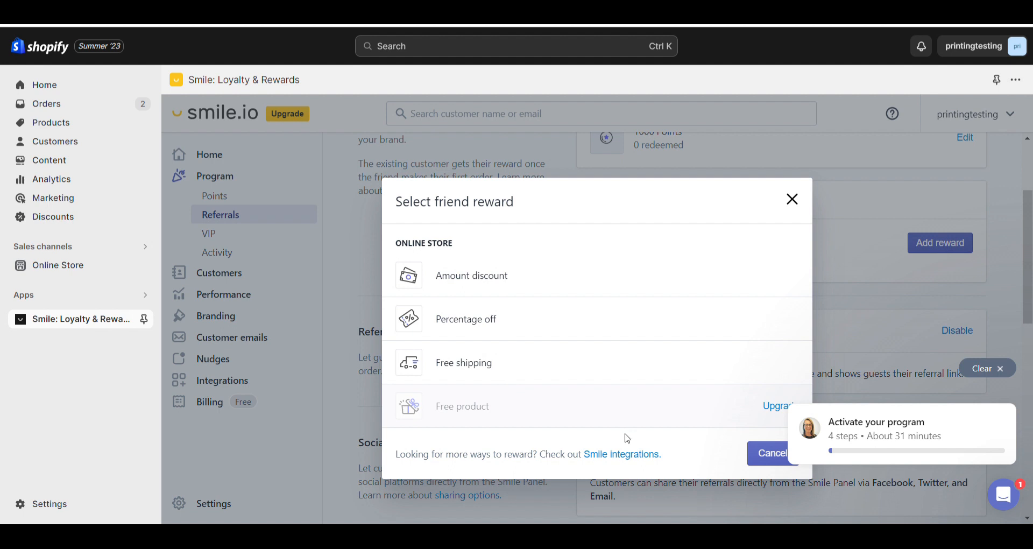
mouse_move(634, 319)
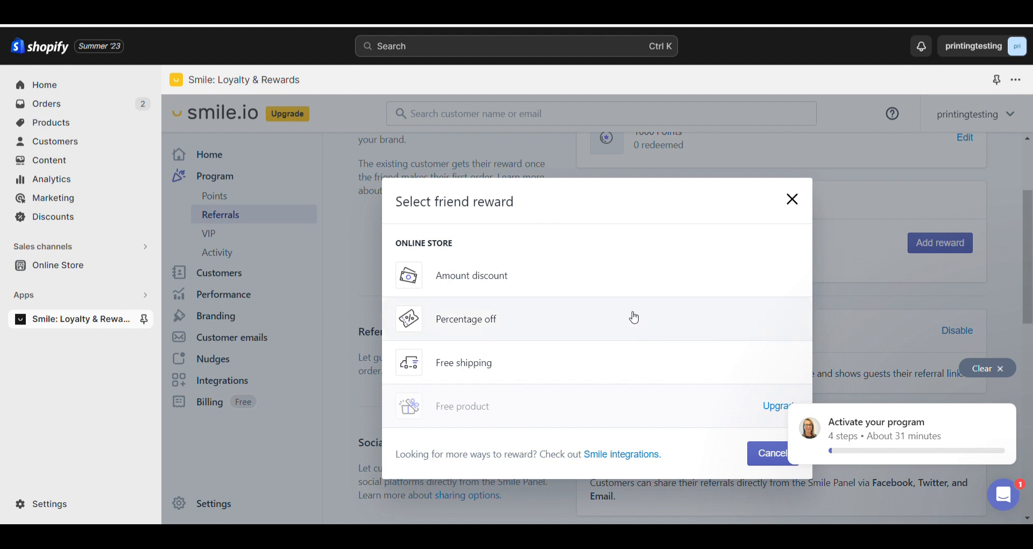
Step: Create and save a ₹50 amount-discount coupon reward for referred friends
click(471, 275)
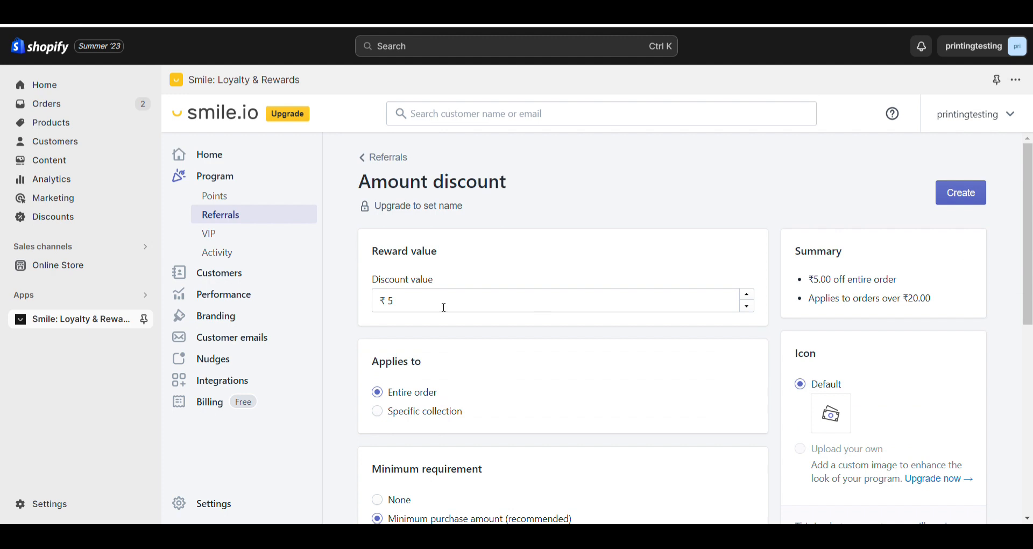
text(0)
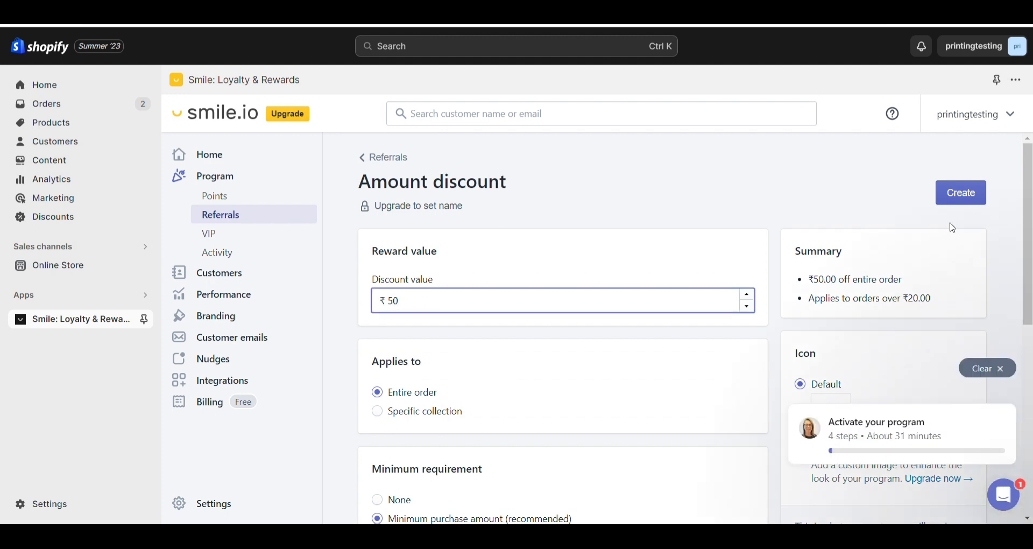
click(960, 192)
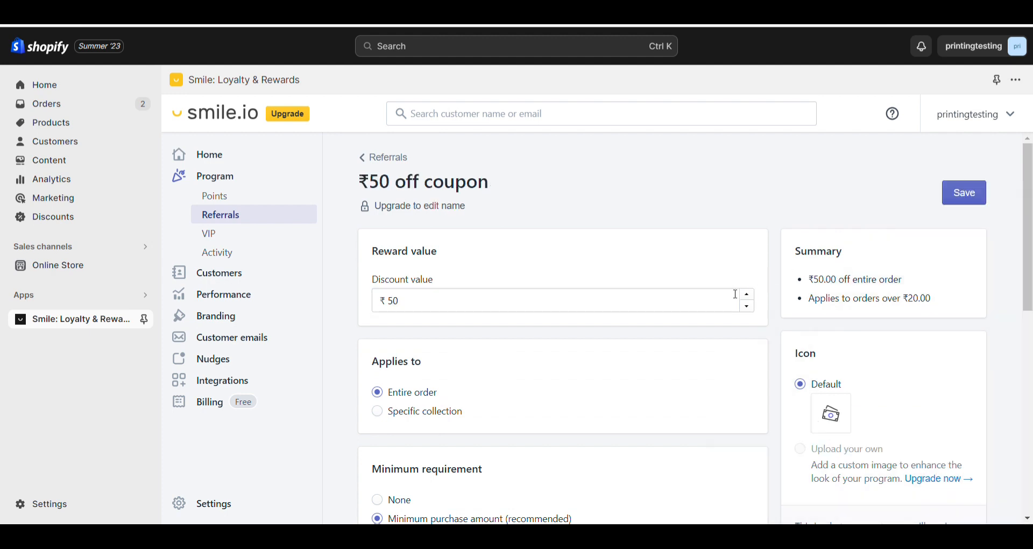
click(963, 193)
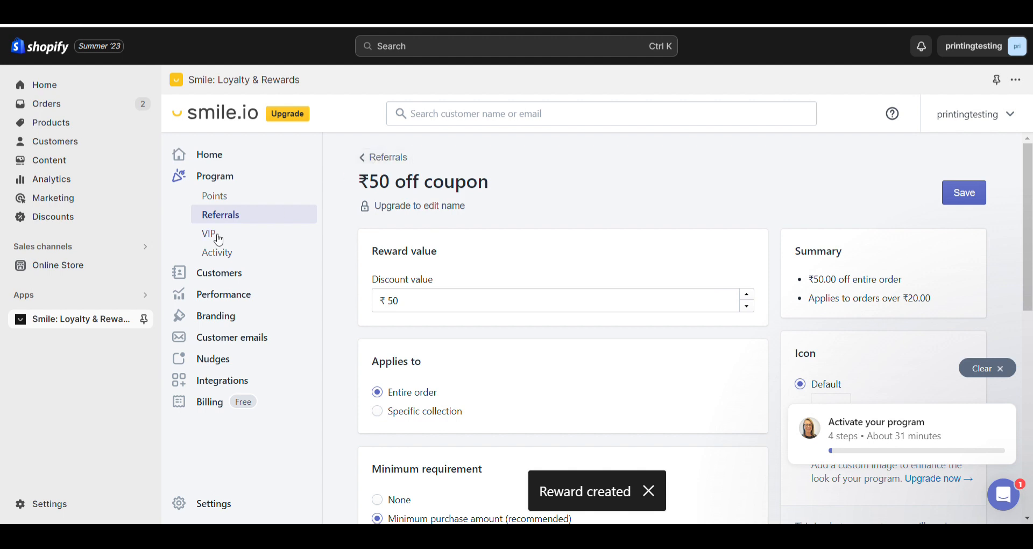
Step: View the Smile VIP program page, then the program's Activity log
click(209, 234)
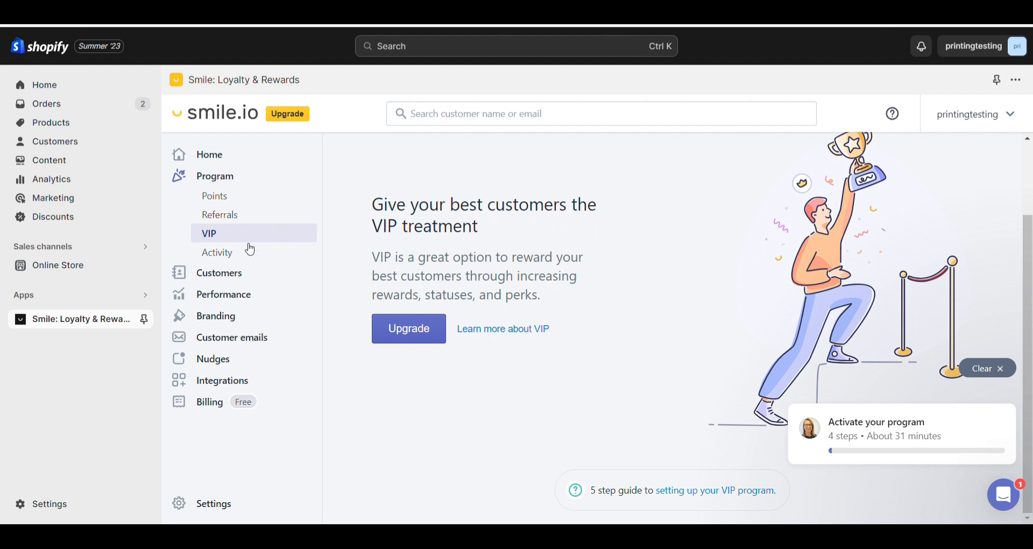
click(216, 251)
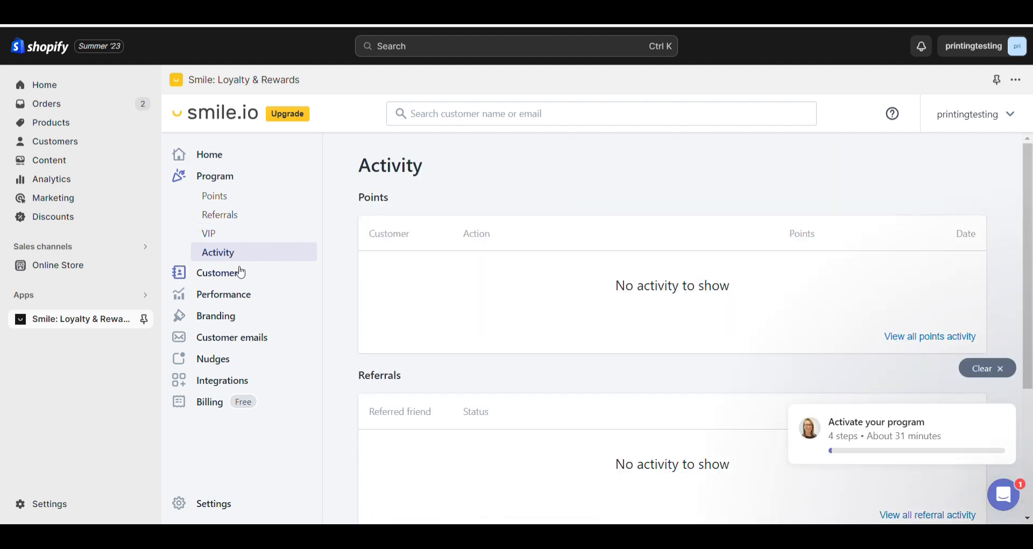
Step: Browse Smile's Customers, Performance and General store settings pages, then head to the storefront
click(220, 272)
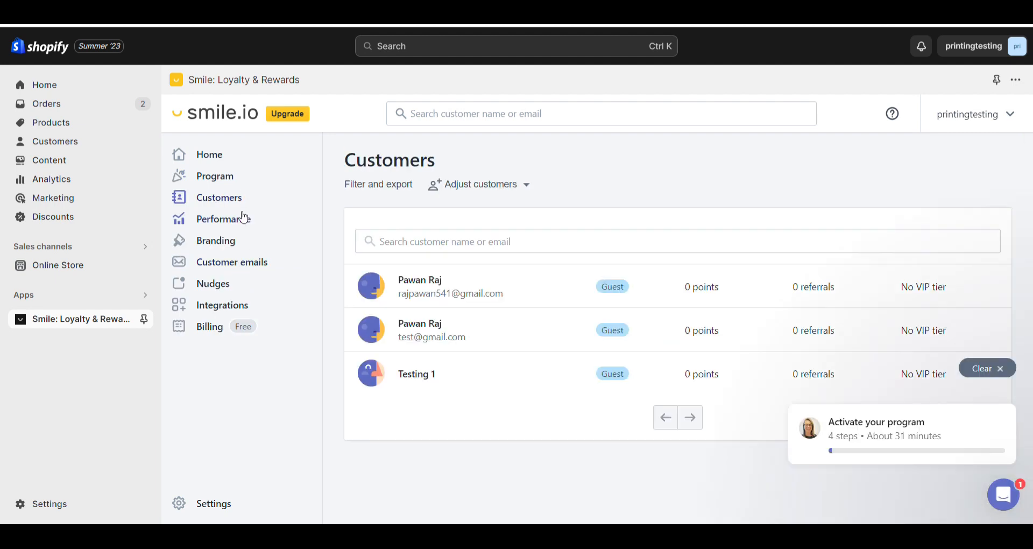
click(222, 218)
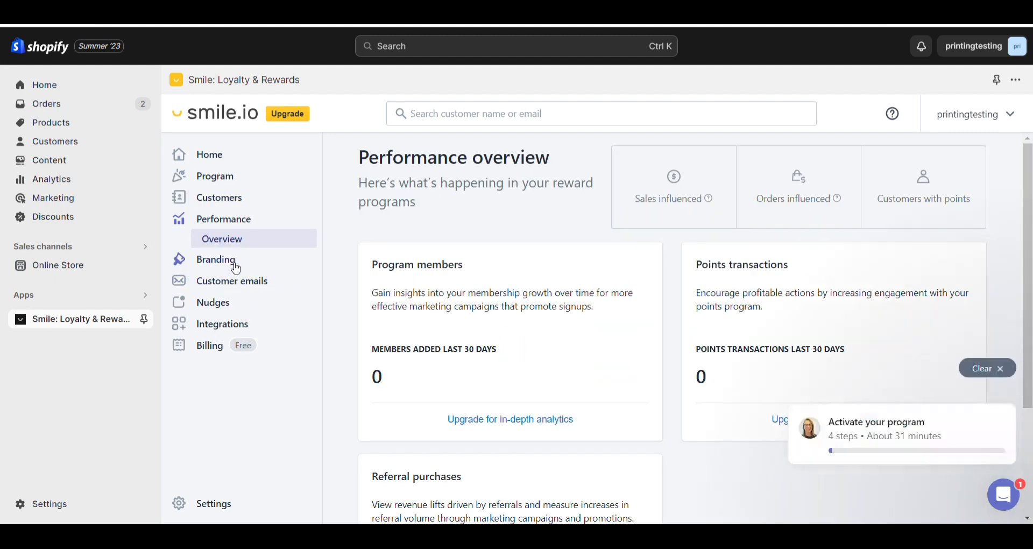
click(213, 503)
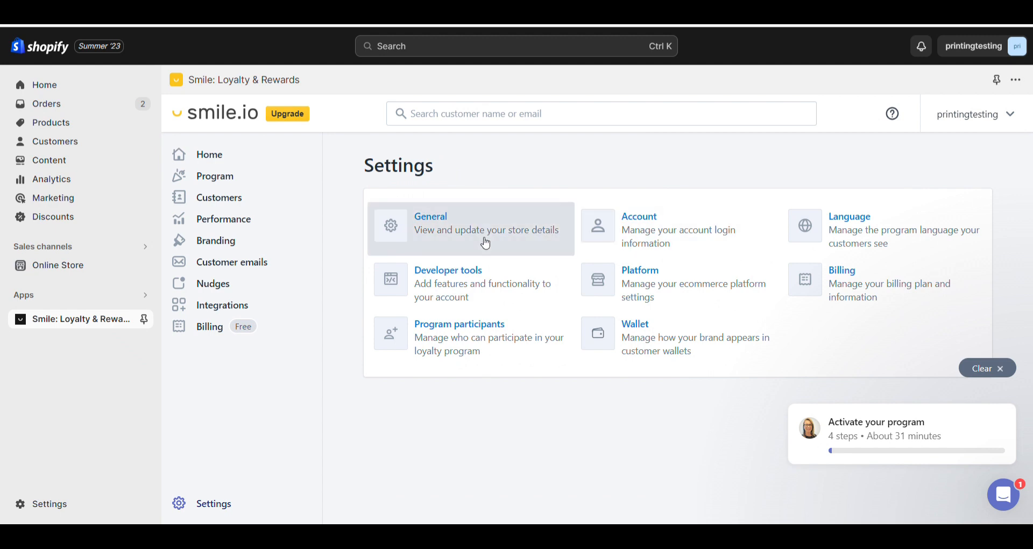
click(430, 217)
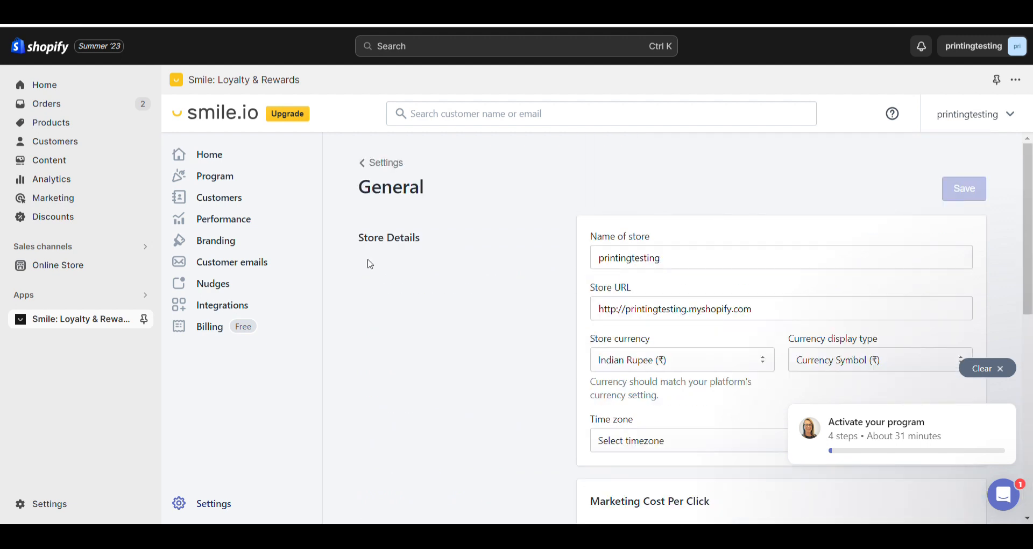
click(210, 154)
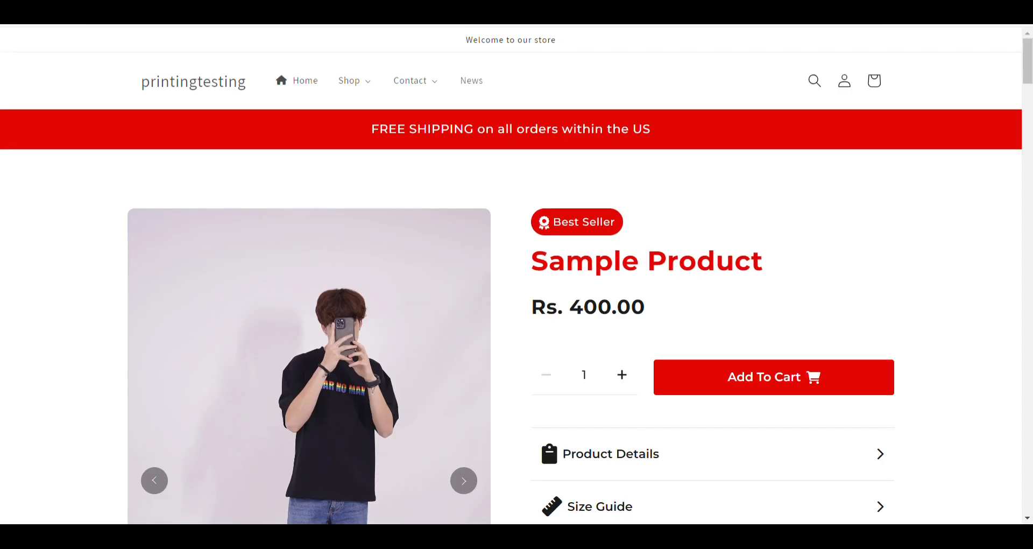
Step: Scroll the storefront loyalty panel through redeeming and referrals, then view Ways to earn
scroll(down, 3)
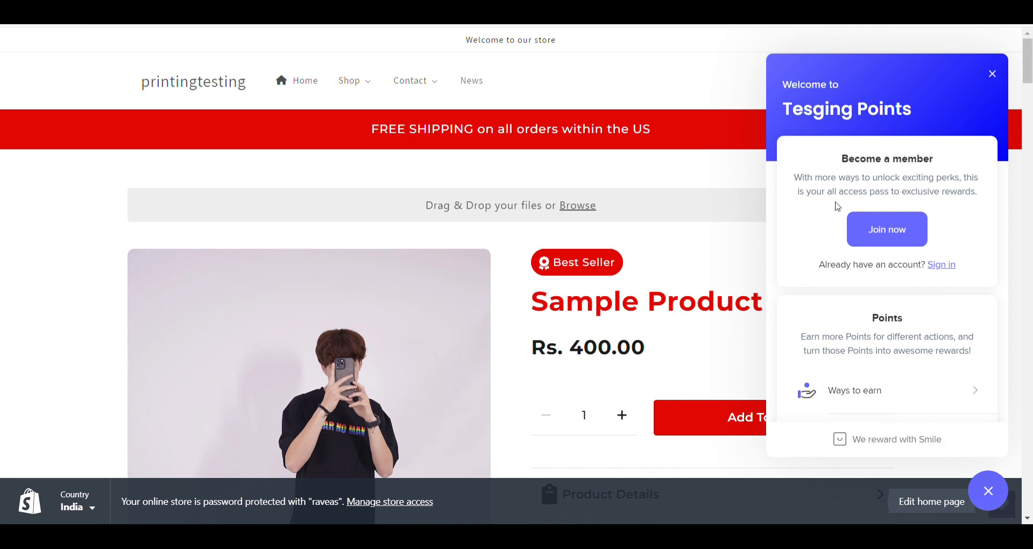
mouse_move(787, 95)
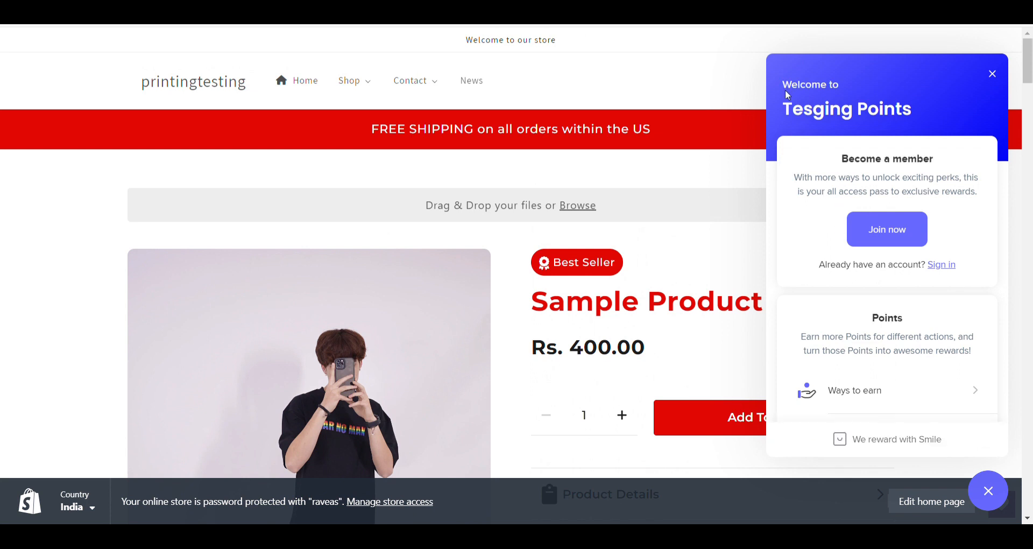
mouse_move(827, 122)
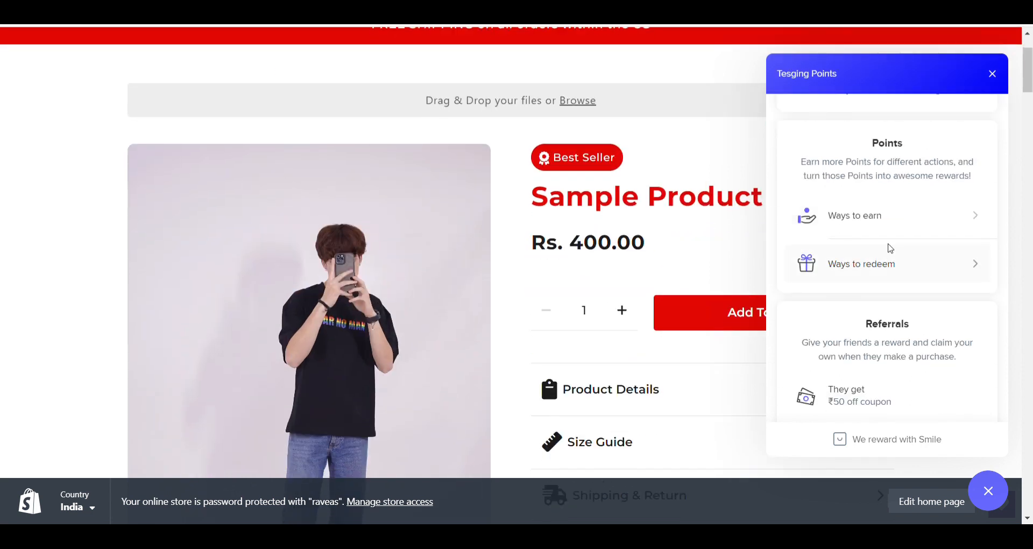
mouse_move(912, 256)
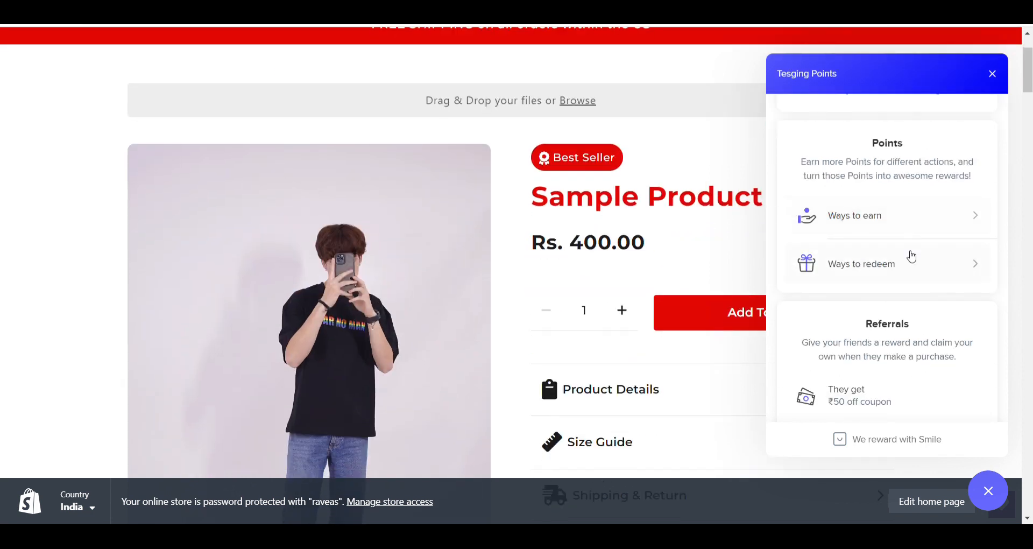
scroll(down, 3)
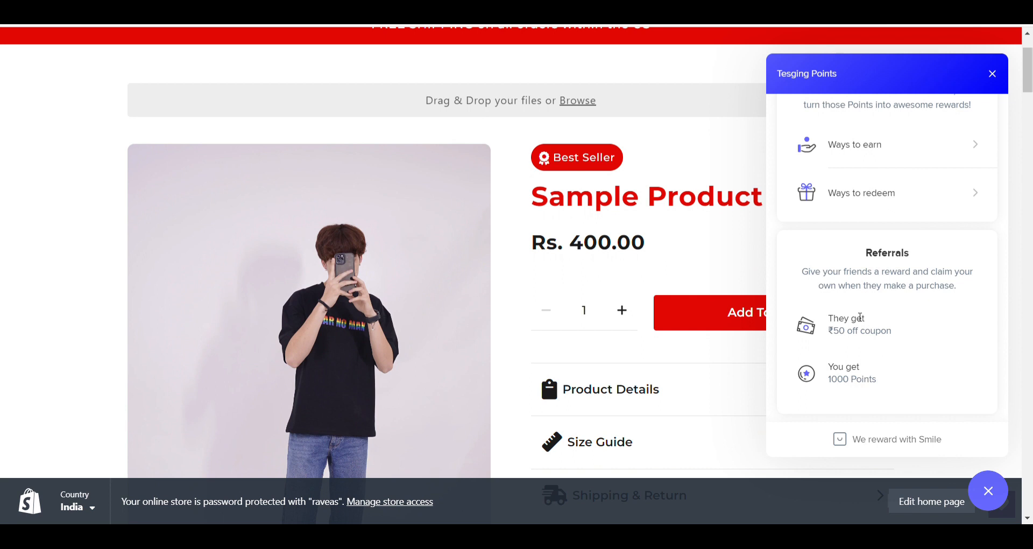
mouse_move(846, 356)
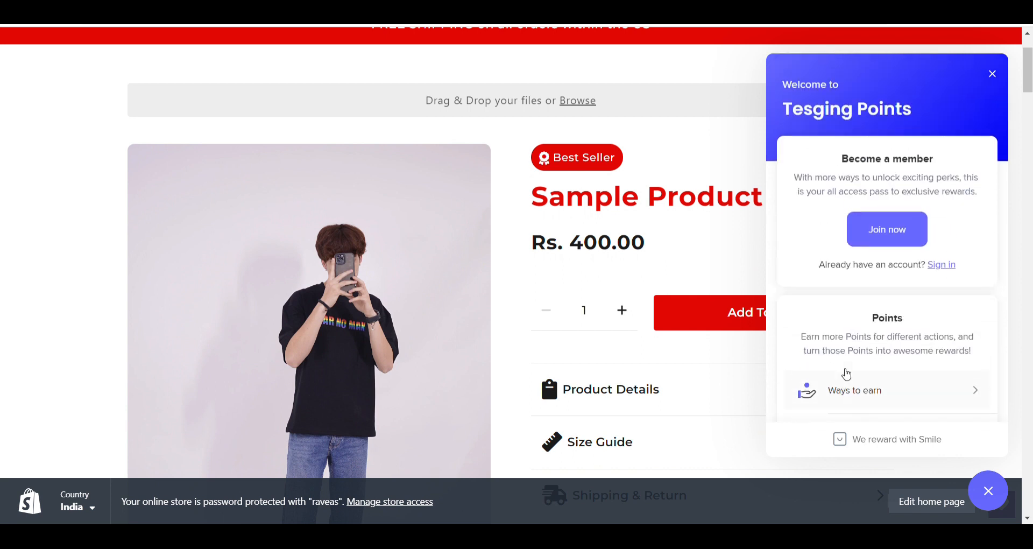
scroll(down, 3)
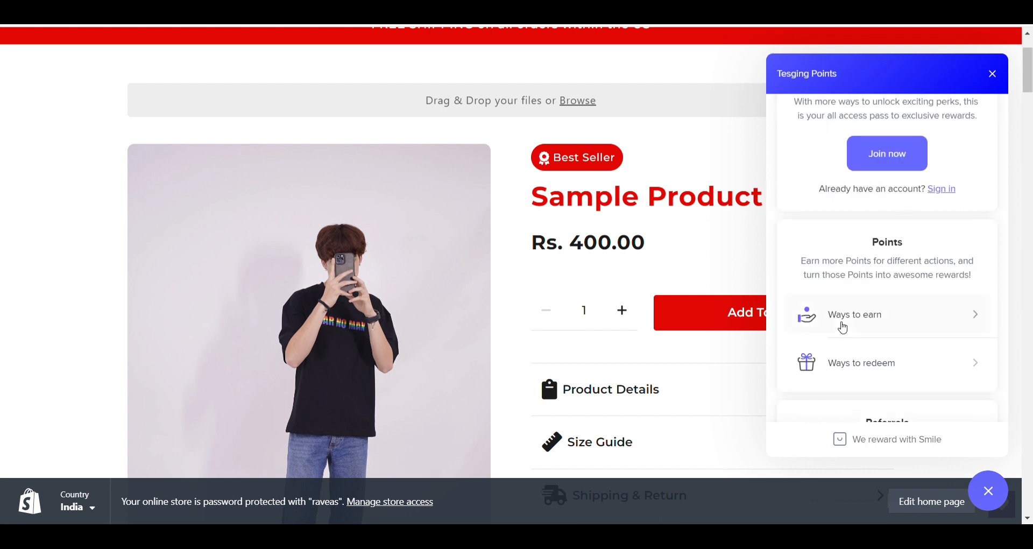
click(853, 315)
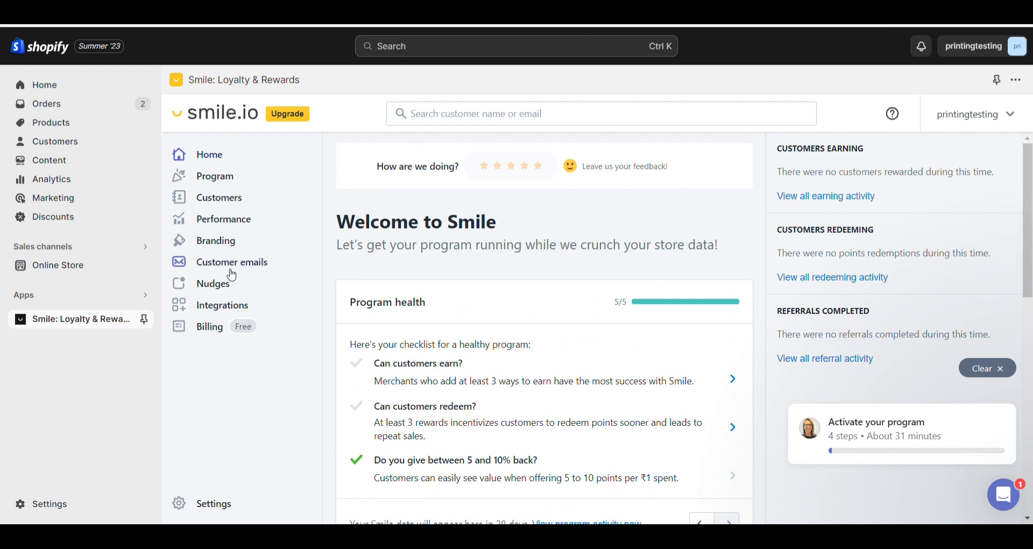
Step: Glance at Smile's Nudges and Points program settings, then move to Branding
click(213, 283)
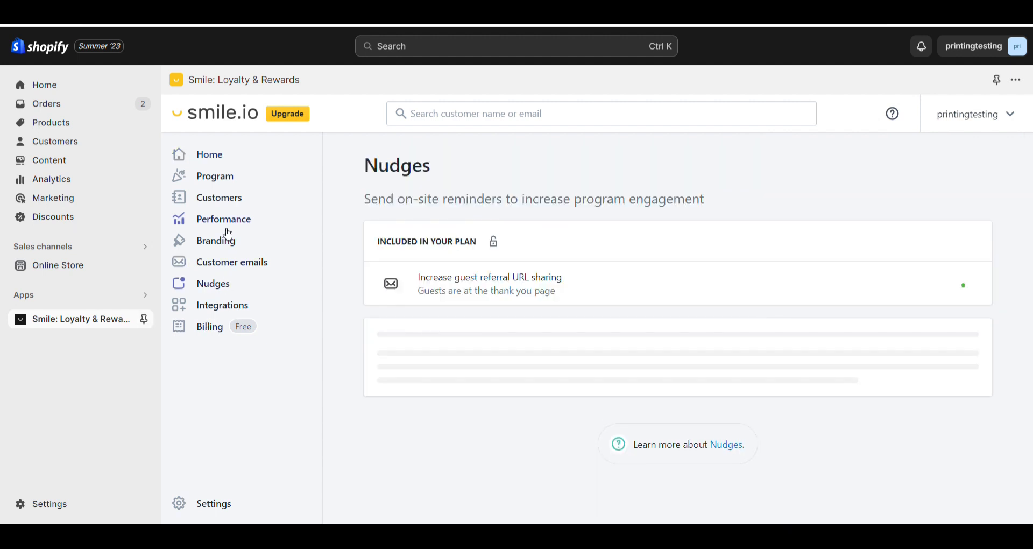
click(215, 175)
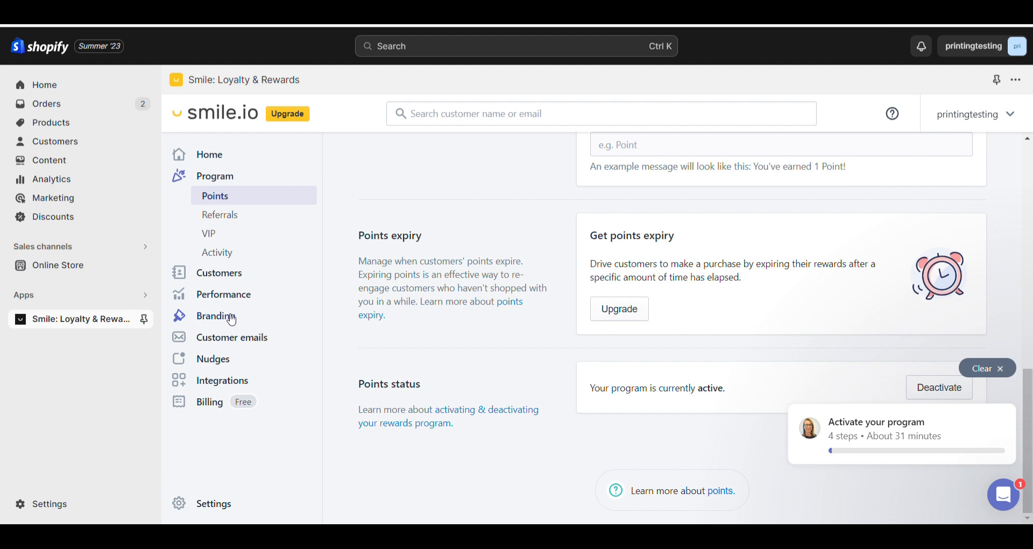
click(217, 315)
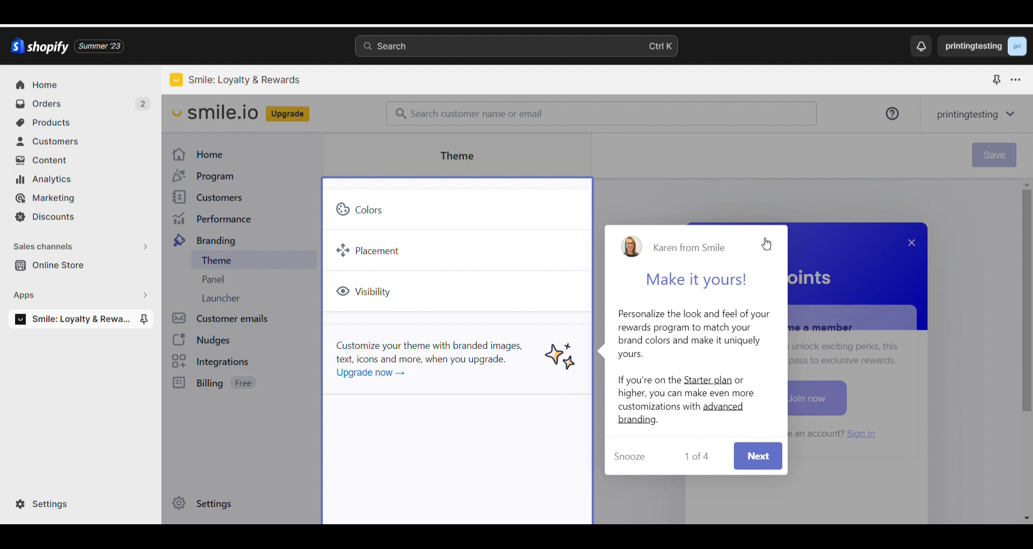
Step: Dismiss the theme tour and review the panel's Placement and Visibility settings, ending on Panel
click(912, 242)
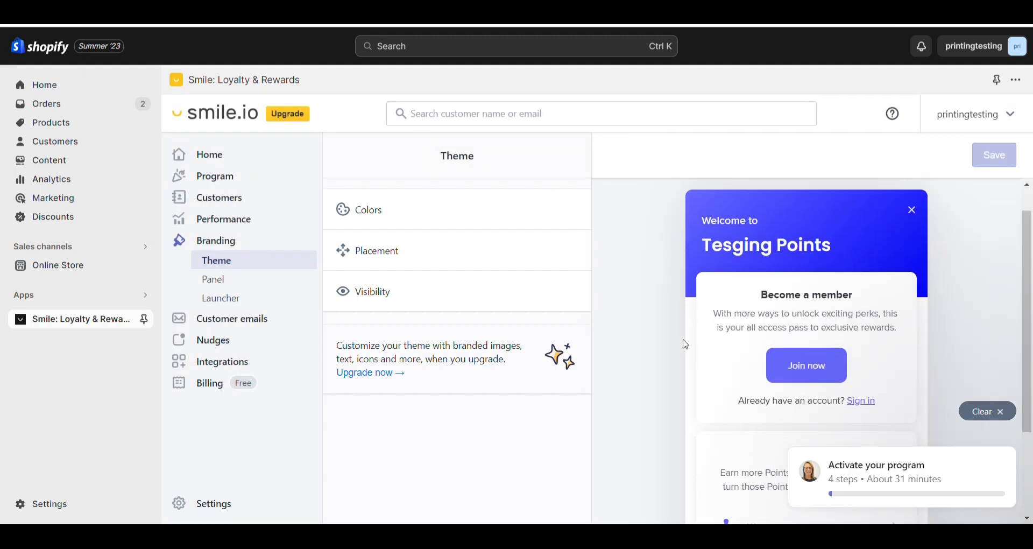
mouse_move(473, 251)
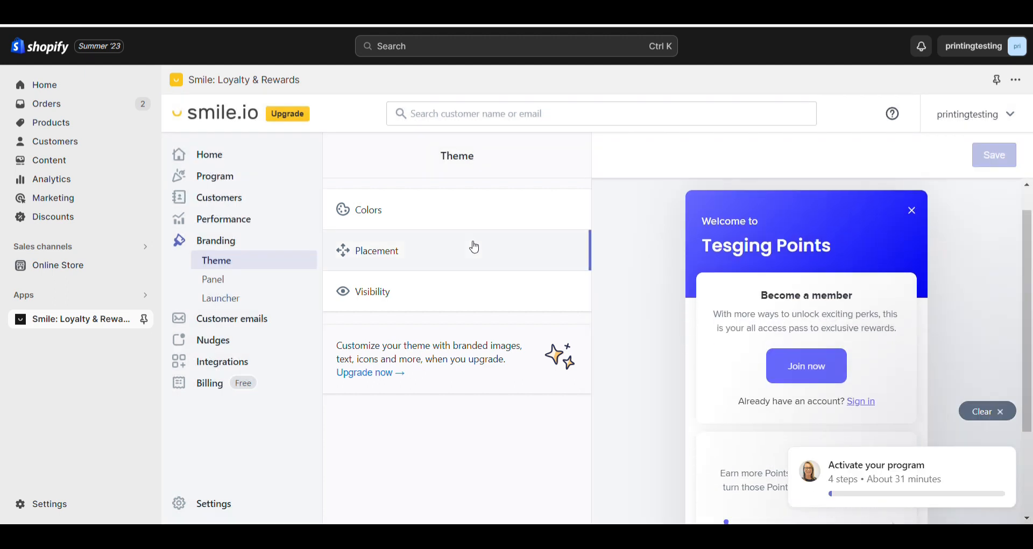
mouse_move(323, 256)
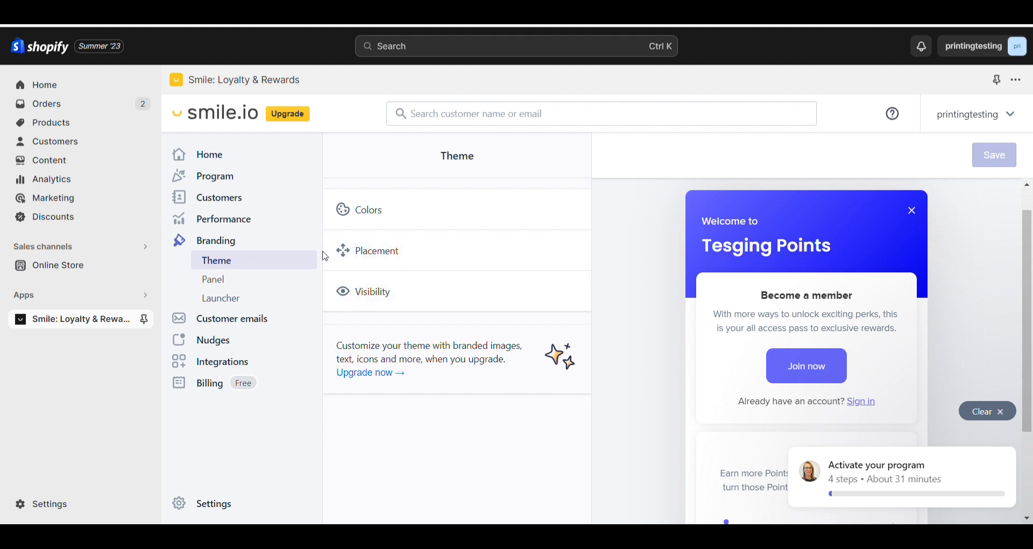
click(368, 210)
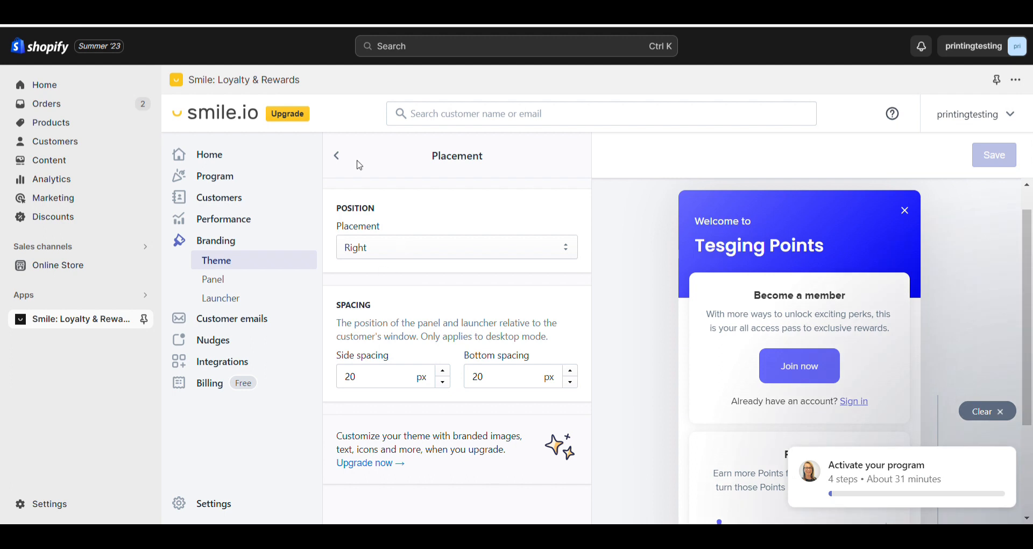
click(337, 155)
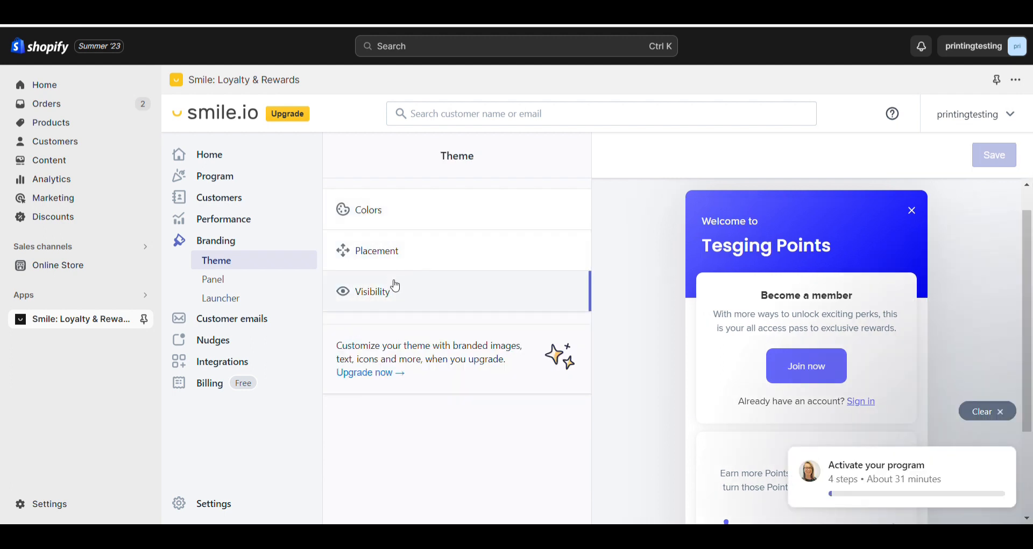
click(372, 292)
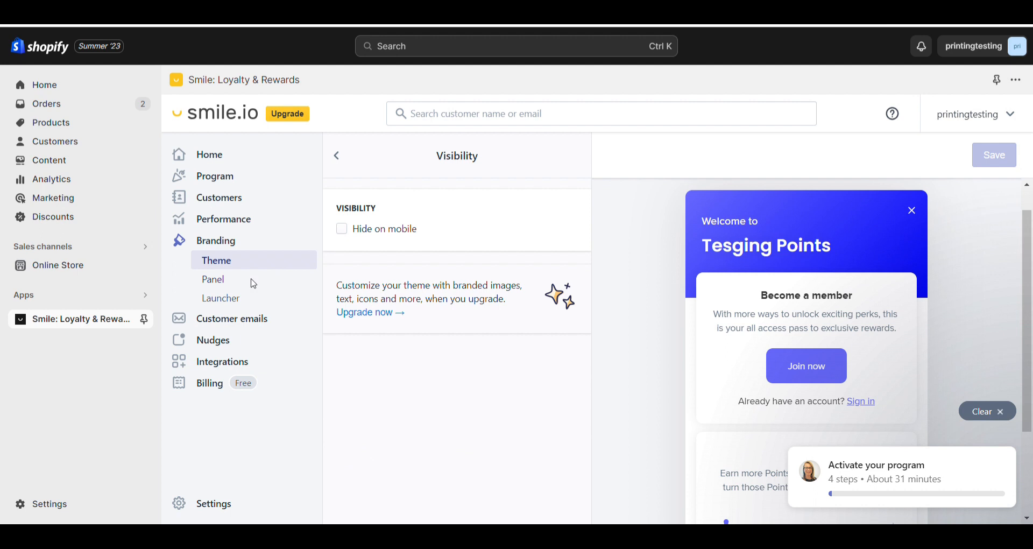
click(213, 278)
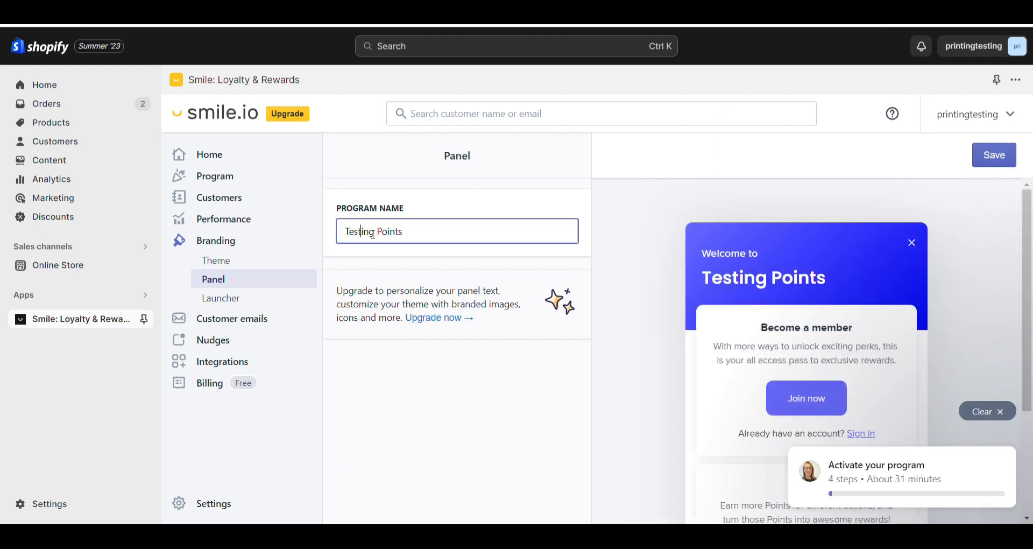
mouse_move(309, 247)
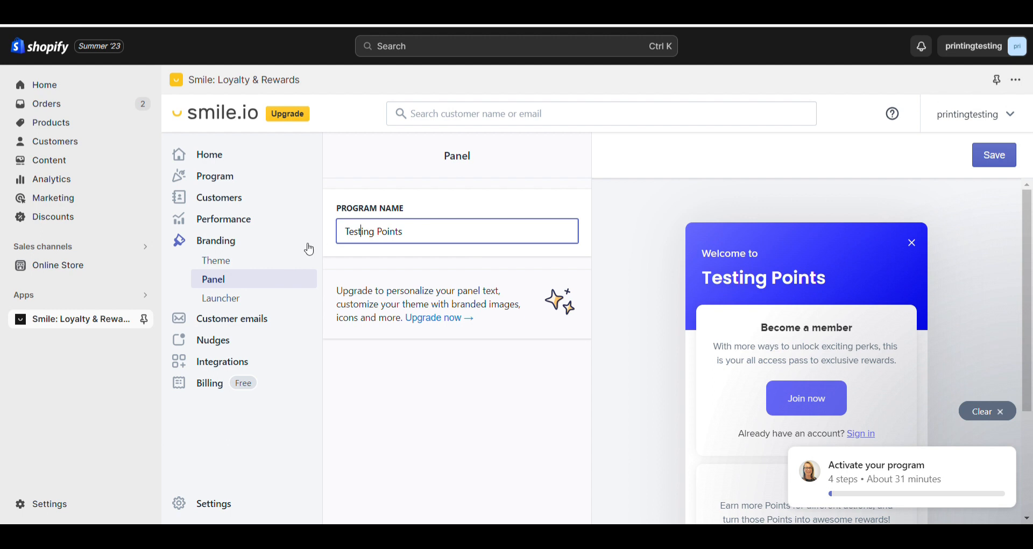
mouse_move(416, 317)
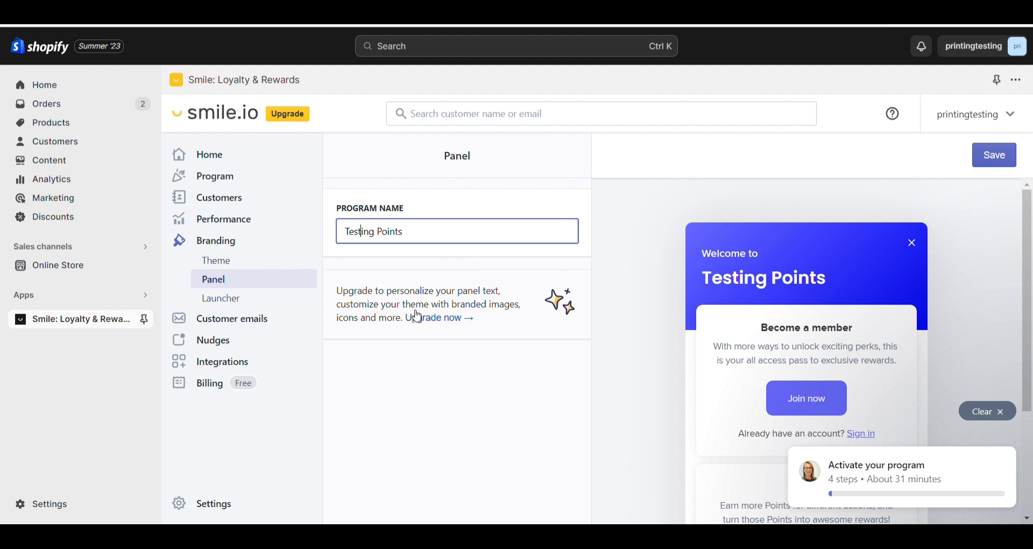
mouse_move(616, 308)
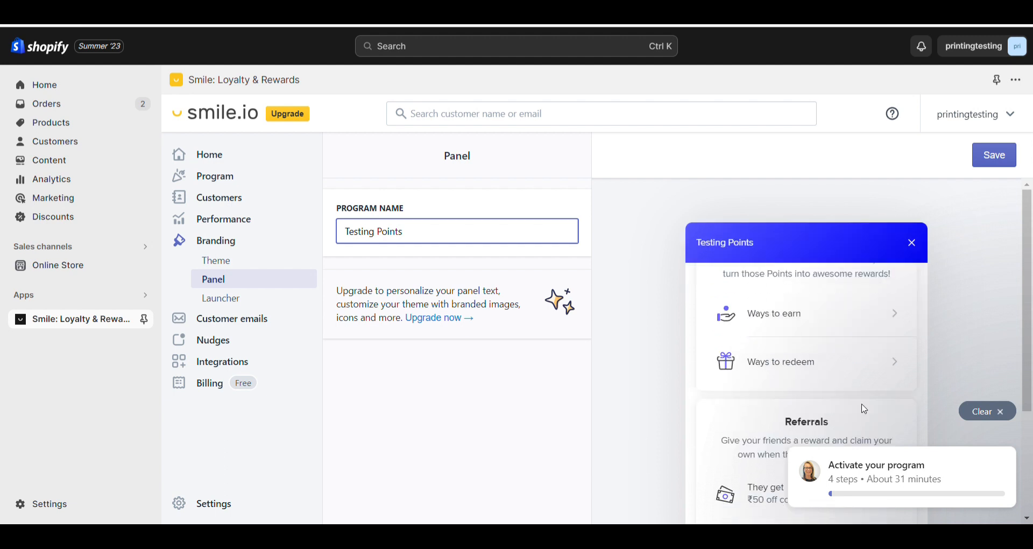
mouse_move(433, 318)
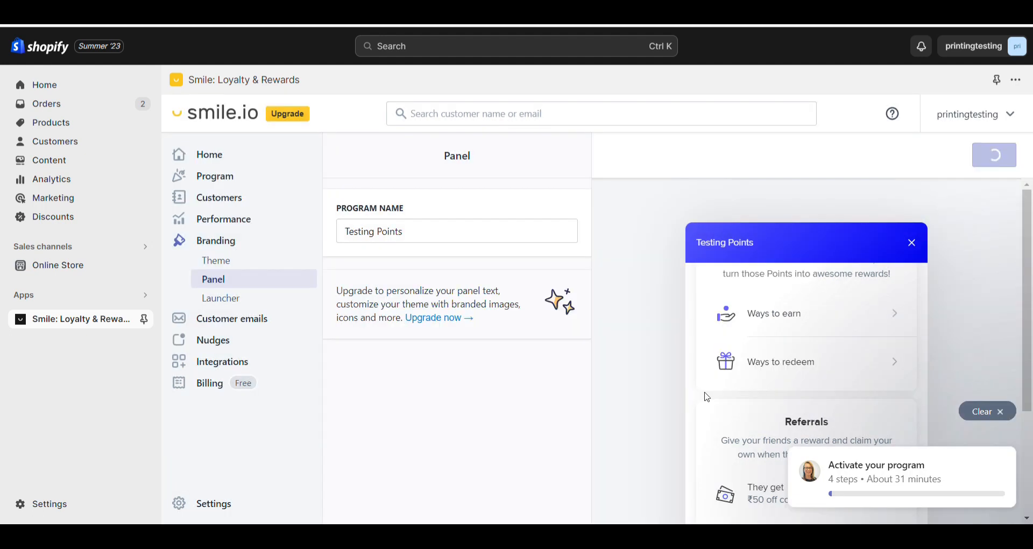
Step: Save the panel's program name as 'Testing Points' and move to Launcher settings
click(994, 155)
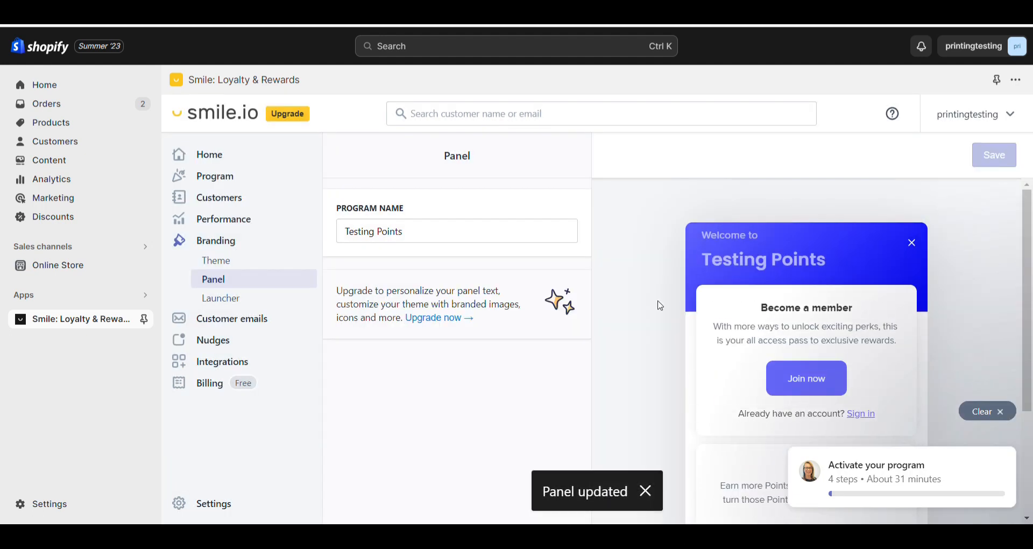
click(220, 298)
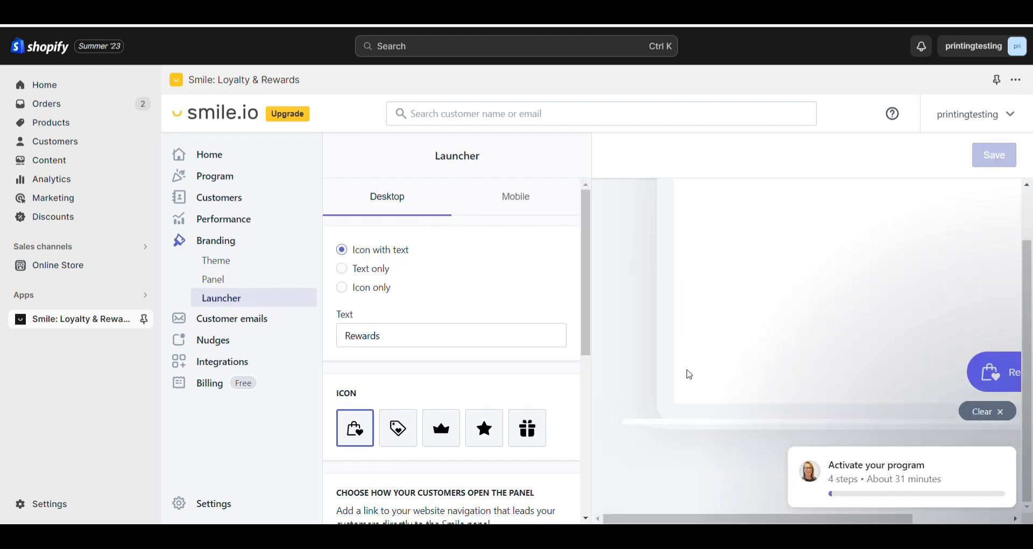
Step: Pick the gift icon for the launcher and preview text-only and icon-only styles
click(528, 427)
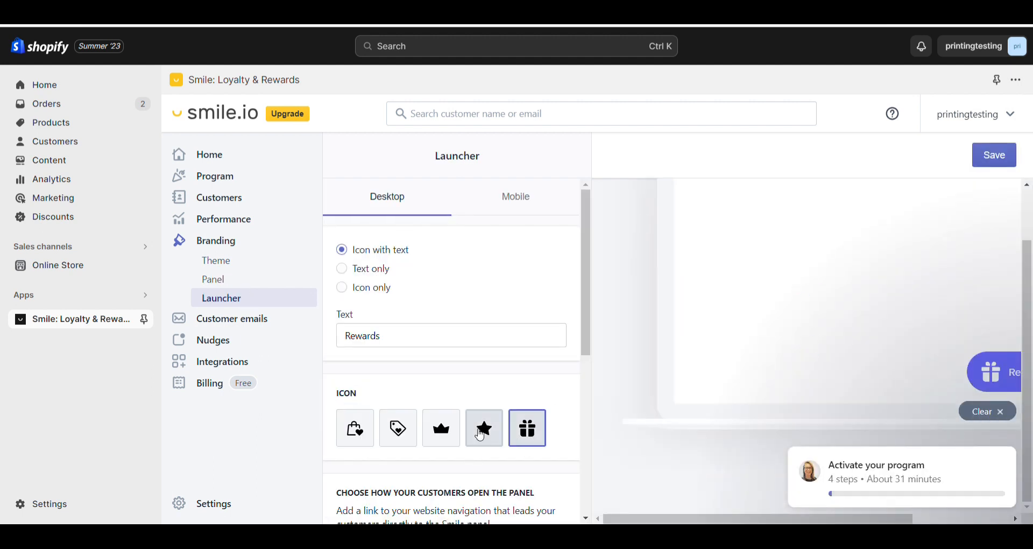
click(483, 427)
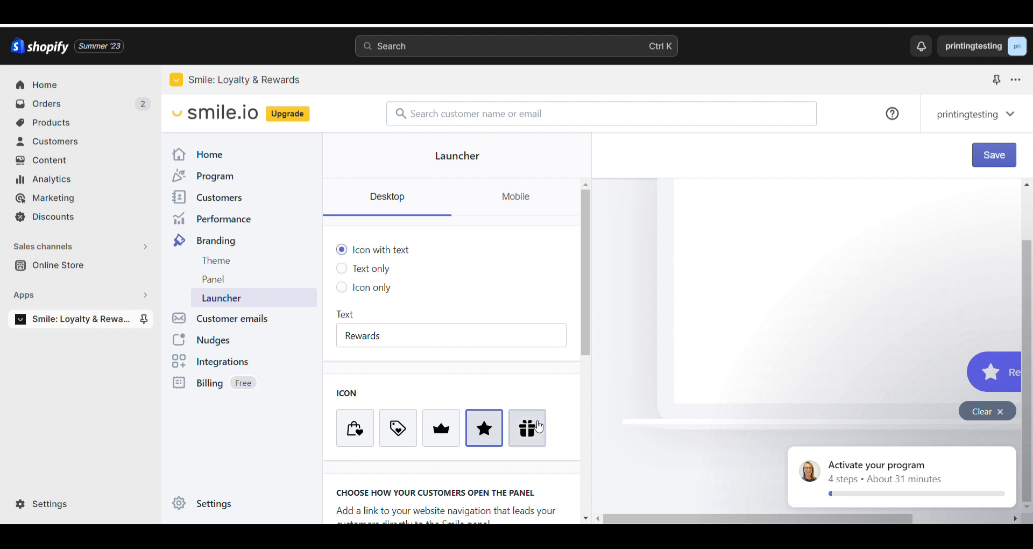
click(527, 428)
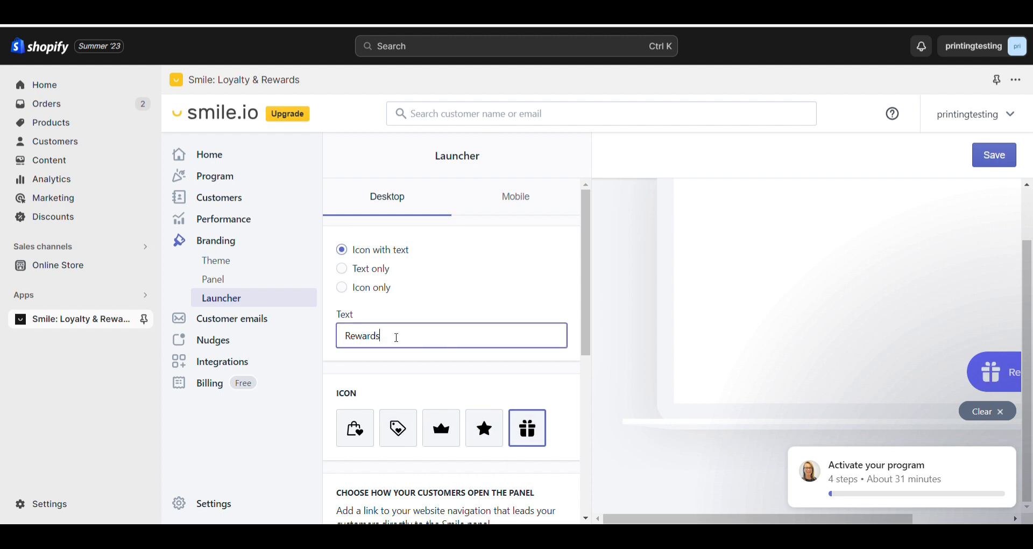
click(342, 268)
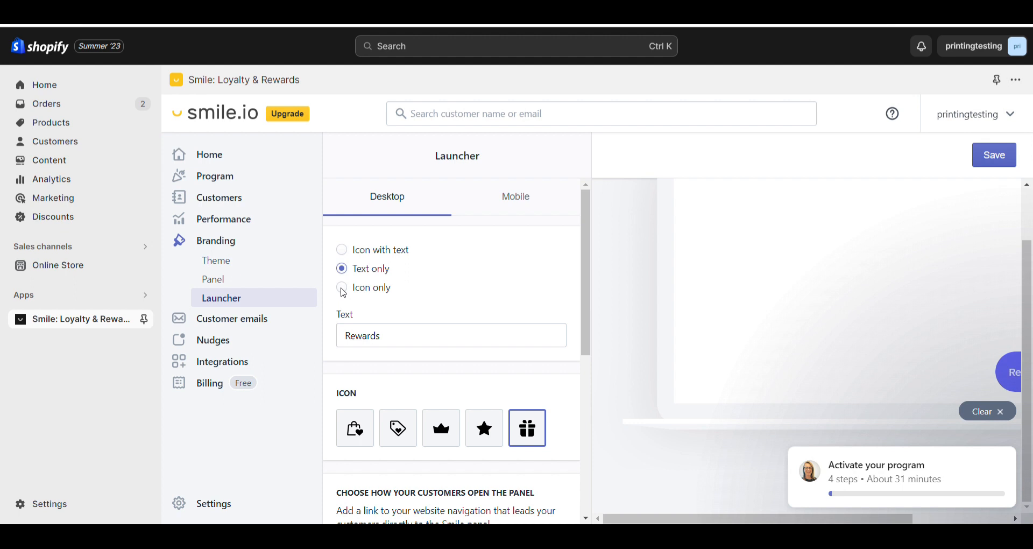
click(341, 288)
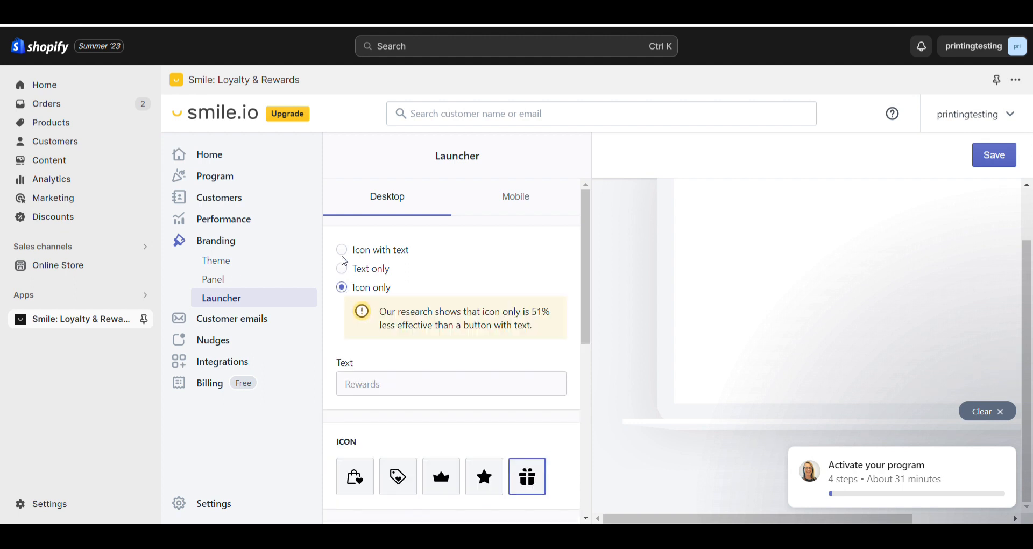
scroll(down, 3)
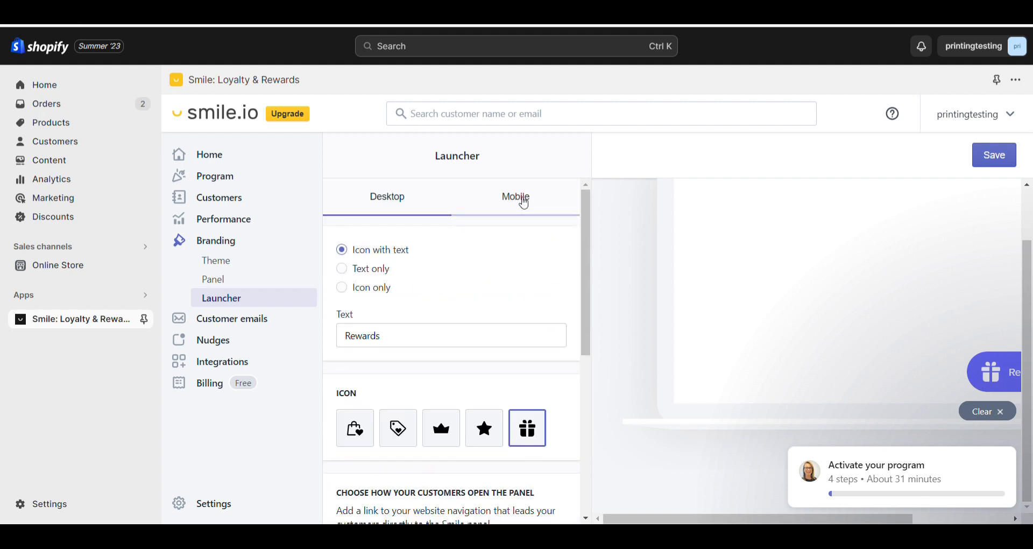
Step: Check the mobile launcher options, save the launcher settings and view the store
click(516, 195)
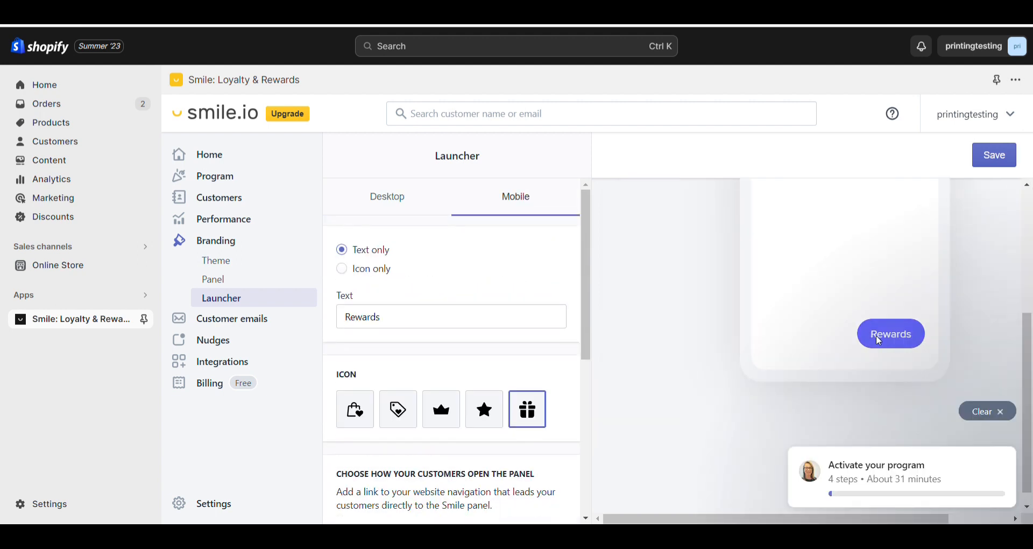
scroll(down, 3)
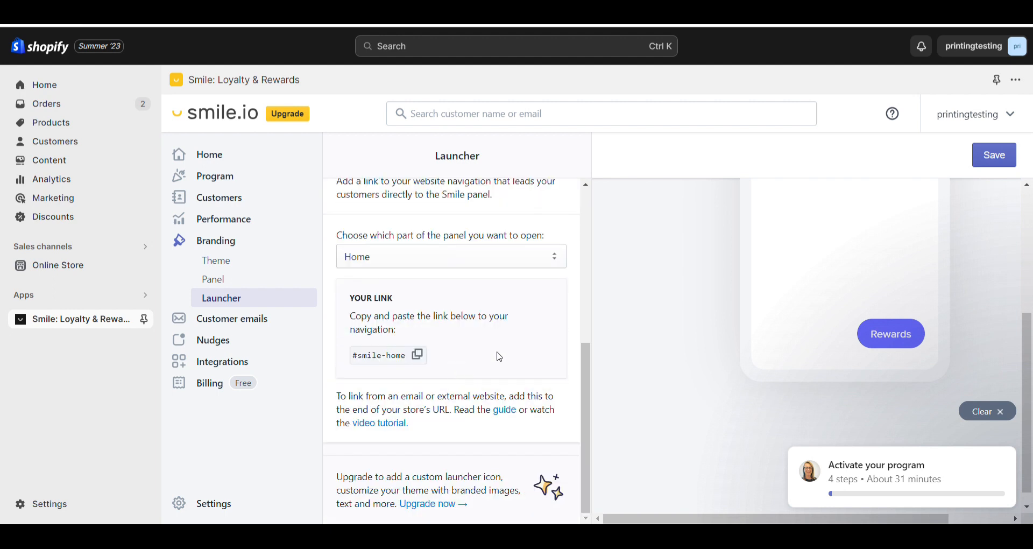
click(994, 153)
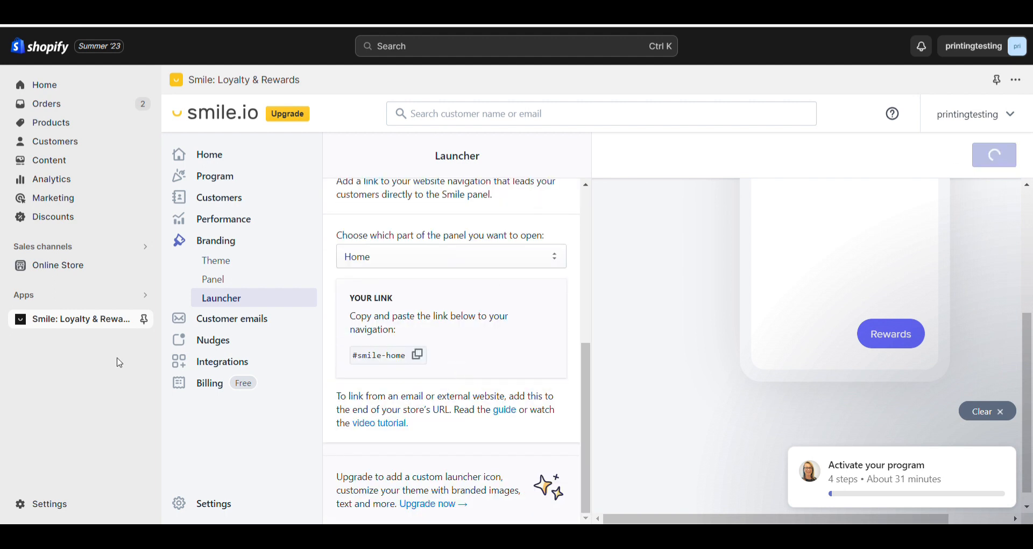
click(994, 154)
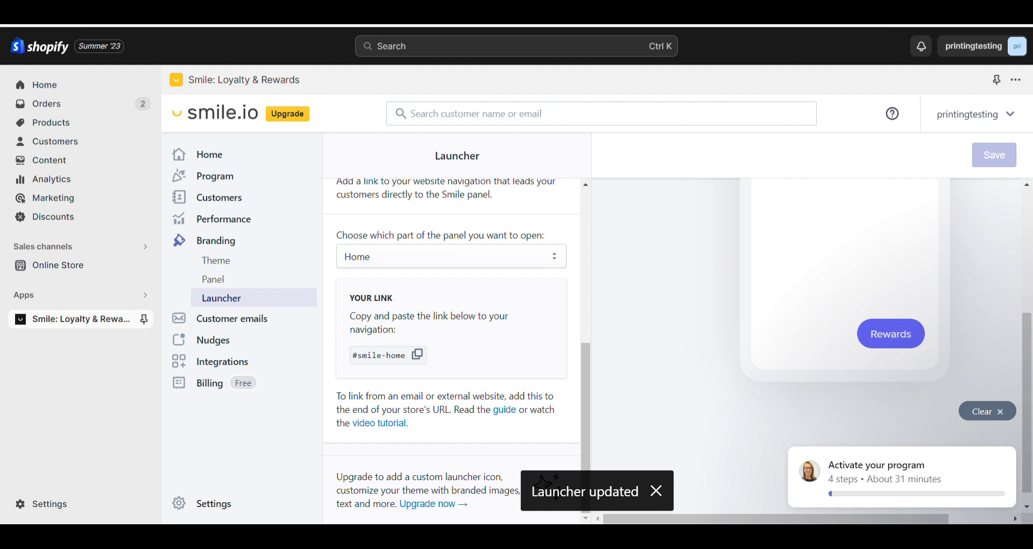
mouse_move(147, 265)
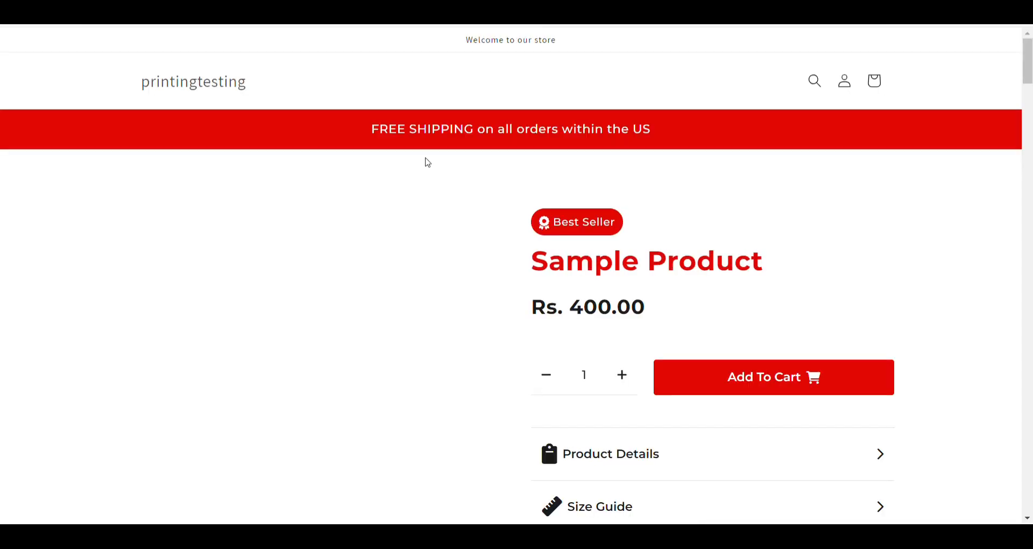
Step: Open the storefront Tesging Points panel and choose Join now to reach Create account
scroll(down, 3)
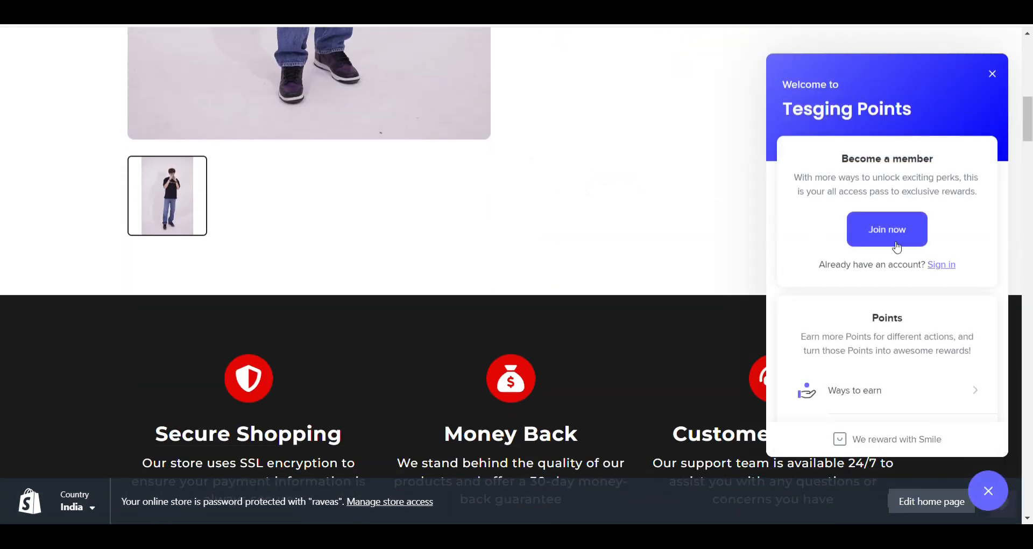
click(887, 230)
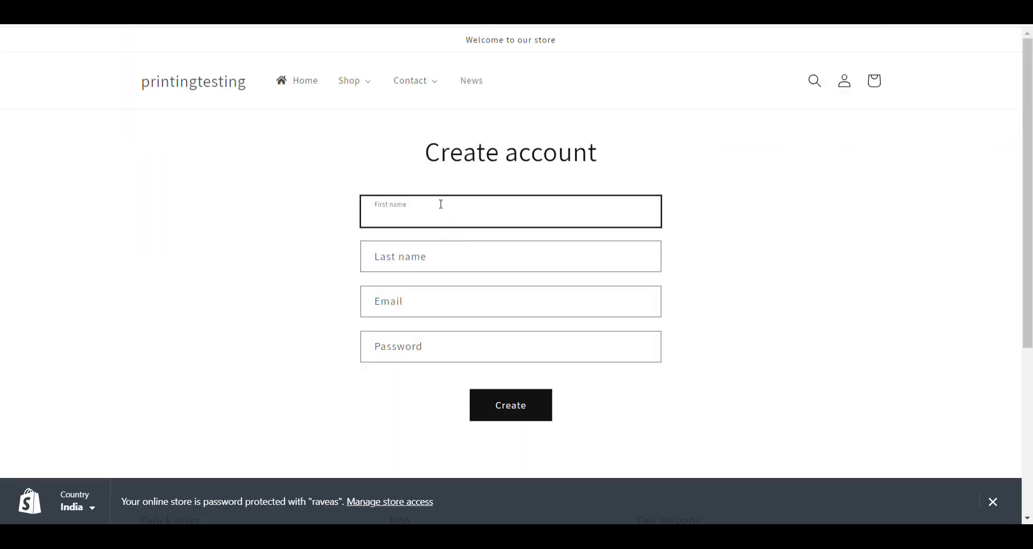
text(Tesi)
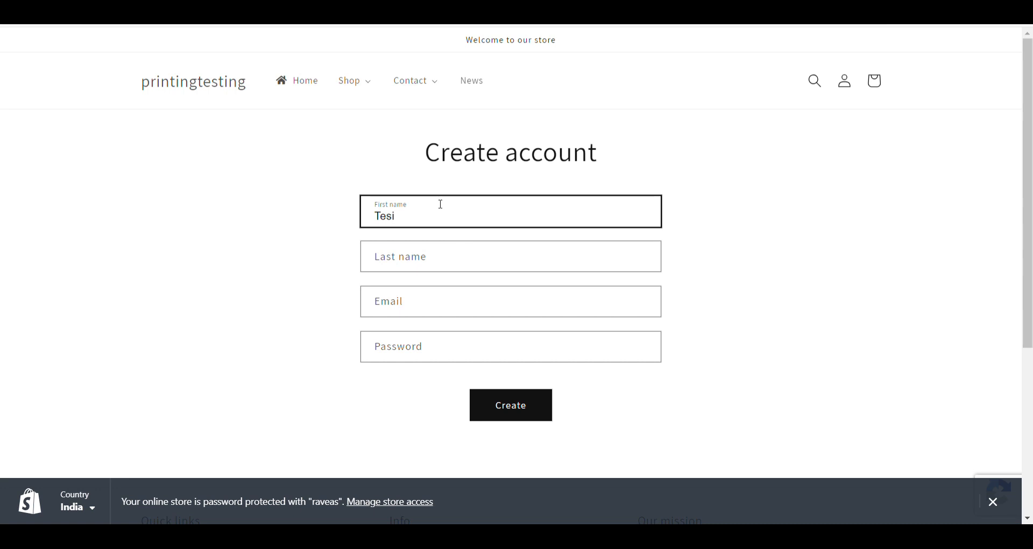
text(g)
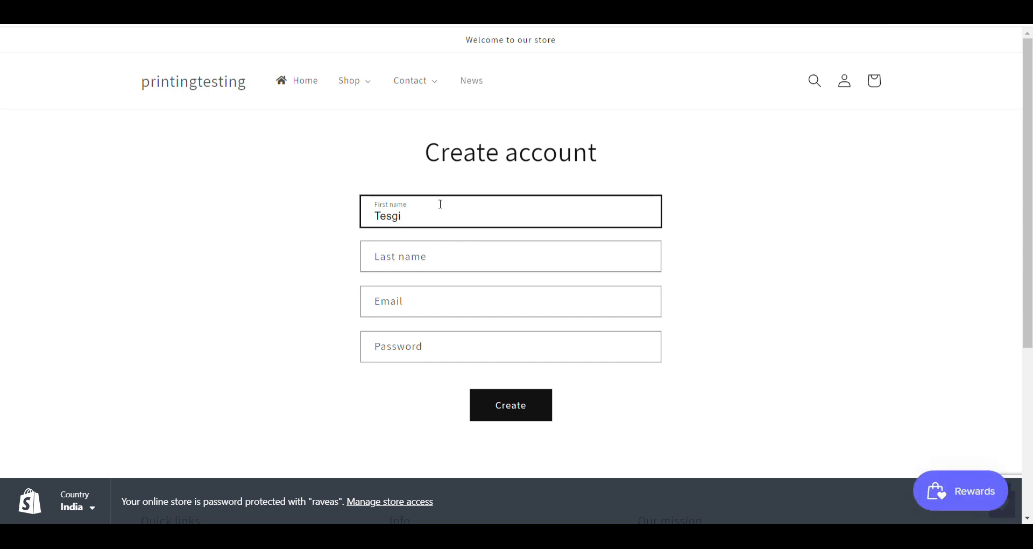
text(Testing)
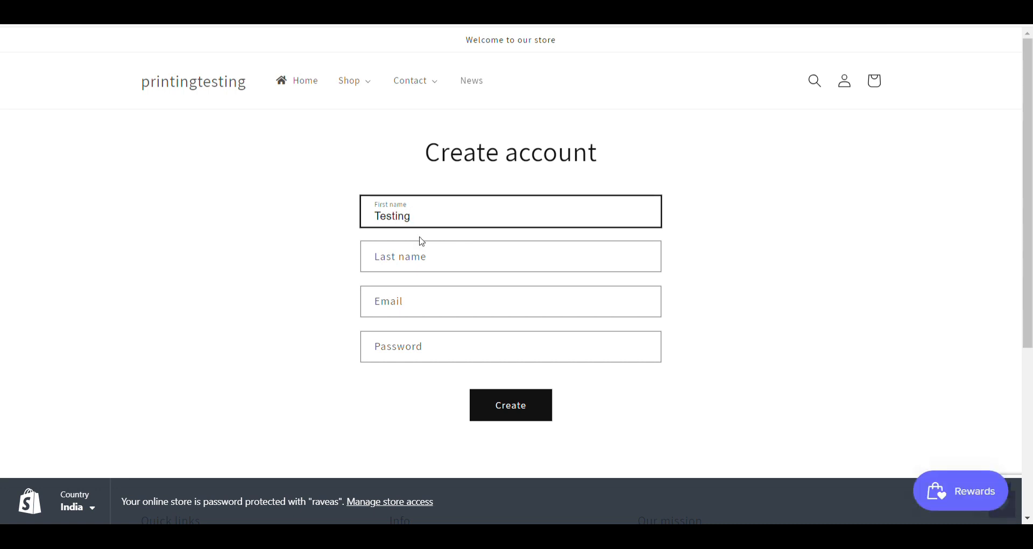
text(1)
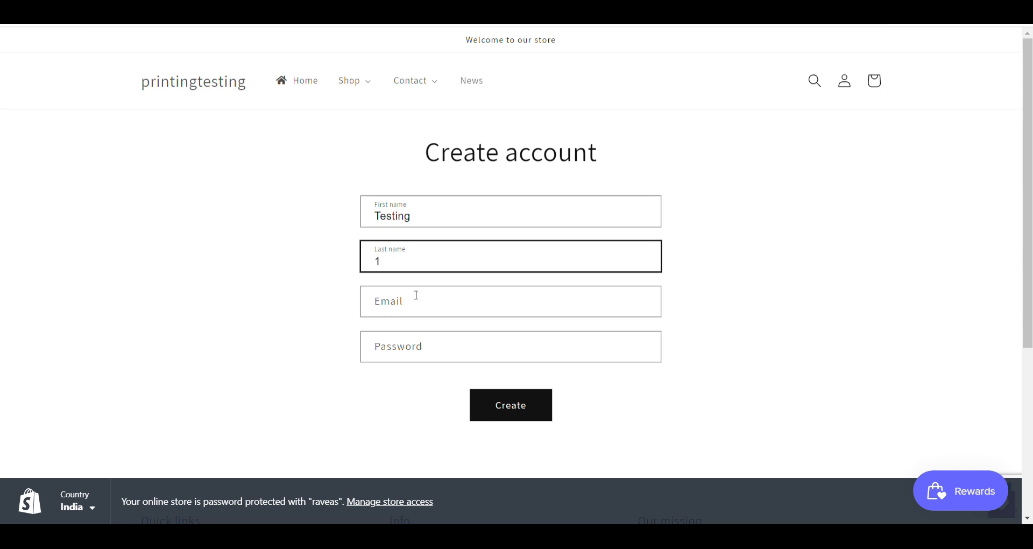
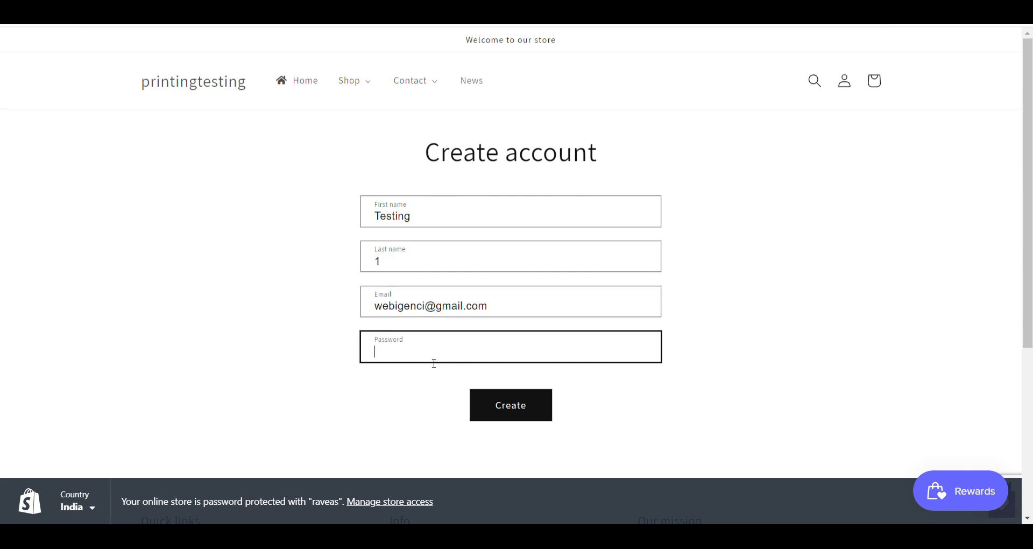
text(password)
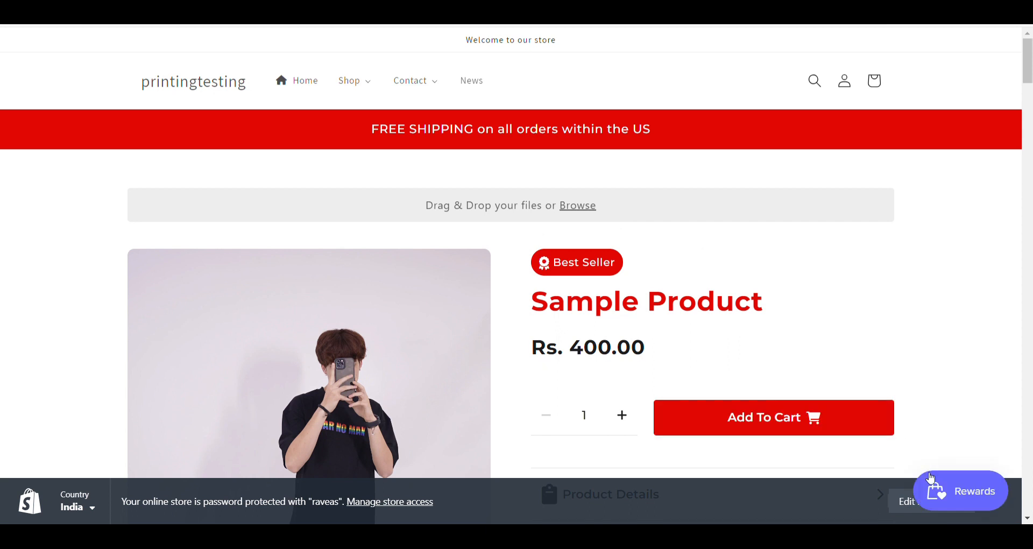
Step: In the storefront Rewards panel, browse ways to earn, then choose the Order discount reward to redeem
click(976, 491)
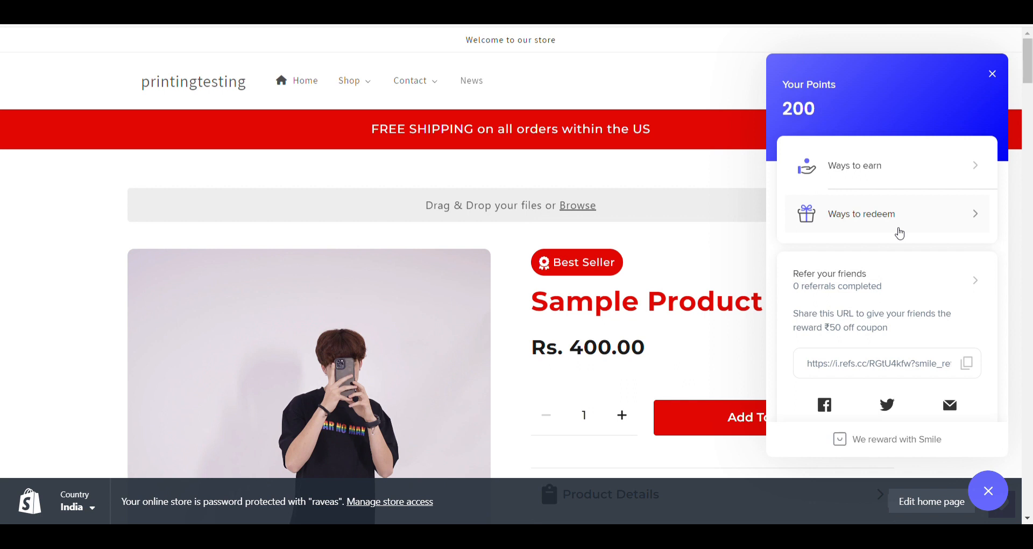
click(861, 213)
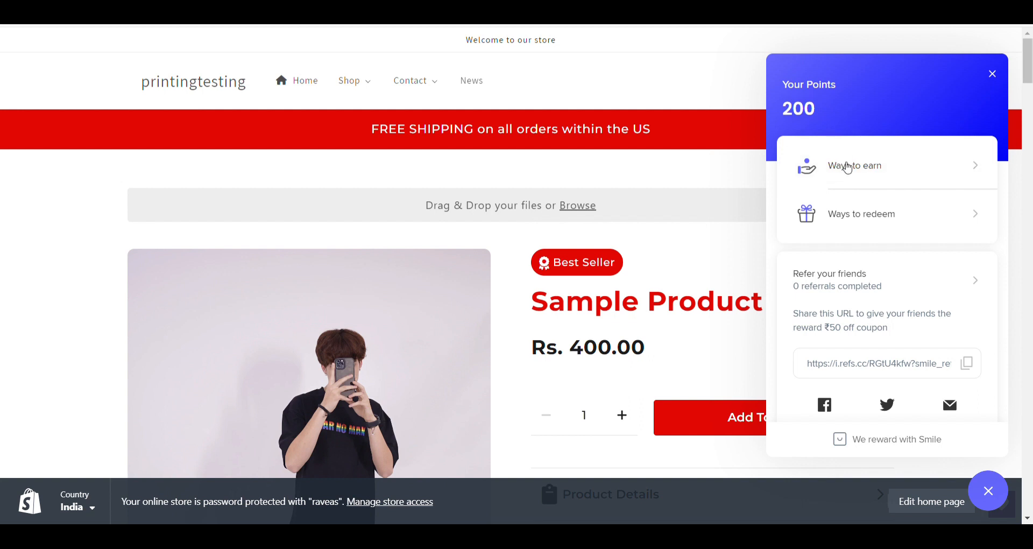
click(861, 213)
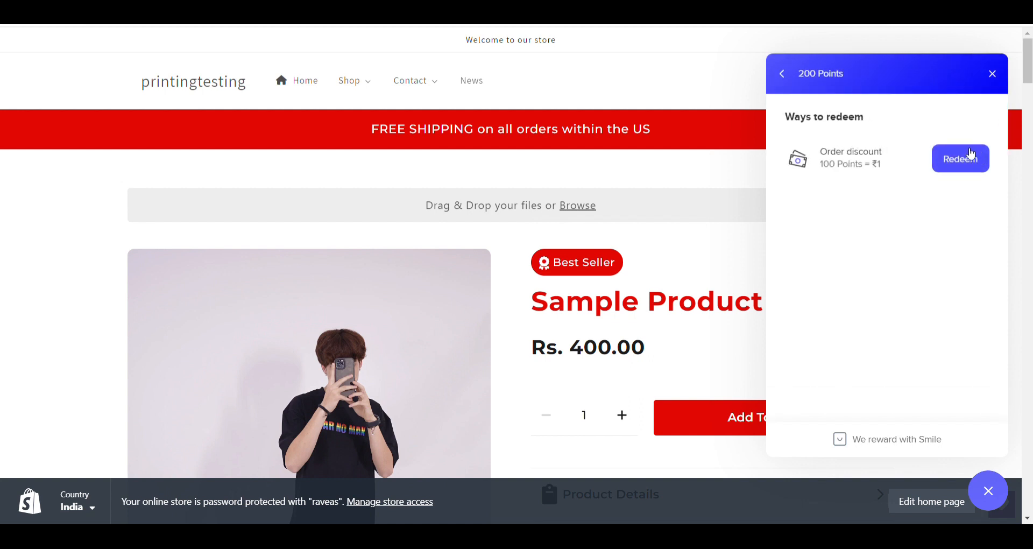
click(960, 158)
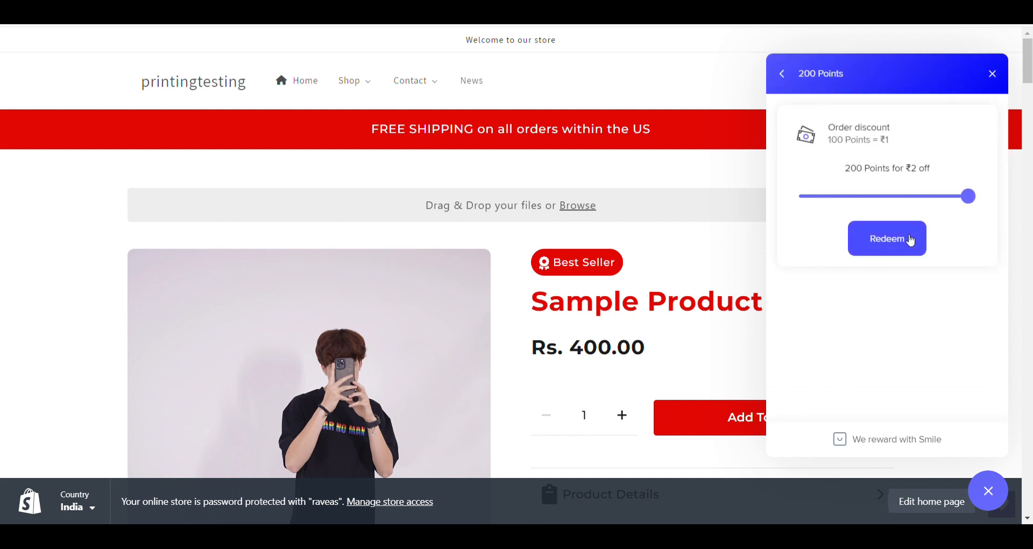
Step: Redeem 200 points for a ₹2 off coupon, copy its discount code and close the panel
click(886, 238)
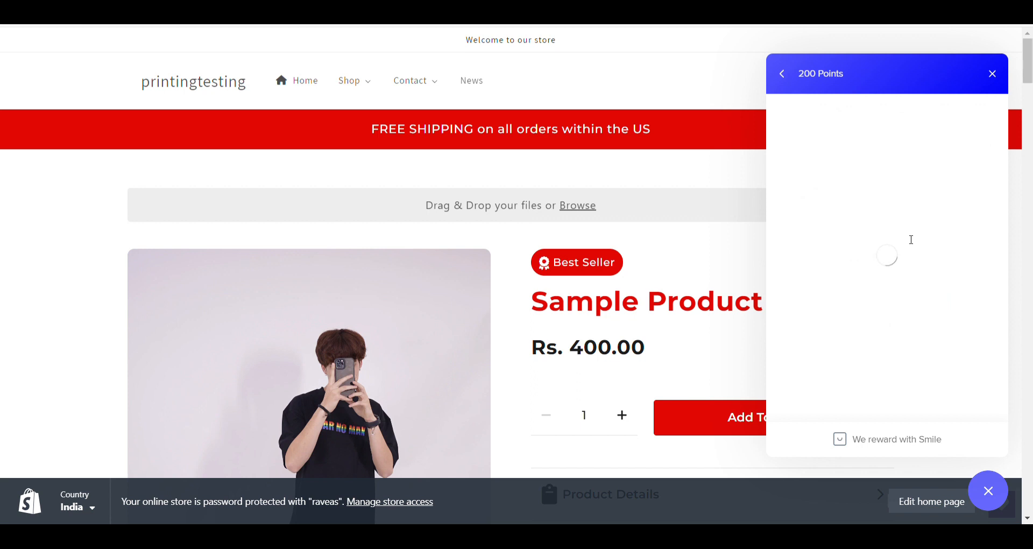
click(887, 255)
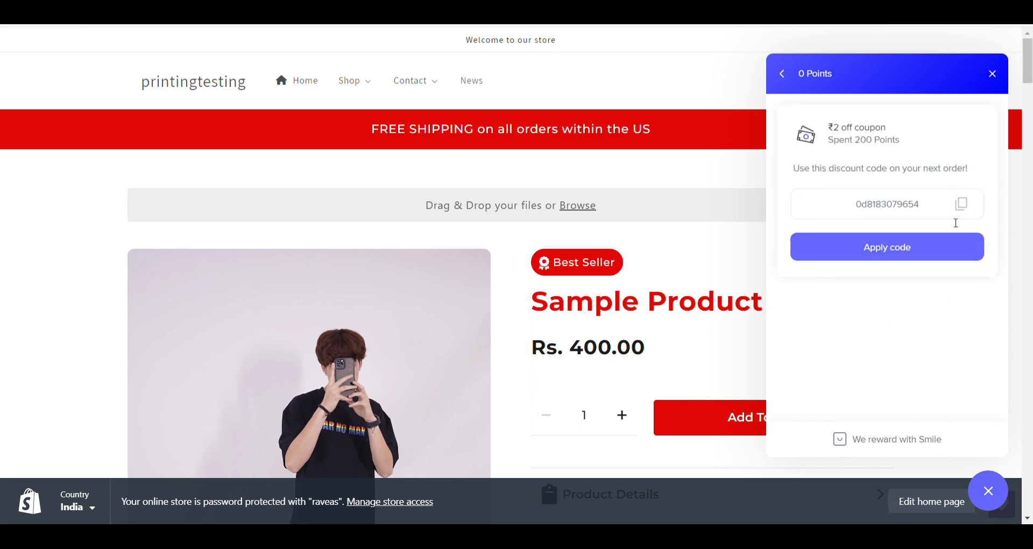
click(961, 203)
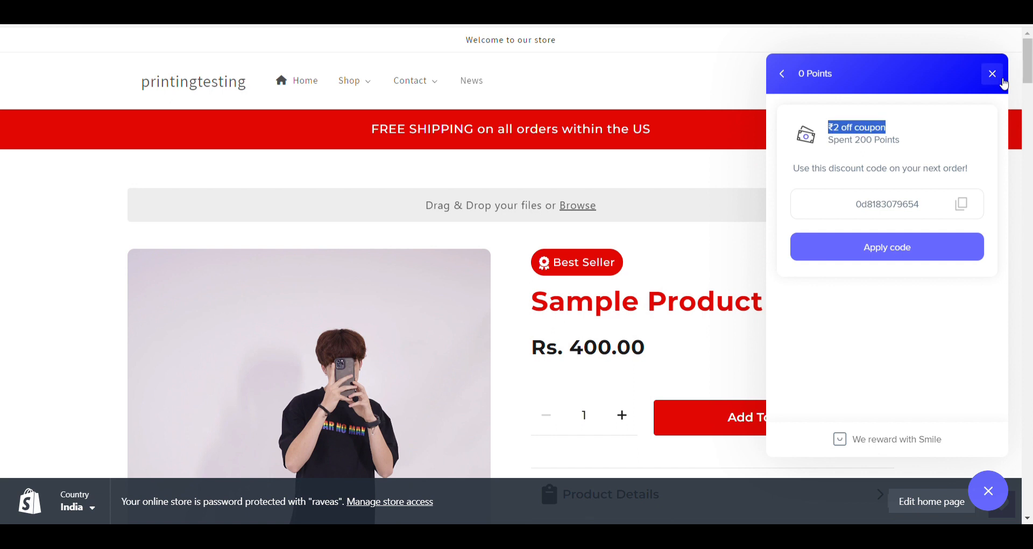
click(993, 73)
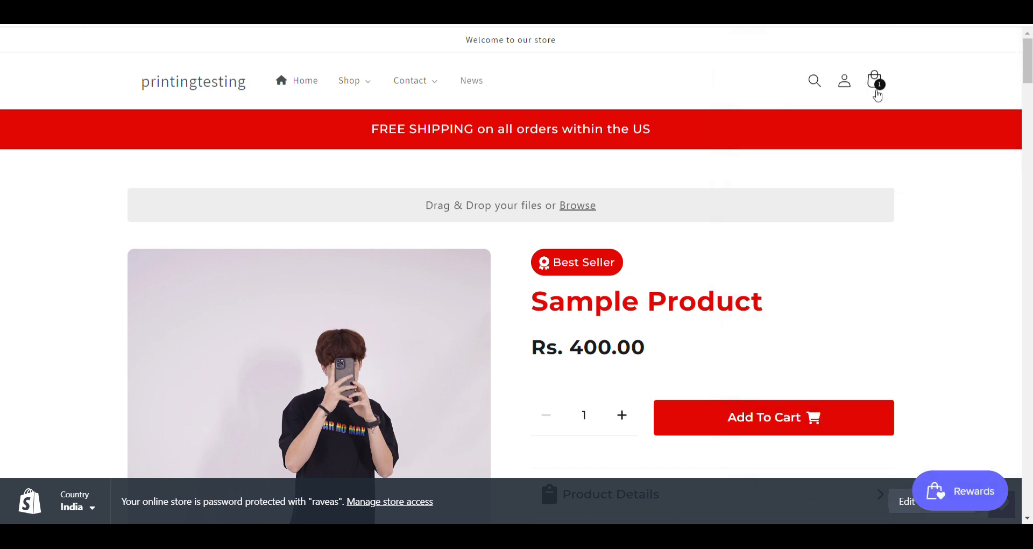
Step: Check out the cart holding the ₹400 Sample Product, reaching the payment step
click(876, 81)
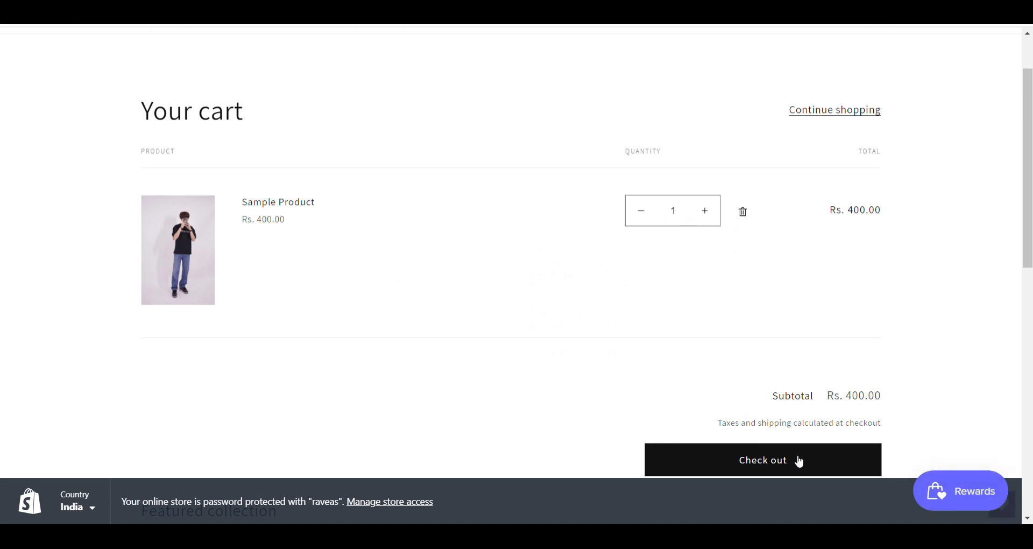
click(762, 460)
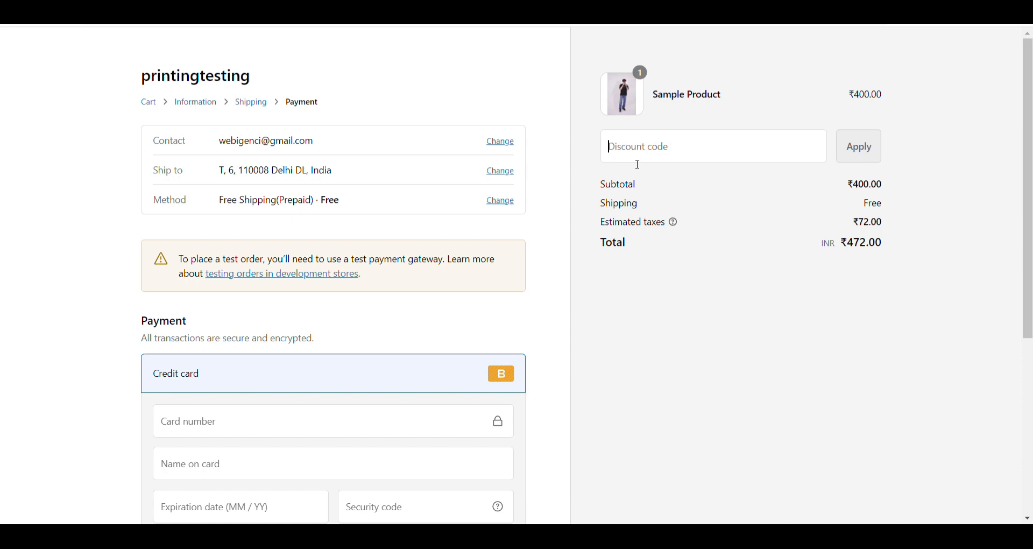
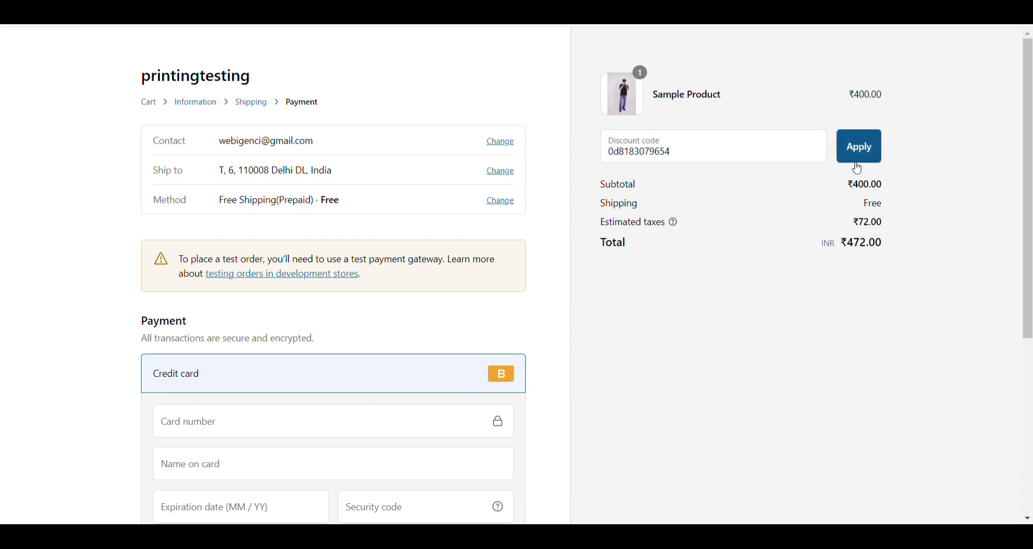
click(859, 147)
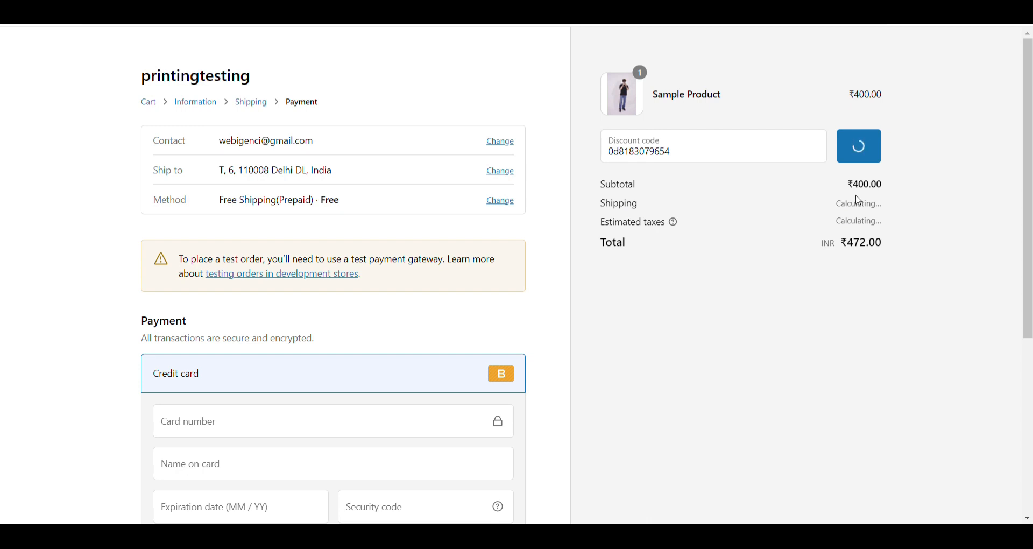
click(859, 145)
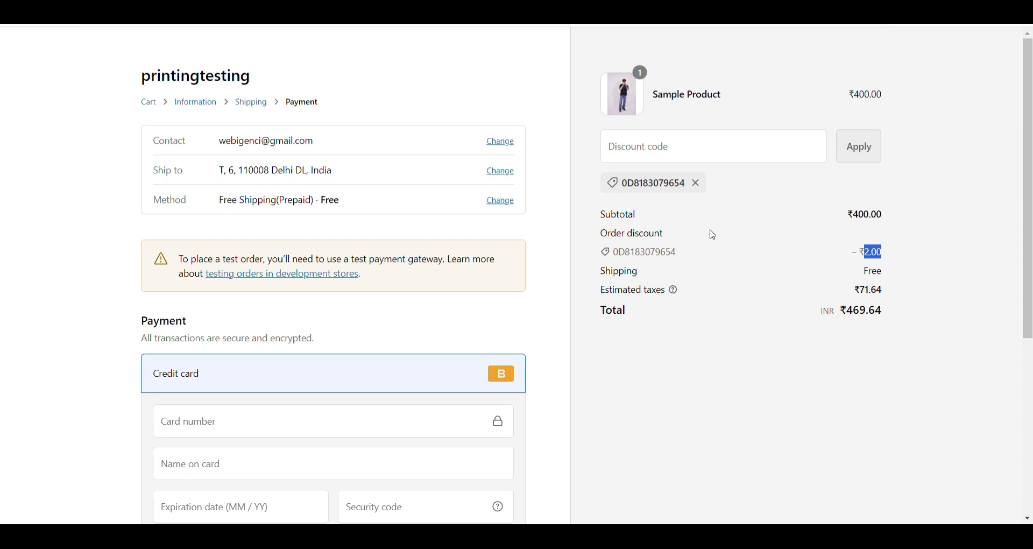
mouse_move(609, 170)
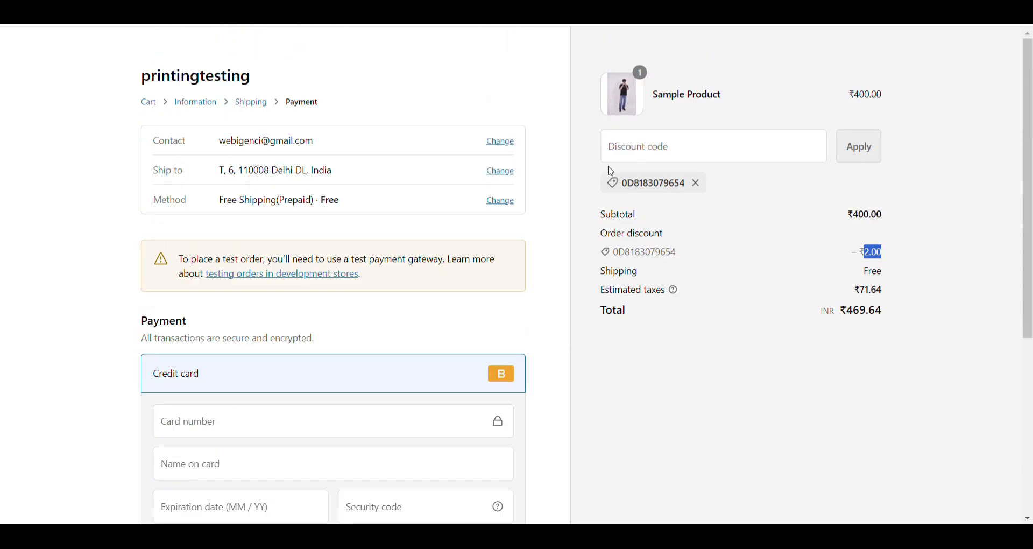
mouse_move(785, 96)
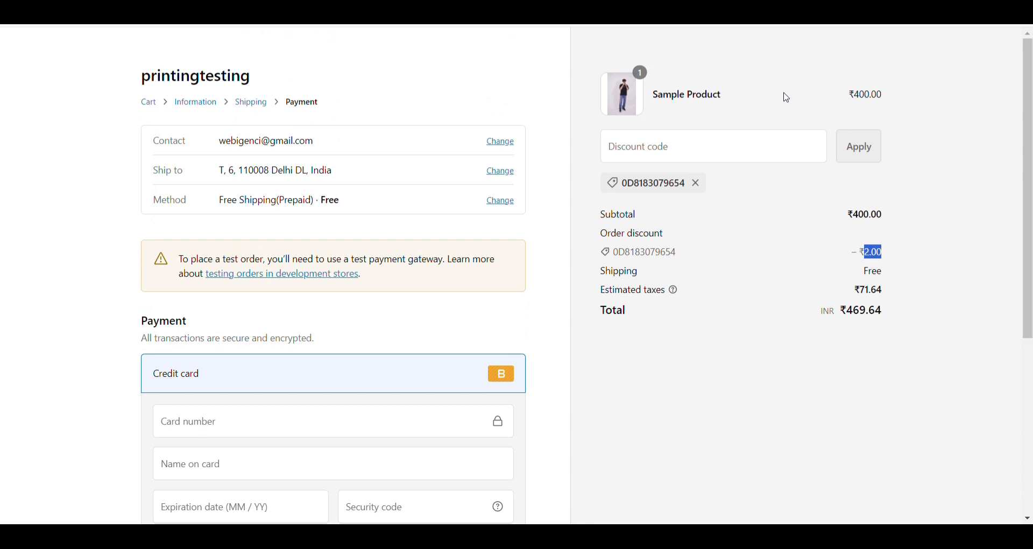
mouse_move(805, 110)
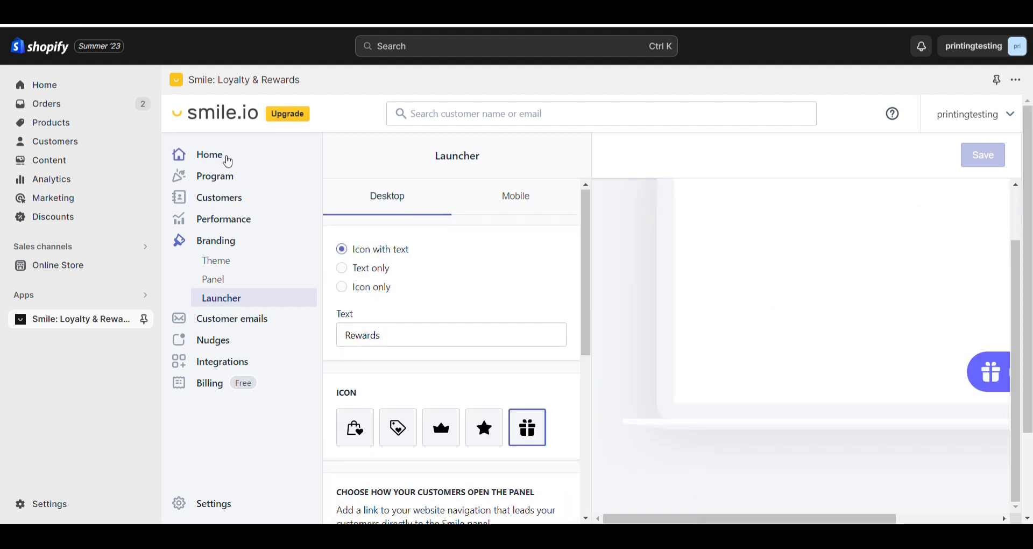
Step: Review Smile's Home, Customers (Testing 1 as Member) and Performance pages, ending on Customer emails
click(208, 154)
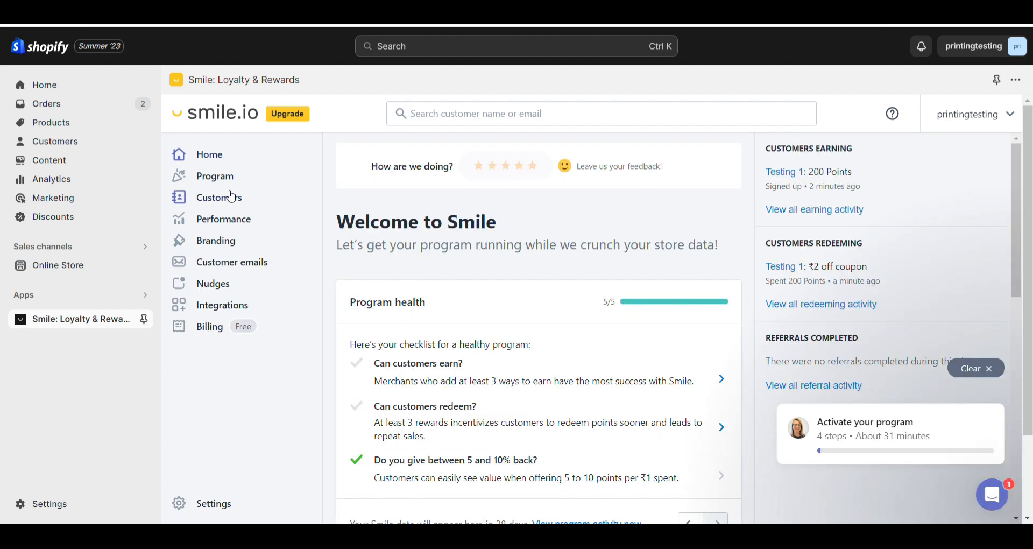
click(220, 197)
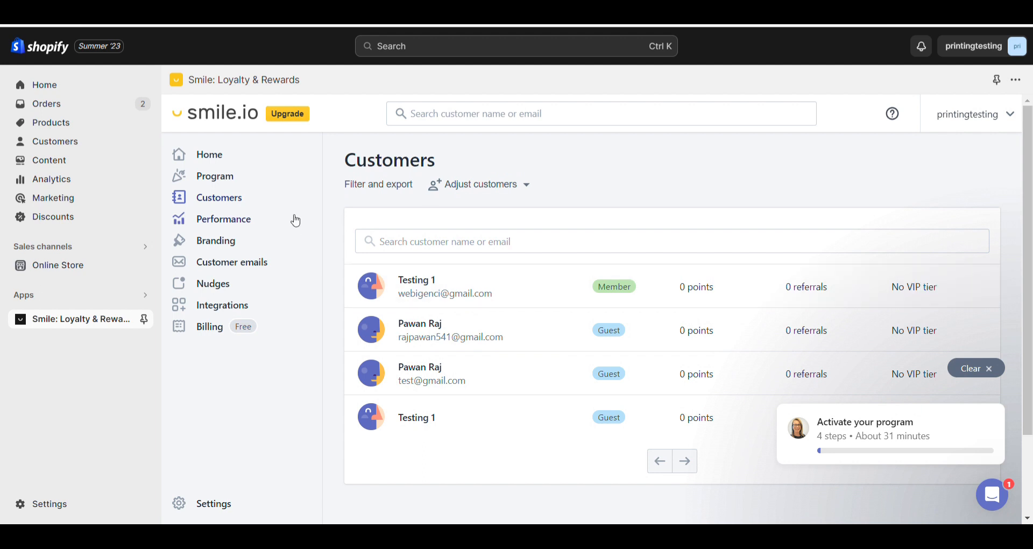
click(224, 218)
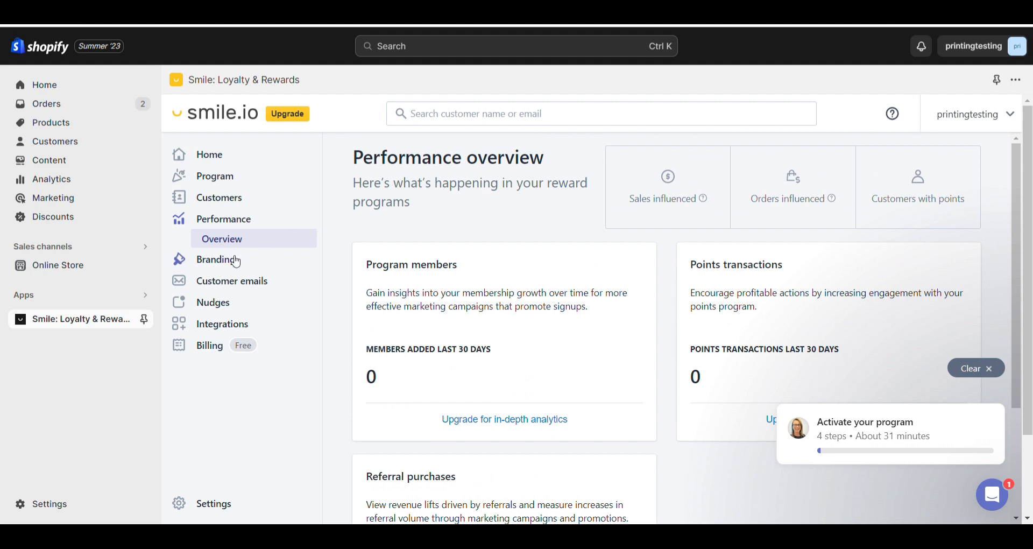
click(231, 262)
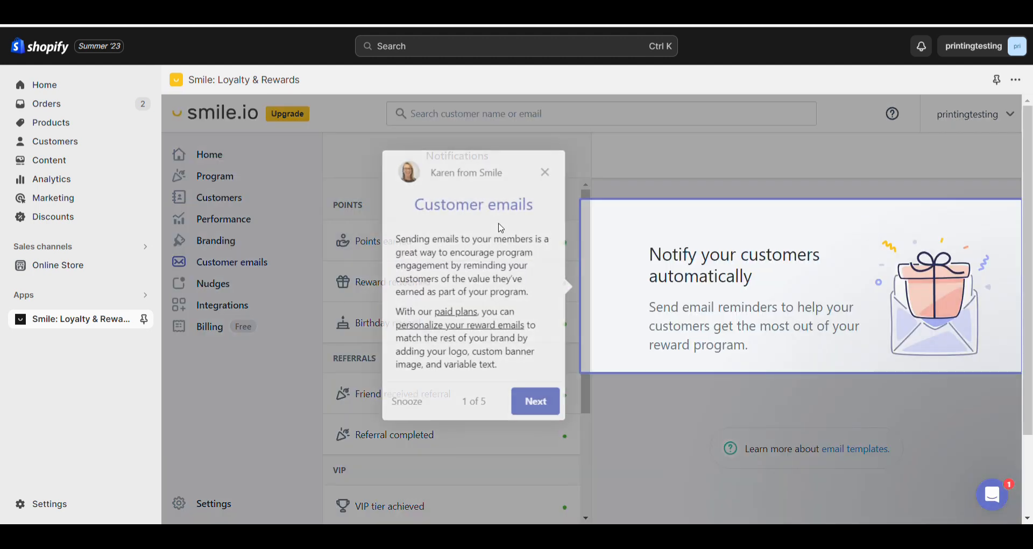
Step: Dismiss the Karen from Smile tour and scroll the notification emails down to Reward expiry reminder
click(535, 402)
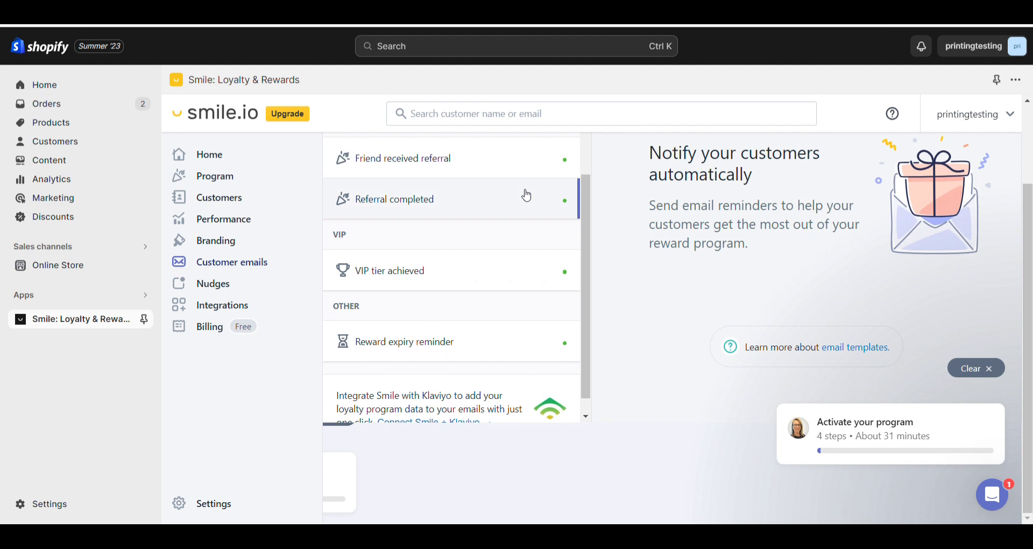
scroll(down, 3)
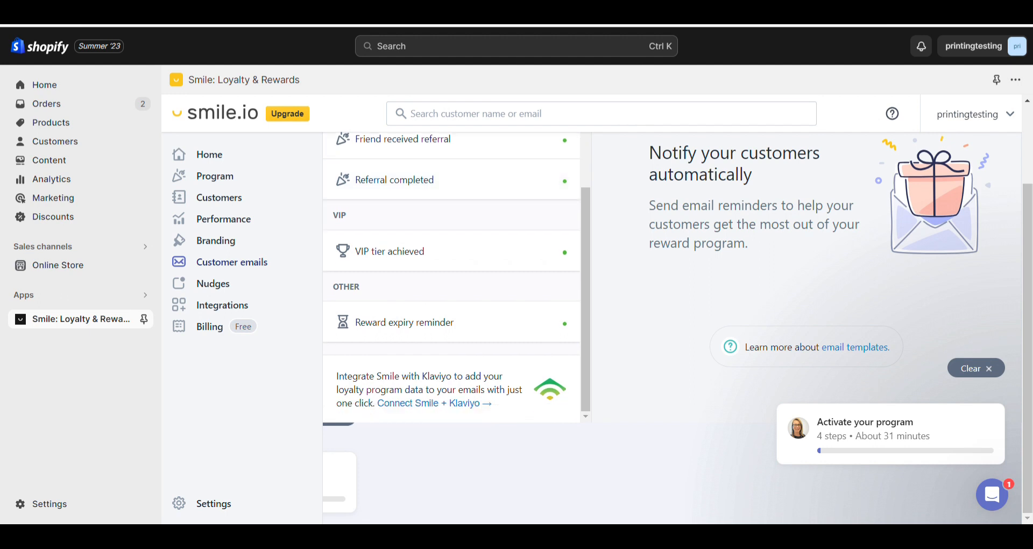
mouse_move(967, 55)
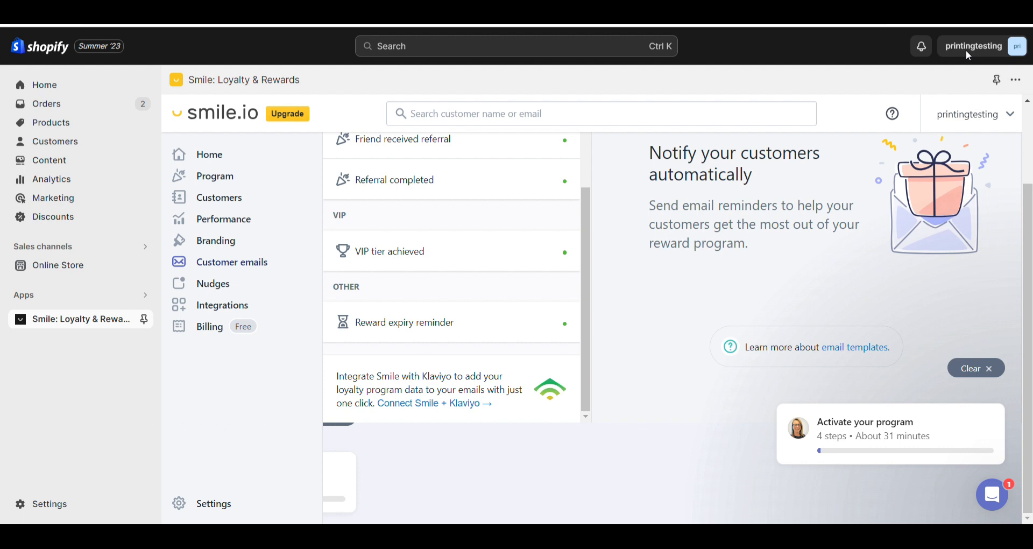